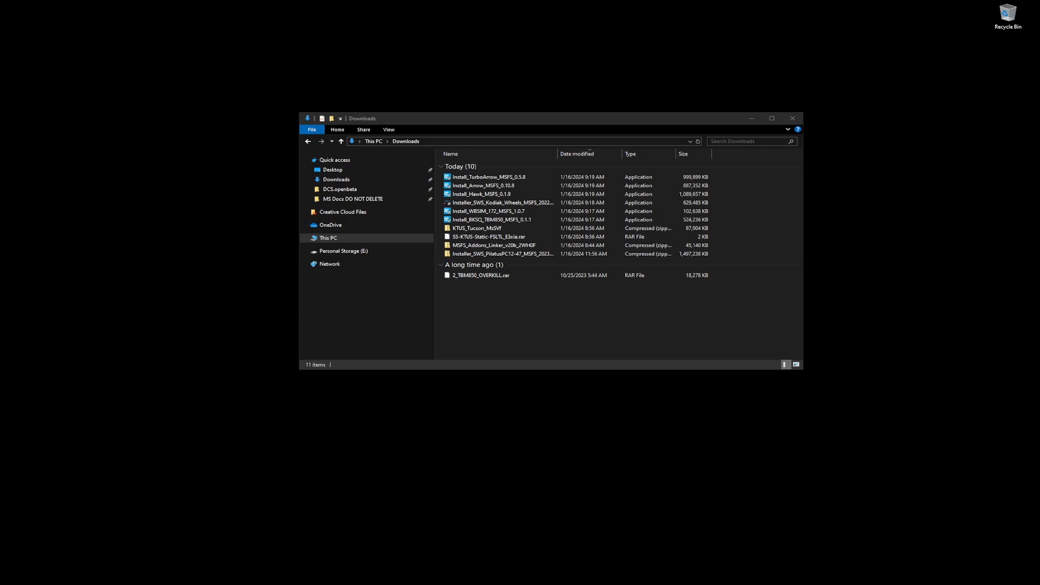
{"action": "mouse_move", "coordinate": [15, 229]}
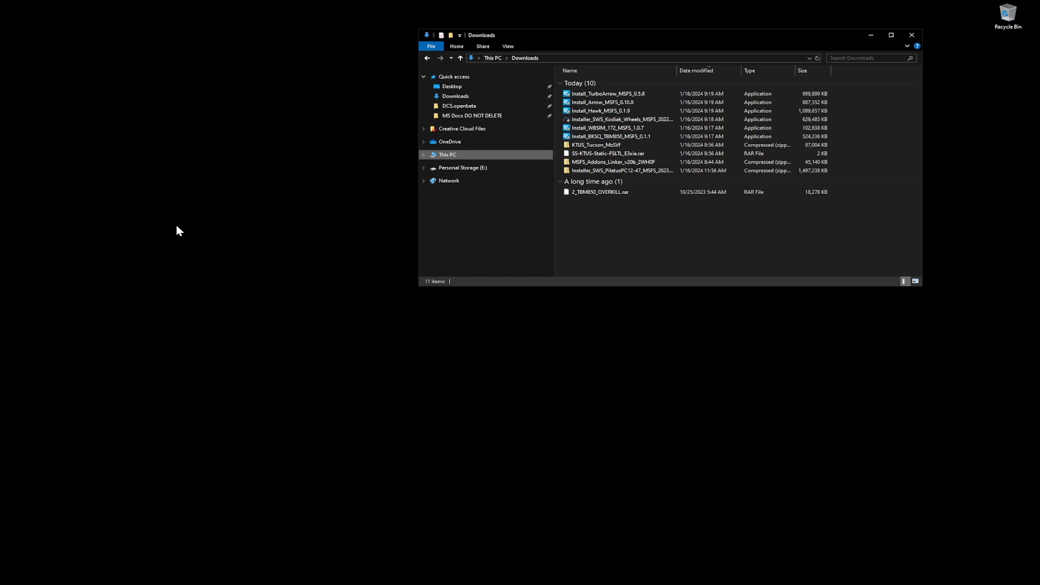
{"action": "mouse_move", "coordinate": [304, 242]}
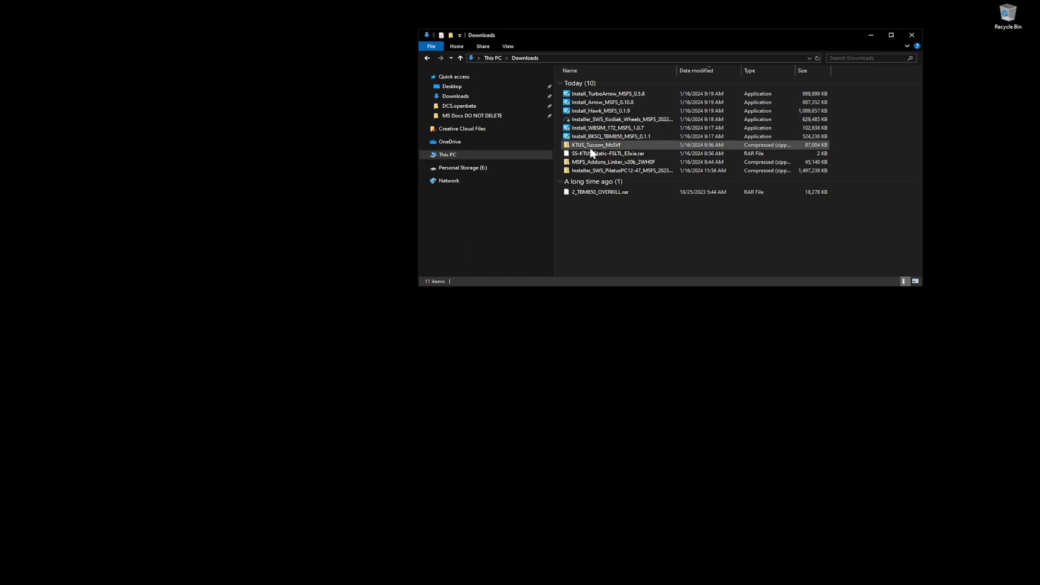
Extract the MSFS_Addons_Linker archive and copy the extracted MSFS_Addons_Linker folder
{"action": "left_click", "coordinate": [655, 230]}
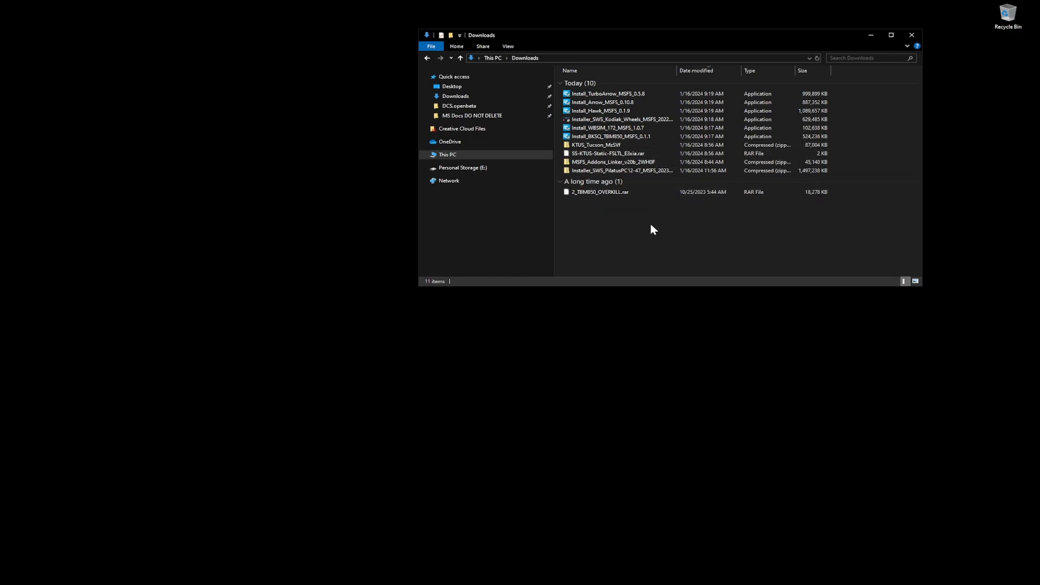
{"action": "mouse_move", "coordinate": [656, 164]}
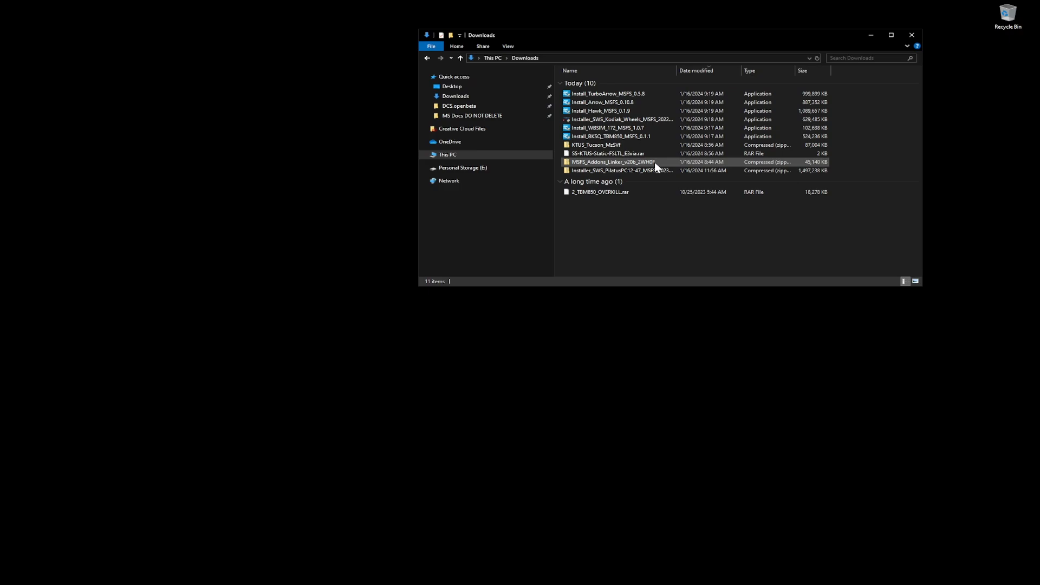
{"action": "mouse_move", "coordinate": [591, 161]}
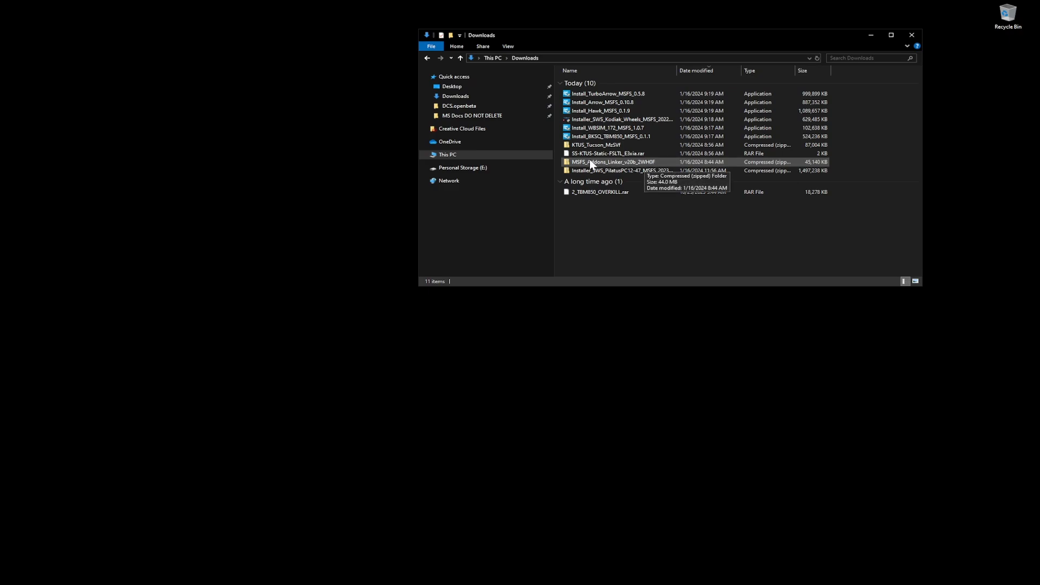
{"action": "right_click", "coordinate": [600, 162]}
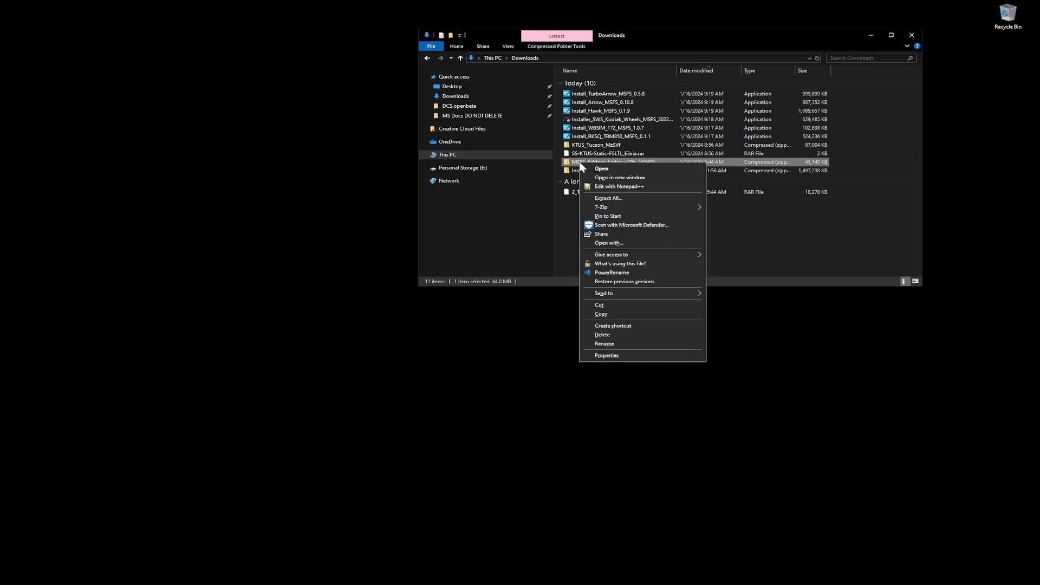
{"action": "mouse_move", "coordinate": [633, 202]}
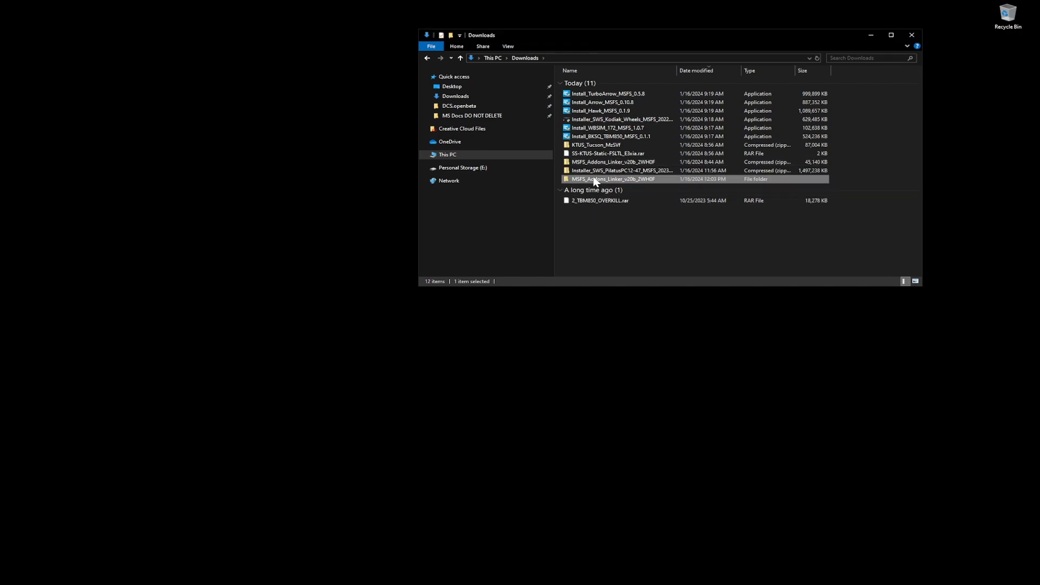
{"action": "double_click", "coordinate": [612, 179]}
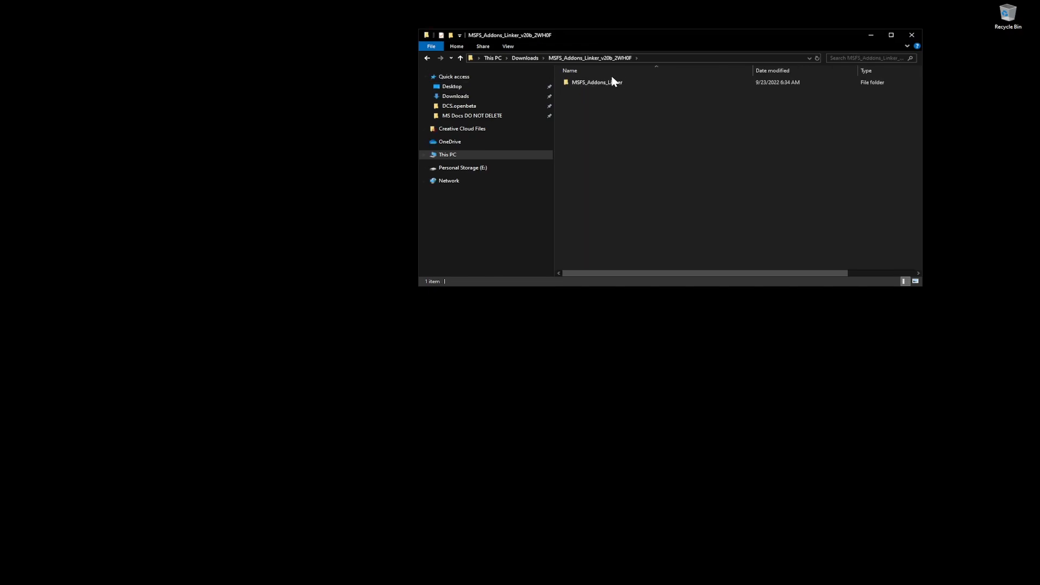
{"action": "left_click", "coordinate": [596, 82]}
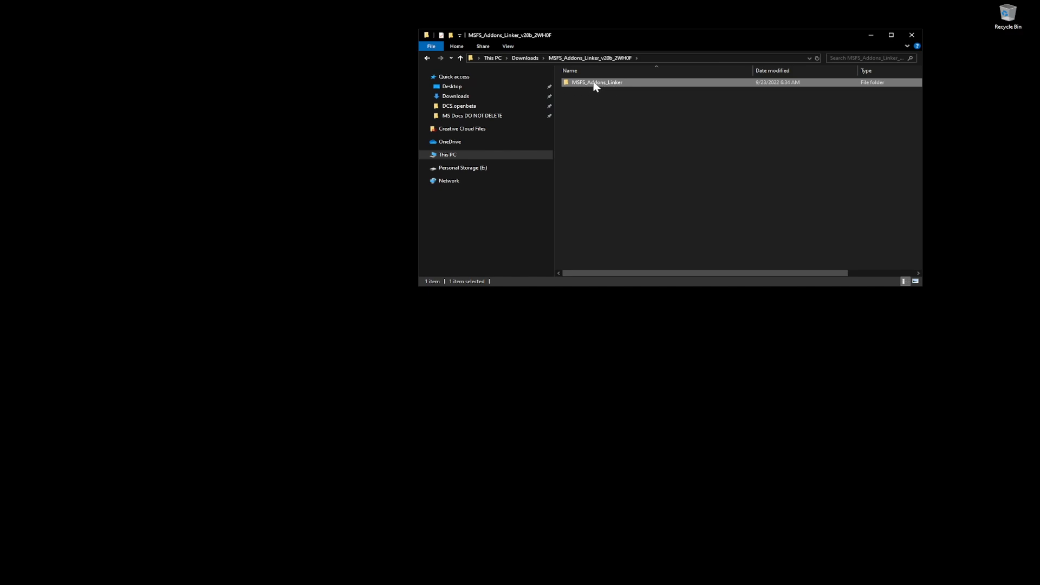
{"action": "right_click", "coordinate": [596, 82]}
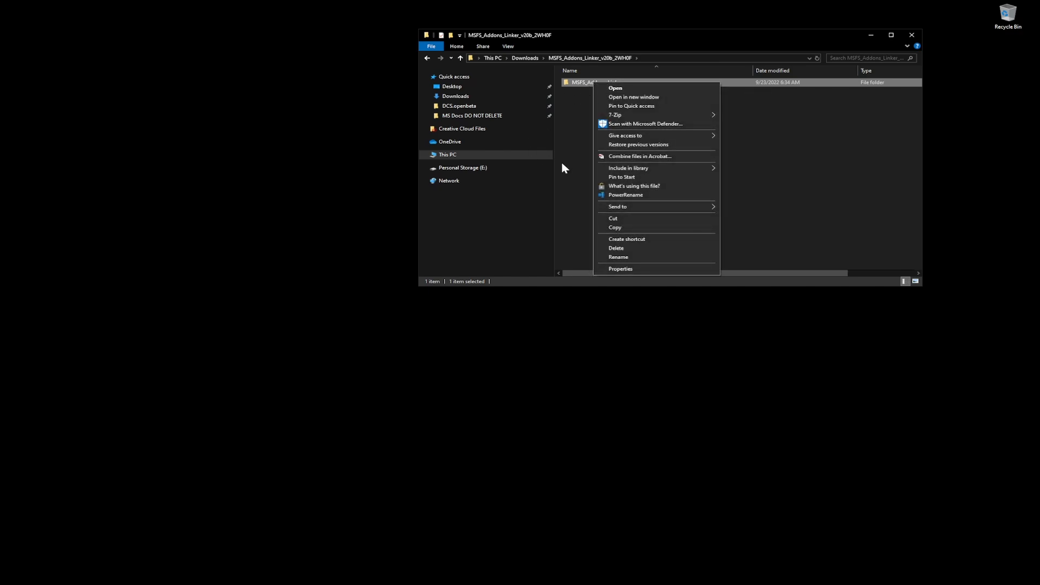
{"action": "left_click", "coordinate": [560, 166]}
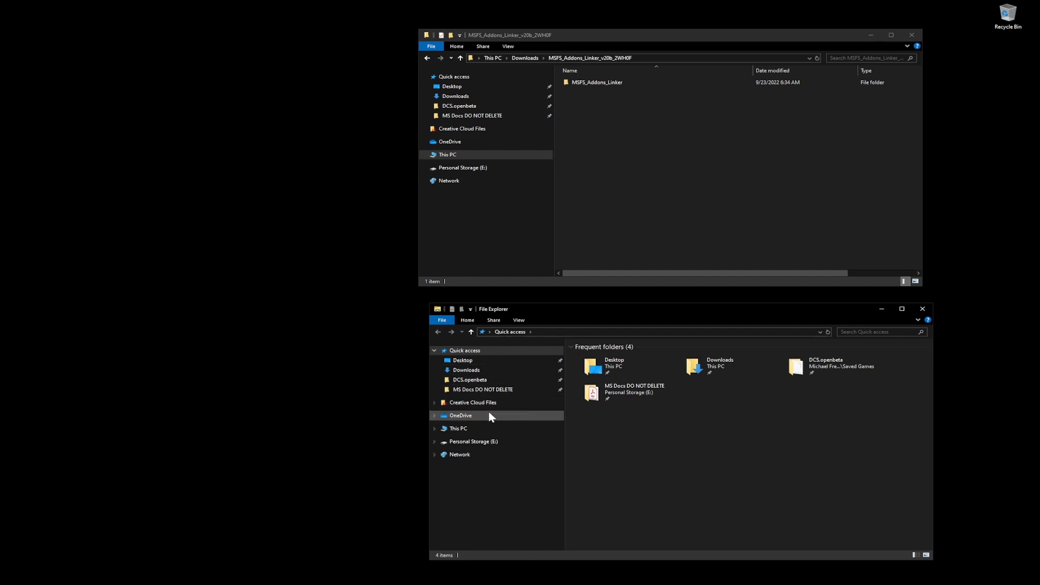
{"action": "mouse_move", "coordinate": [435, 423]}
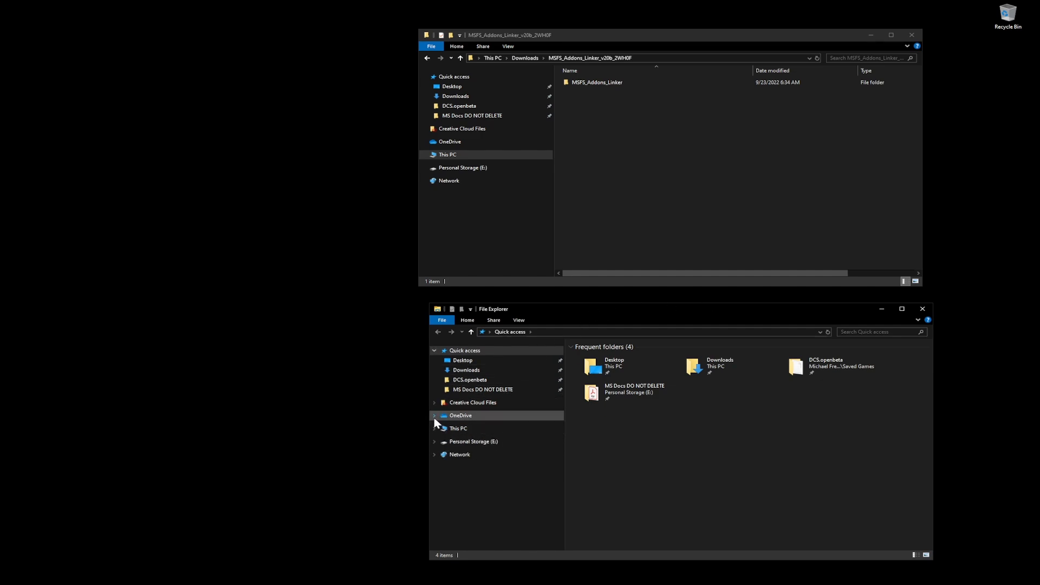
Paste MSFS_Addons_Linker into A:\Microsoft Flight Simulator\Applications and select MSFS_AddonsLinker.exe
{"action": "left_click", "coordinate": [433, 428]}
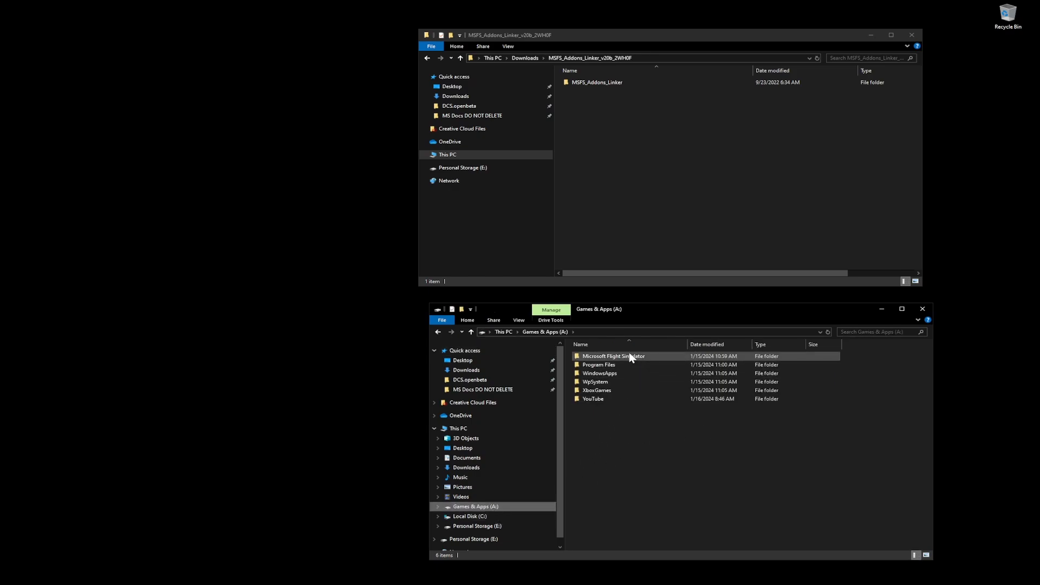
{"action": "double_click", "coordinate": [612, 357]}
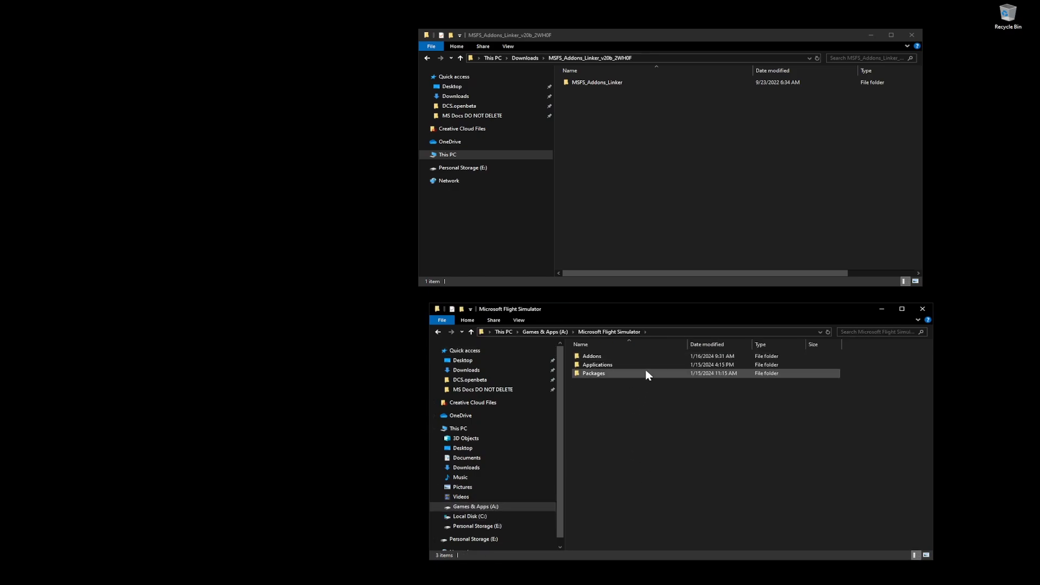
{"action": "mouse_move", "coordinate": [617, 356]}
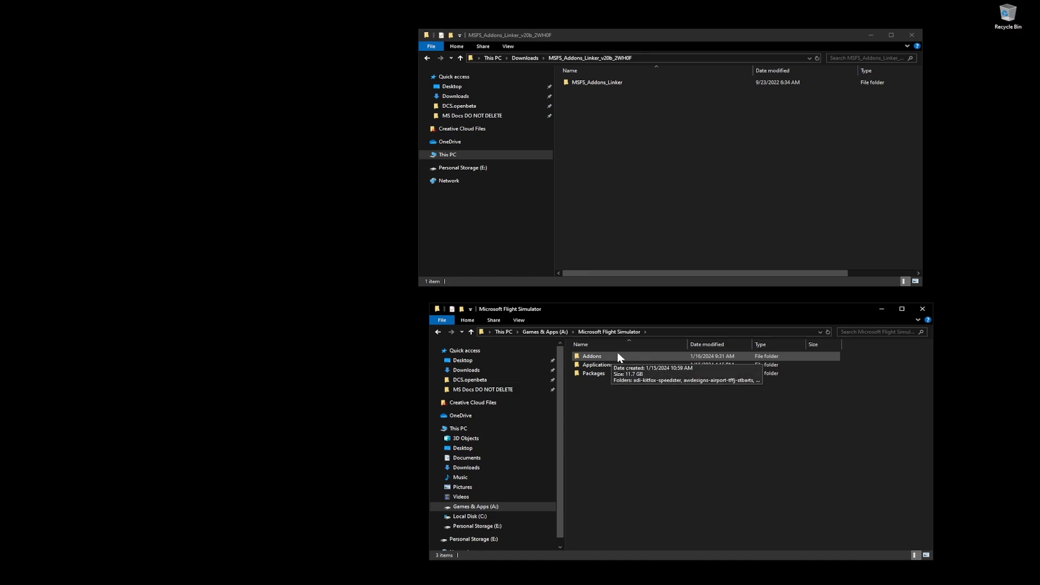
{"action": "mouse_move", "coordinate": [597, 364]}
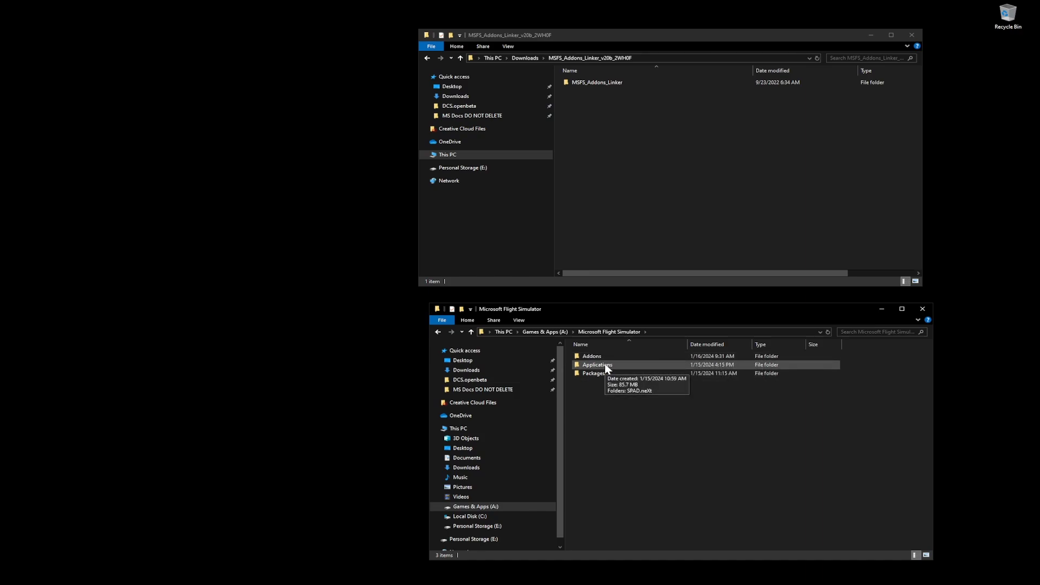
{"action": "double_click", "coordinate": [596, 364]}
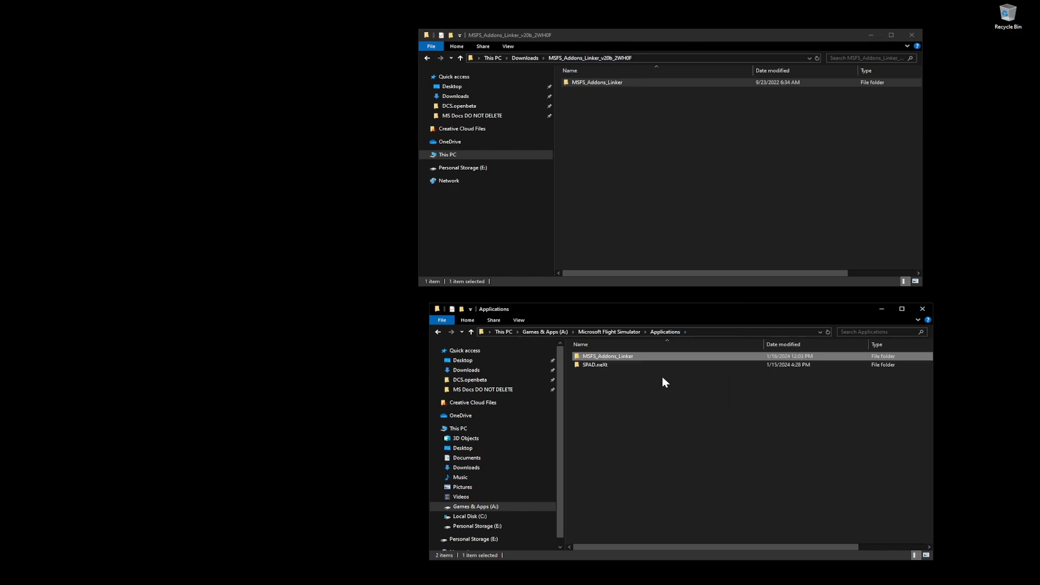
{"action": "double_click", "coordinate": [607, 356]}
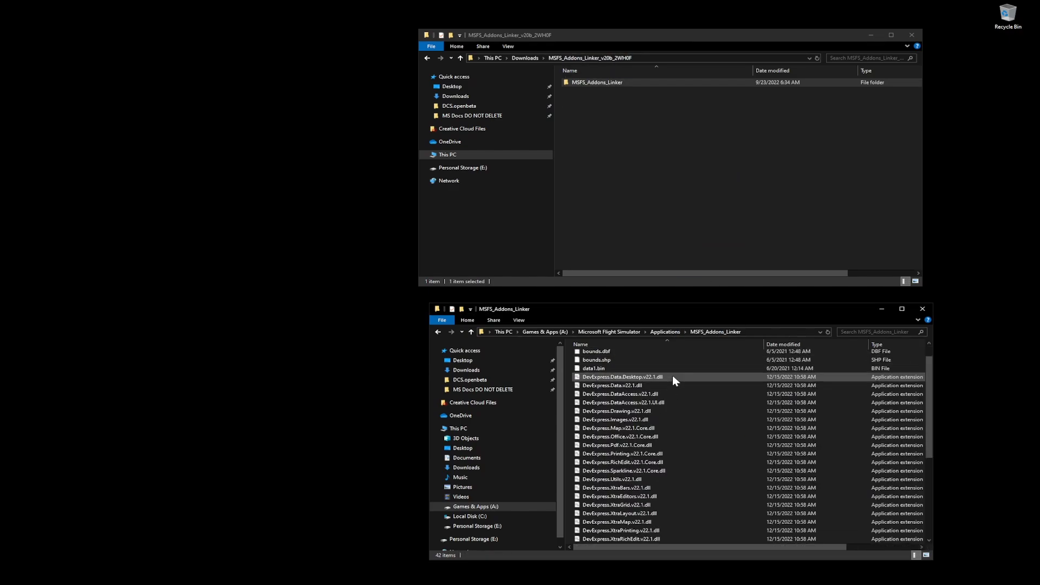
{"action": "scroll", "scroll_direction": "down", "scroll_amount": 3}
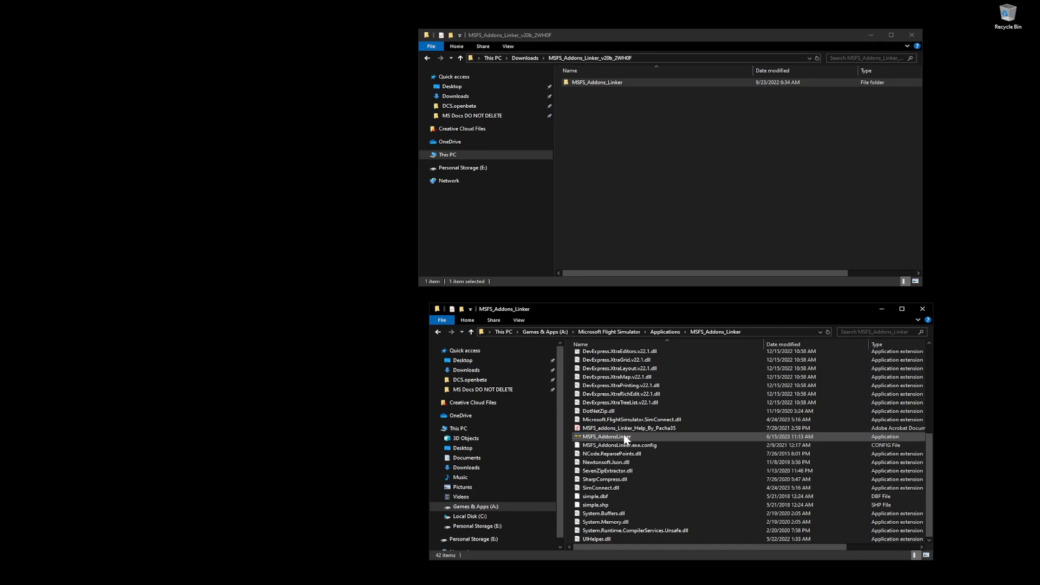
{"action": "left_click", "coordinate": [603, 436]}
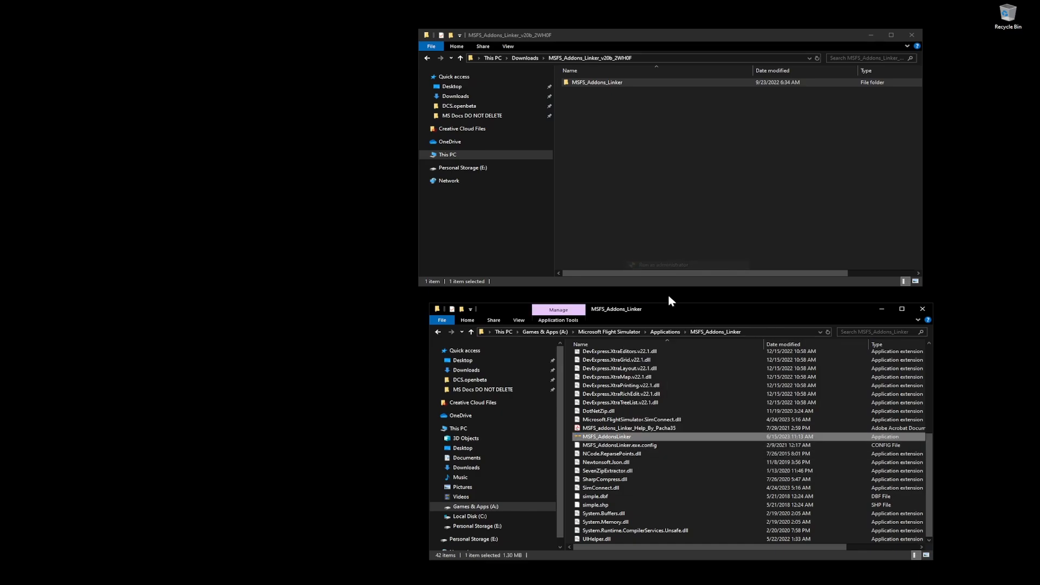
{"action": "mouse_move", "coordinate": [682, 496]}
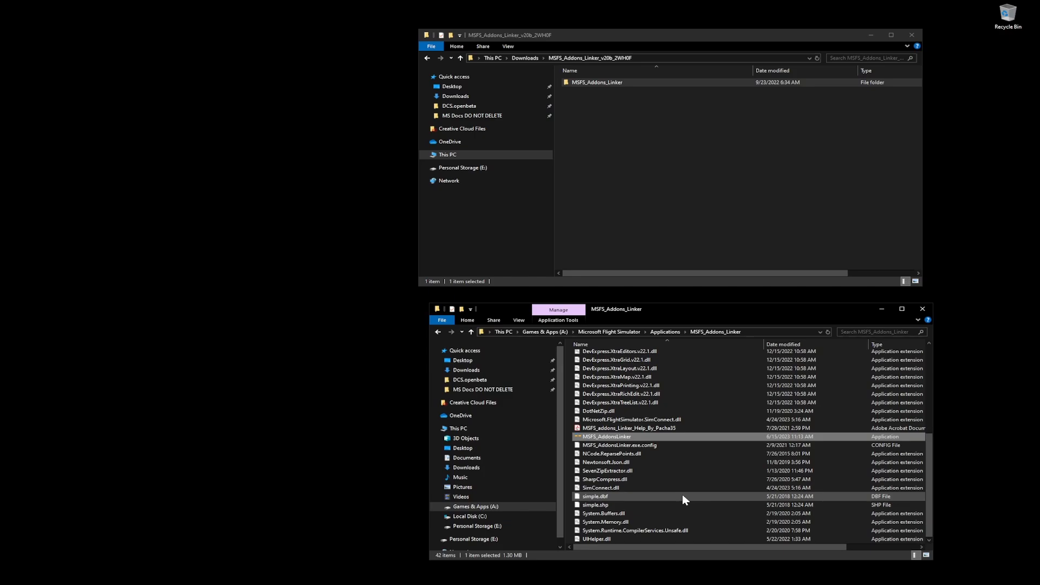
{"action": "mouse_move", "coordinate": [678, 496]}
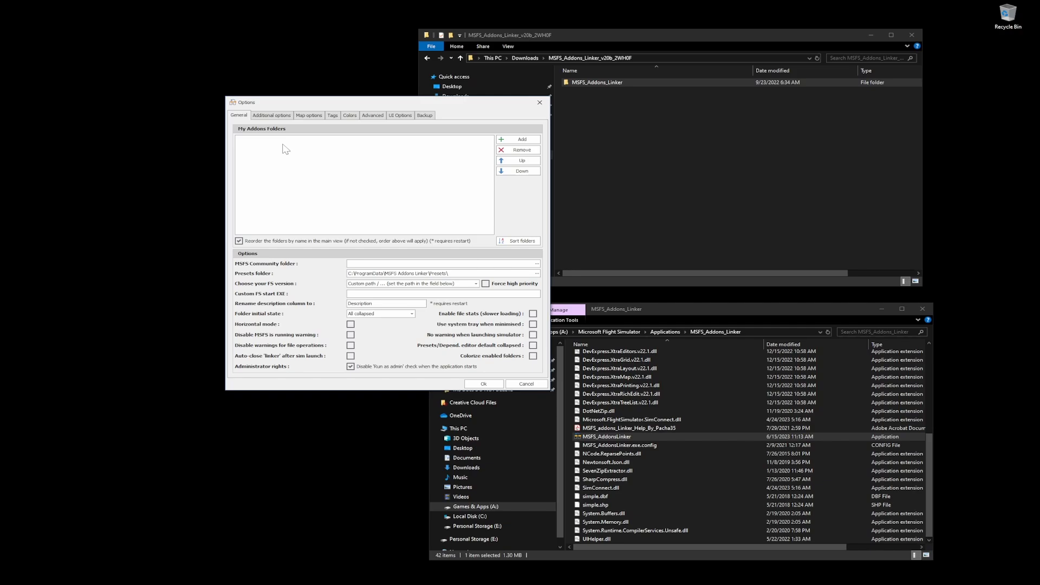
{"action": "mouse_move", "coordinate": [429, 148]}
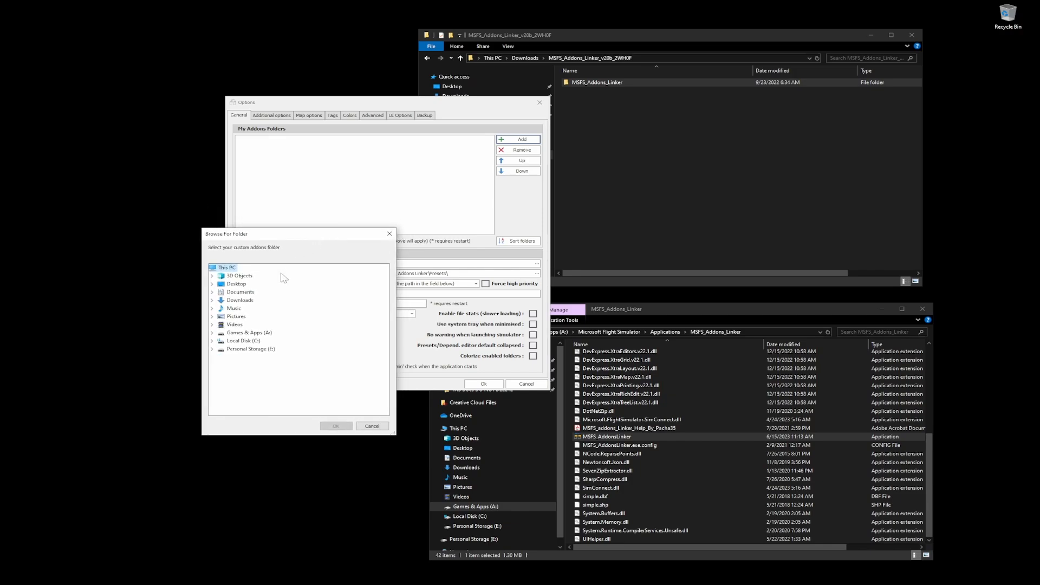
Add A:\Microsoft Flight Simulator\Addons as a custom addons folder in Options
{"action": "left_click", "coordinate": [212, 331]}
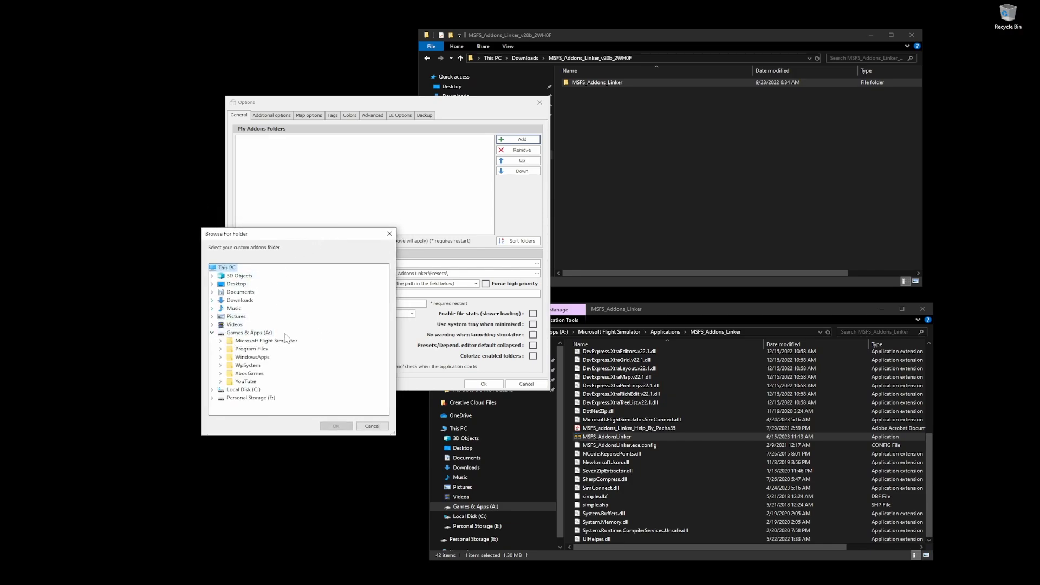
{"action": "left_click", "coordinate": [213, 340]}
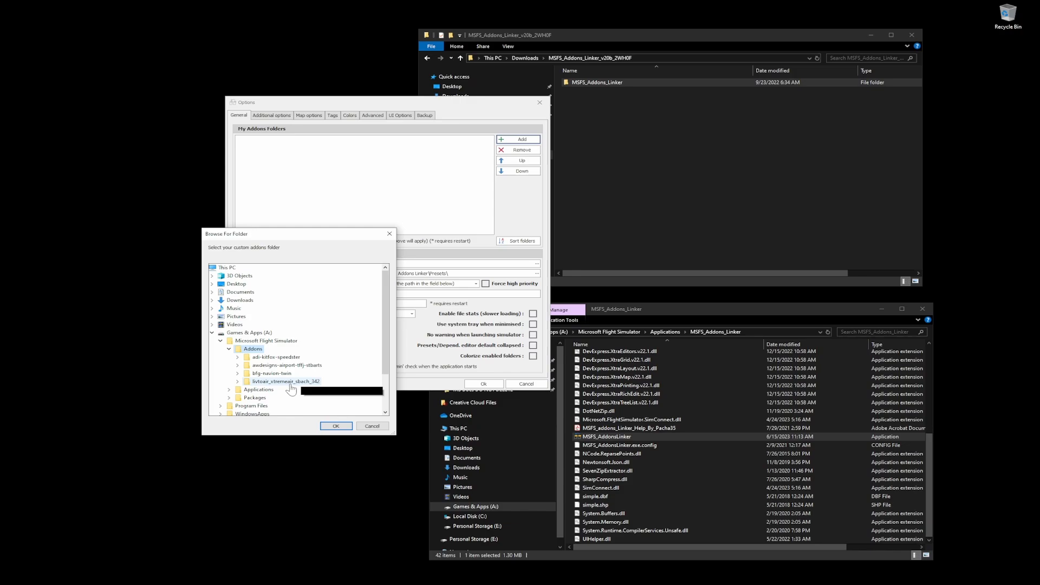
{"action": "mouse_move", "coordinate": [286, 382]}
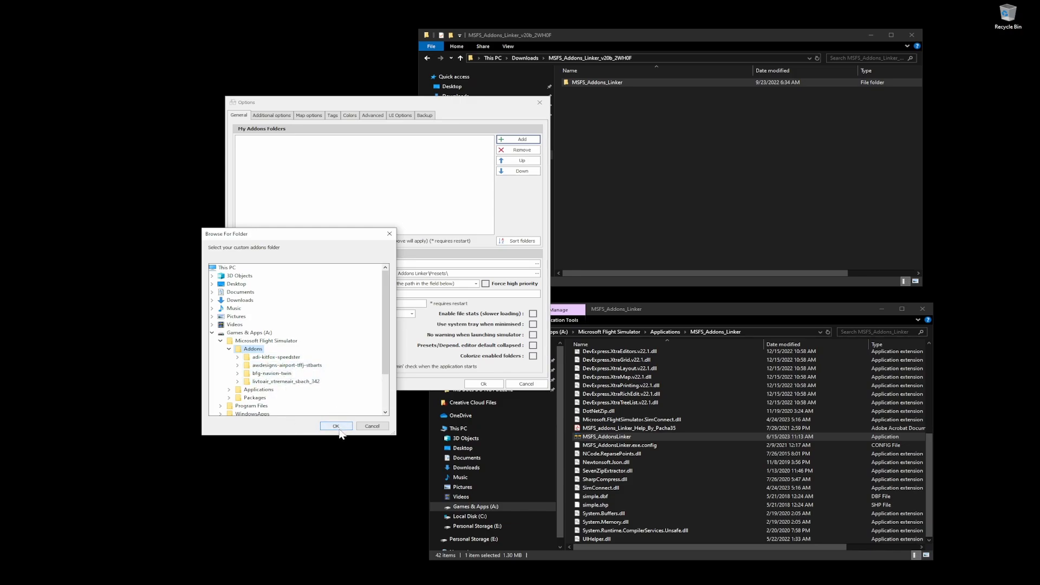
{"action": "mouse_move", "coordinate": [311, 361]}
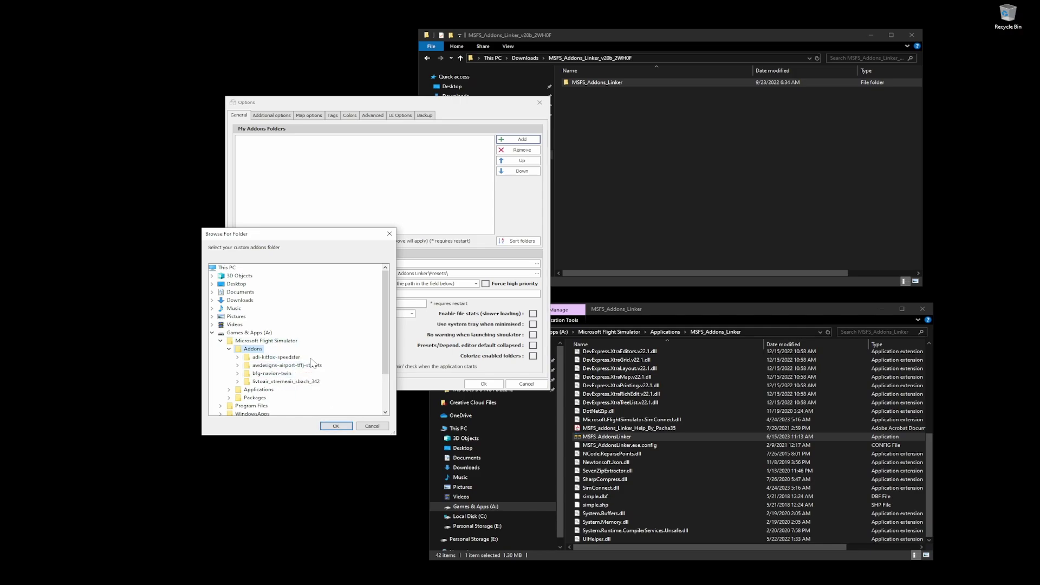
{"action": "mouse_move", "coordinate": [287, 381]}
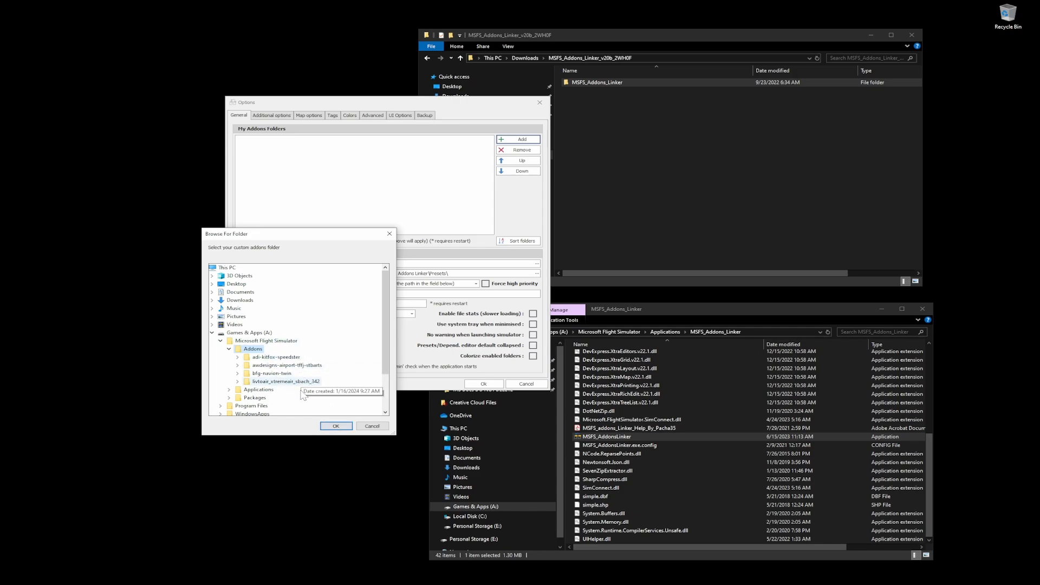
{"action": "mouse_move", "coordinate": [302, 396]}
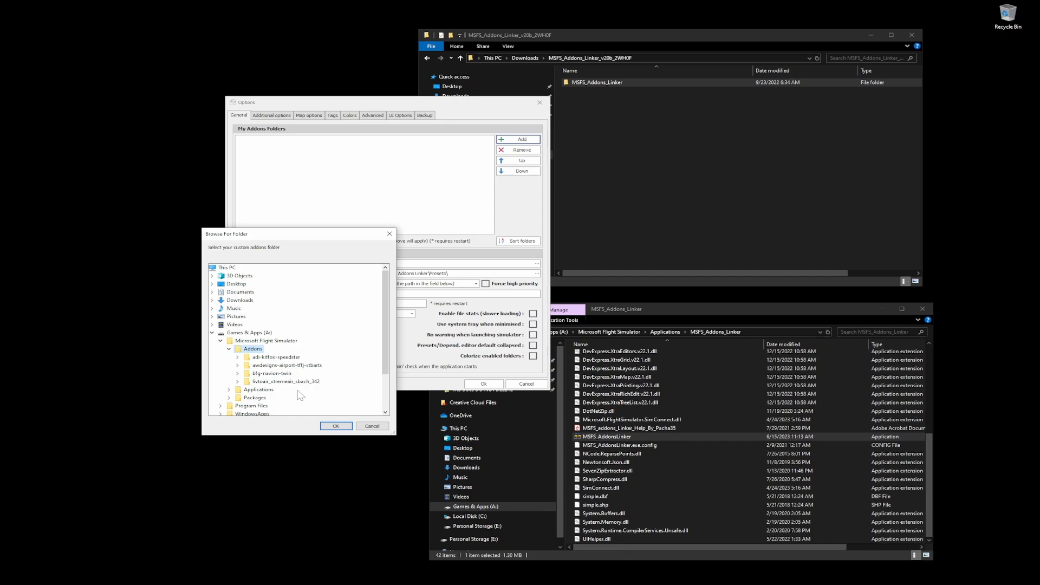
{"action": "mouse_move", "coordinate": [280, 393]}
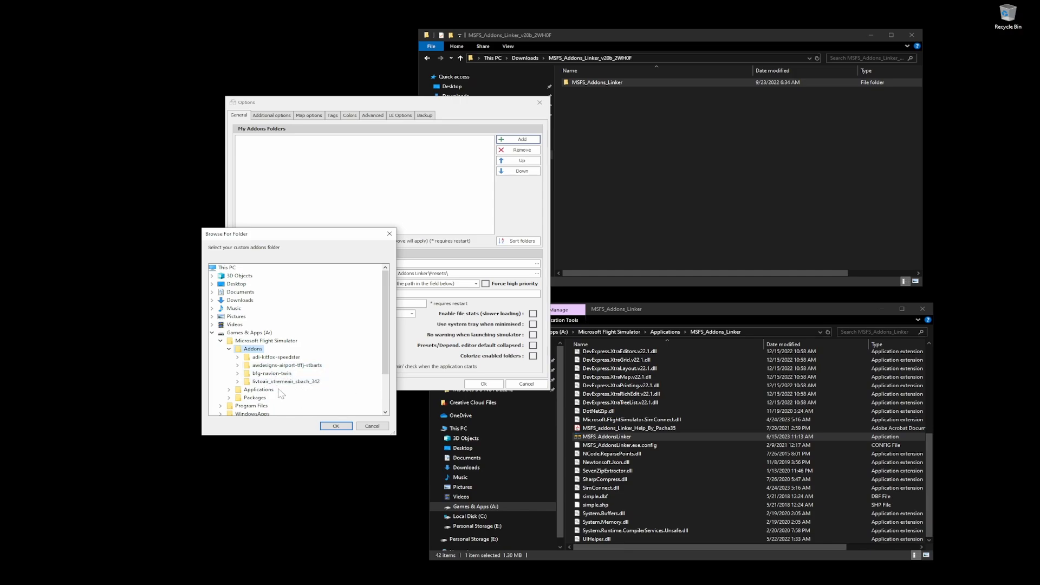
{"action": "mouse_move", "coordinate": [343, 382]}
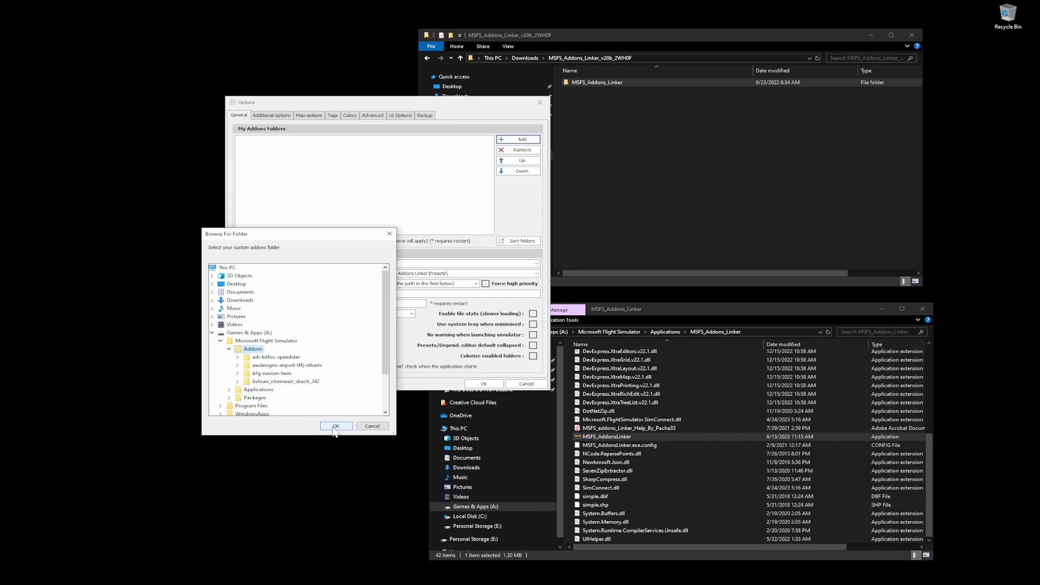
{"action": "left_click", "coordinate": [335, 426]}
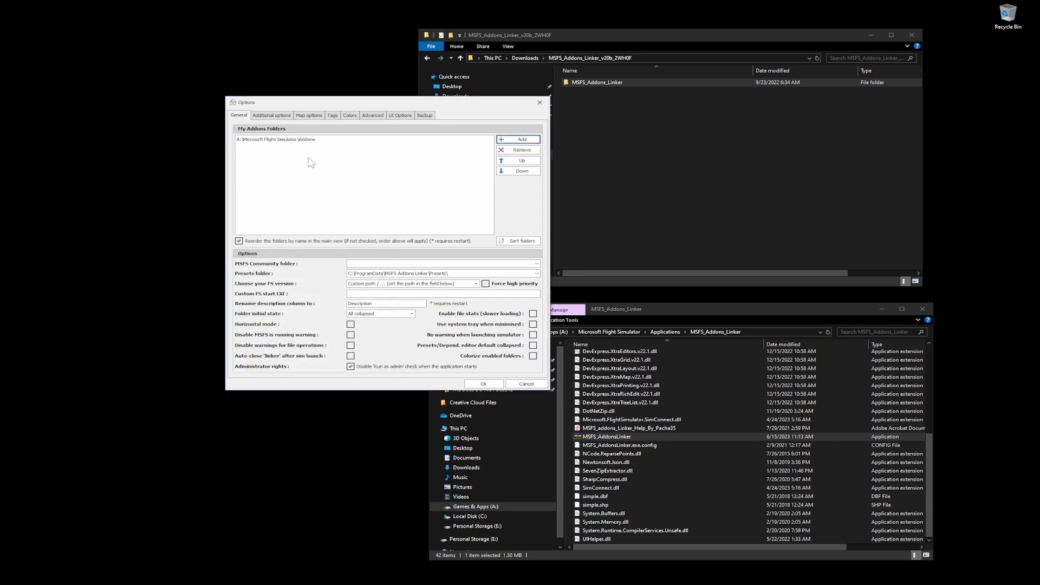
{"action": "mouse_move", "coordinate": [543, 269]}
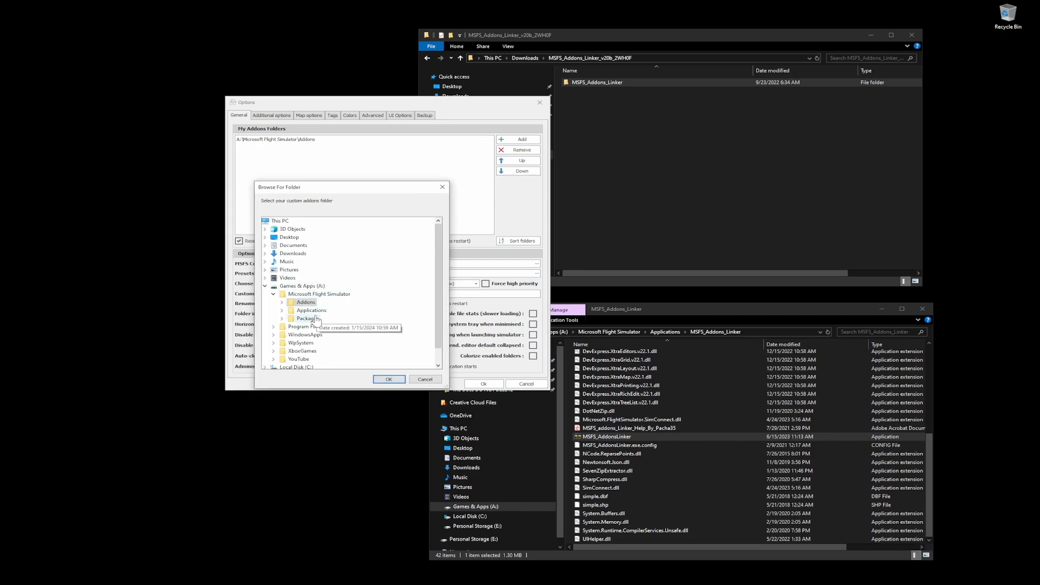
Point the MSFS Community folder to A:\Microsoft Flight Simulator\Packages\Community
{"action": "left_click", "coordinate": [282, 318]}
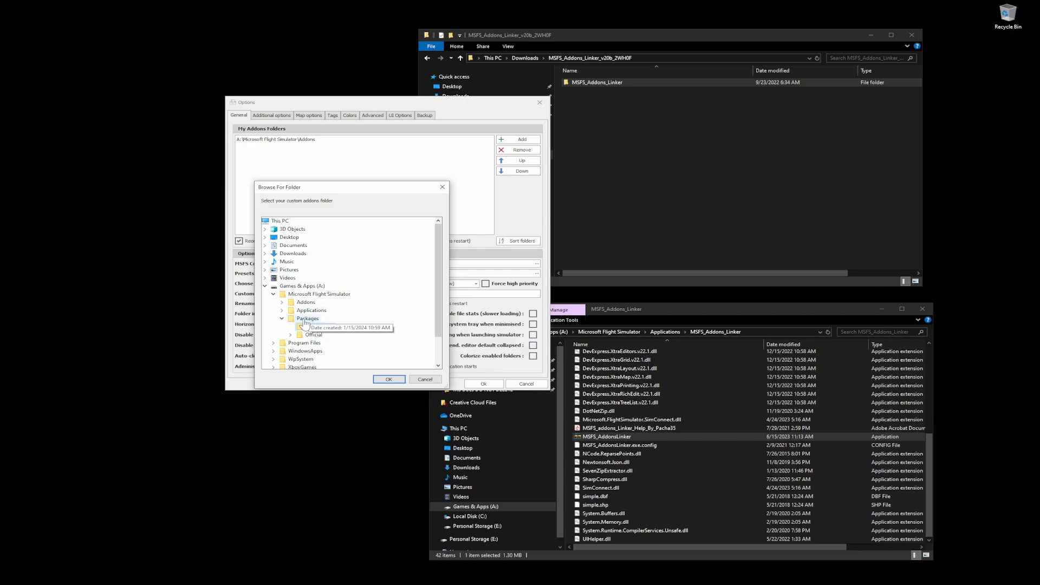
{"action": "left_click", "coordinate": [307, 318]}
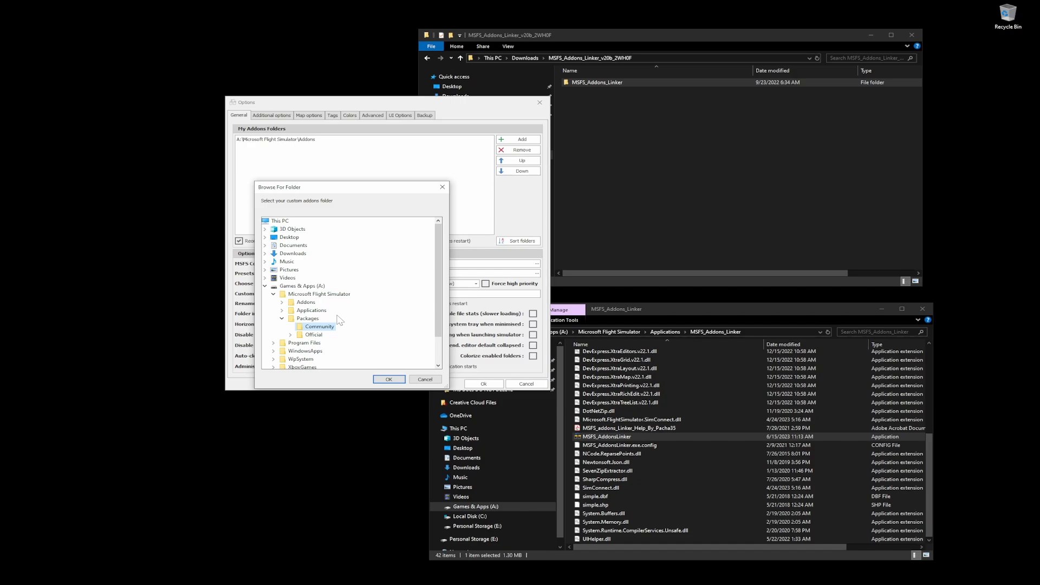
{"action": "mouse_move", "coordinate": [339, 321]}
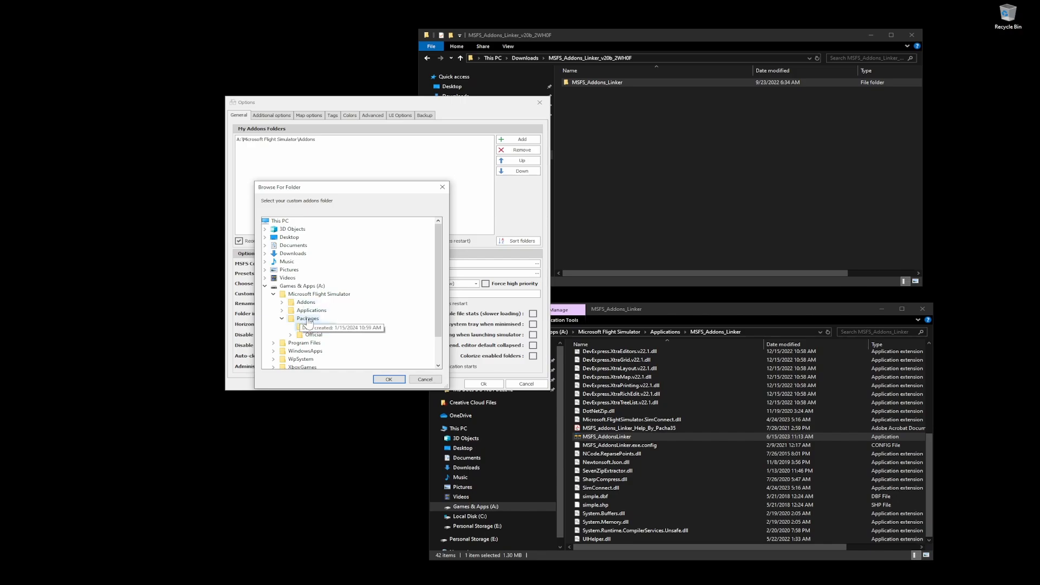
{"action": "mouse_move", "coordinate": [322, 326]}
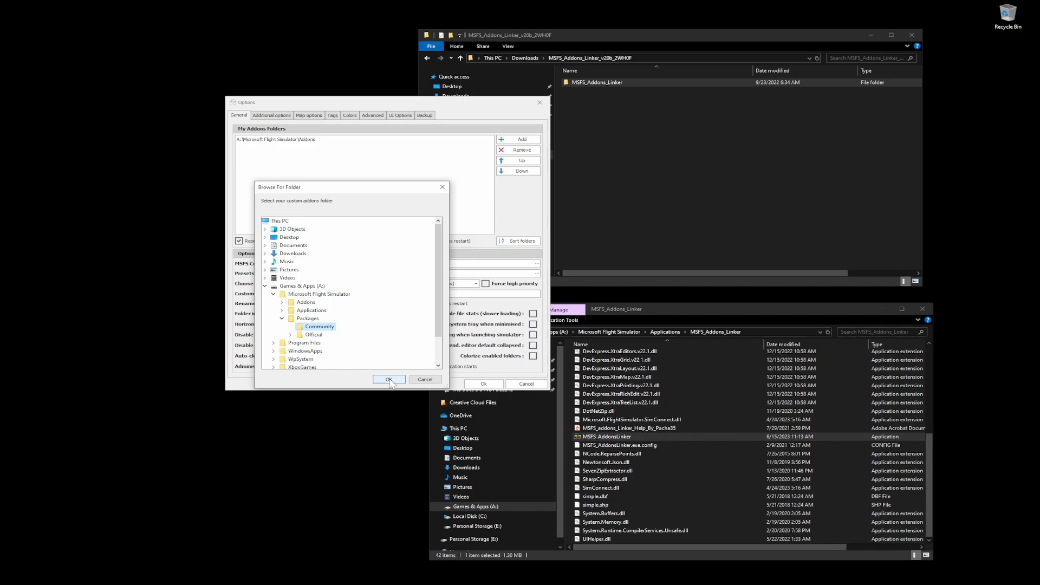
{"action": "left_click", "coordinate": [389, 379]}
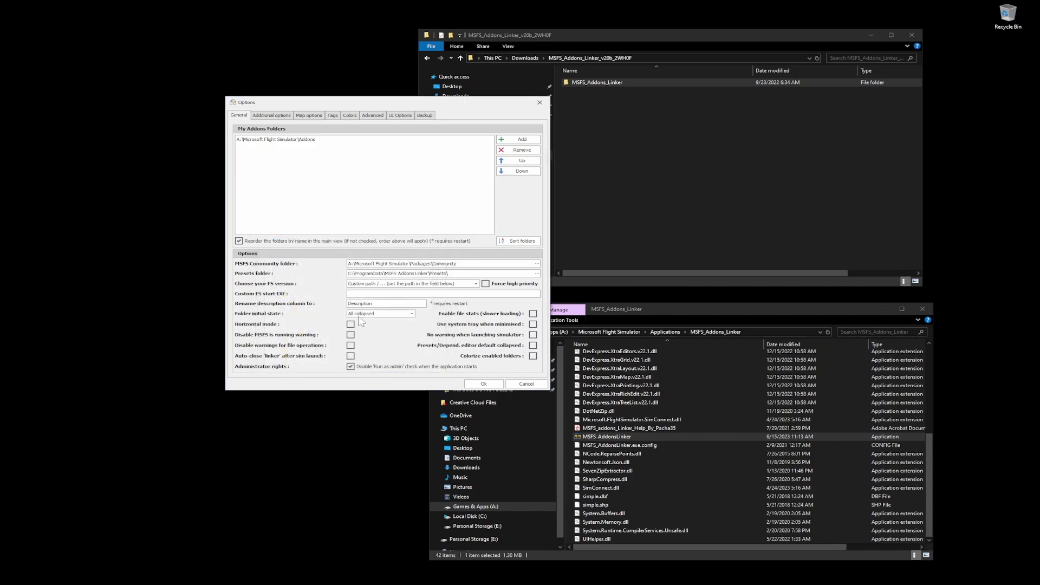
{"action": "mouse_move", "coordinate": [333, 334]}
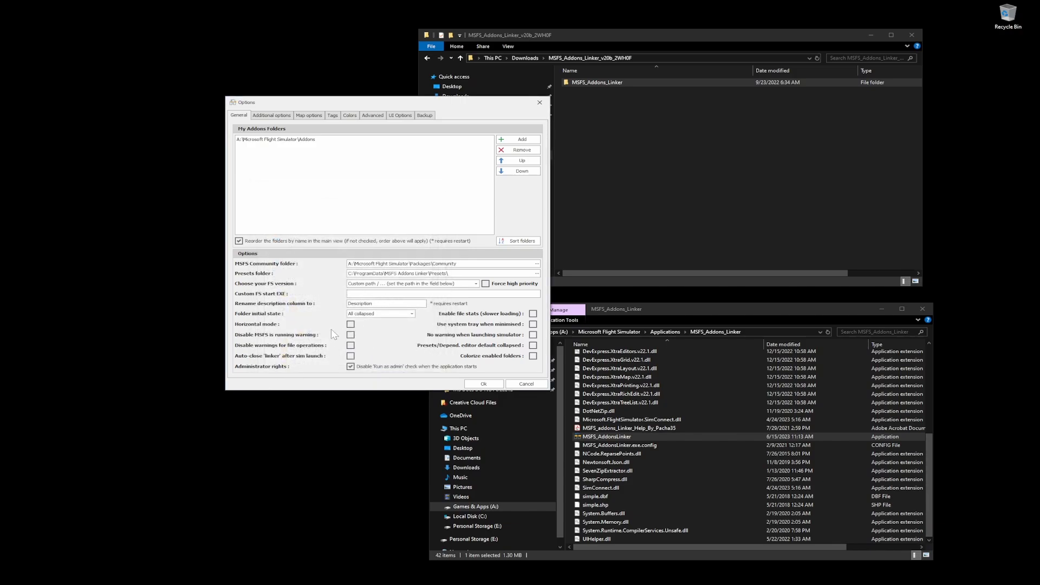
{"action": "mouse_move", "coordinate": [464, 324]}
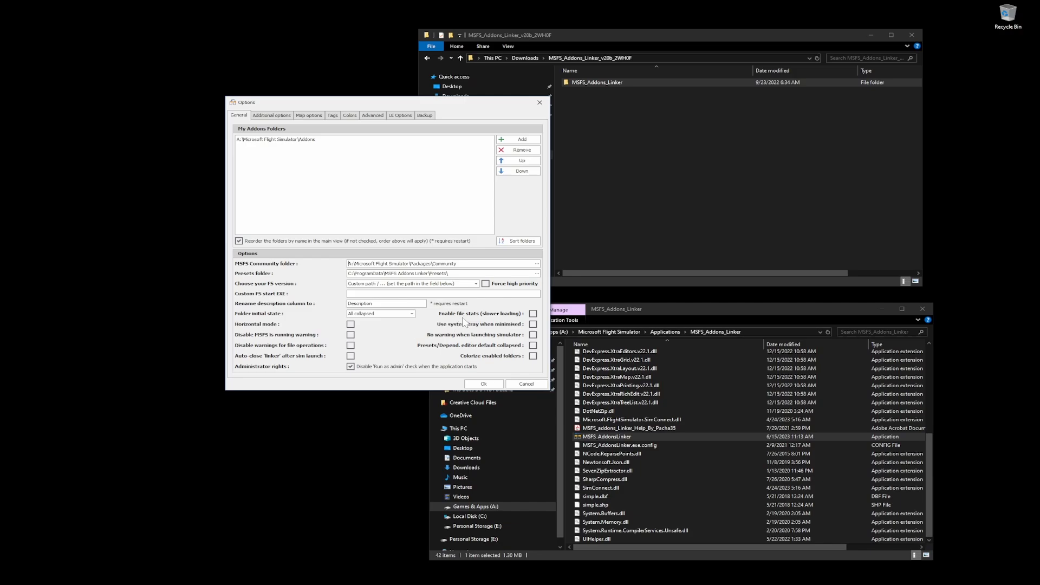
{"action": "mouse_move", "coordinate": [355, 199]}
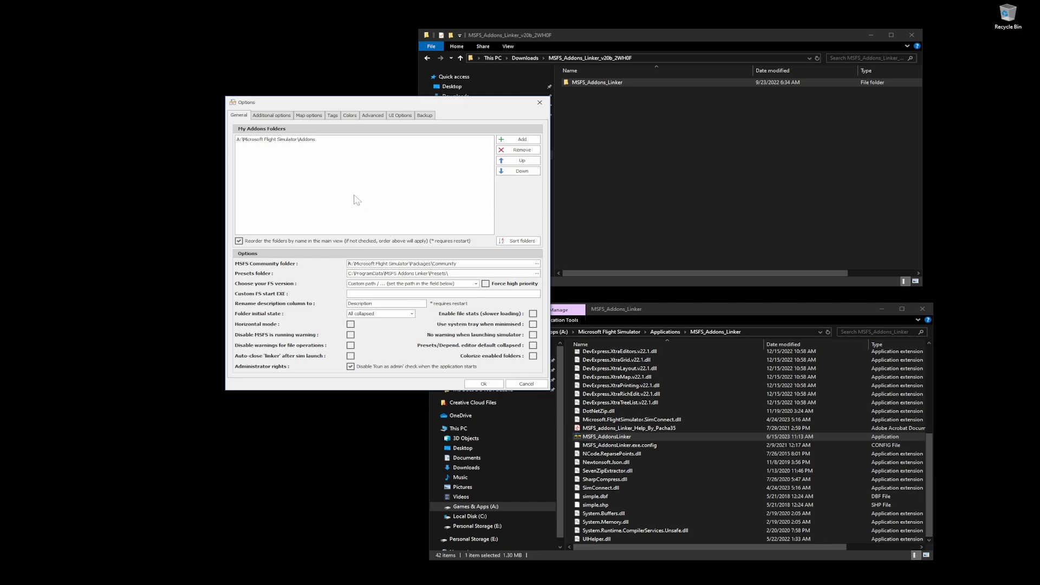
{"action": "mouse_move", "coordinate": [456, 208]}
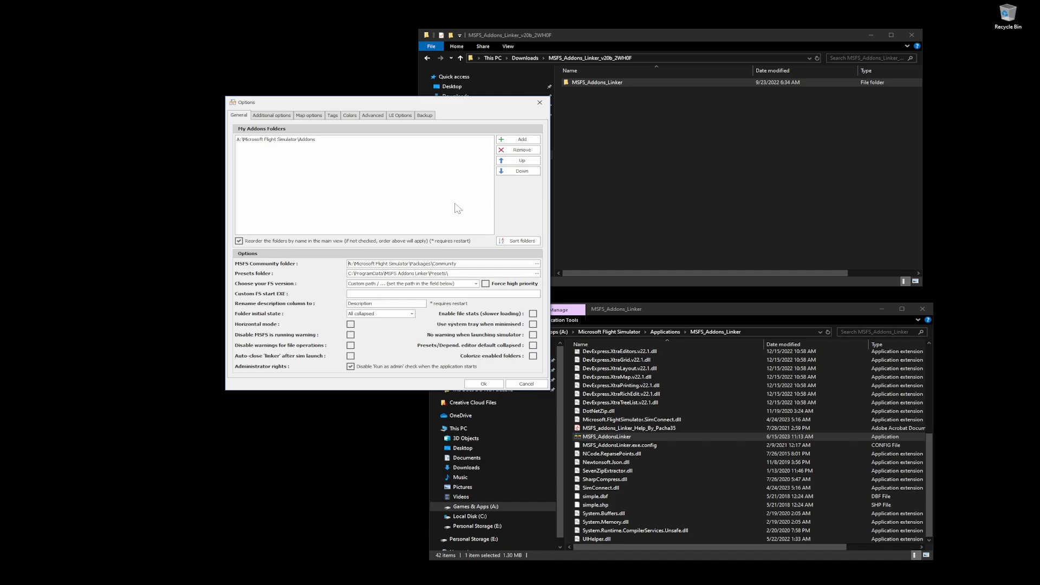
{"action": "mouse_move", "coordinate": [416, 359]}
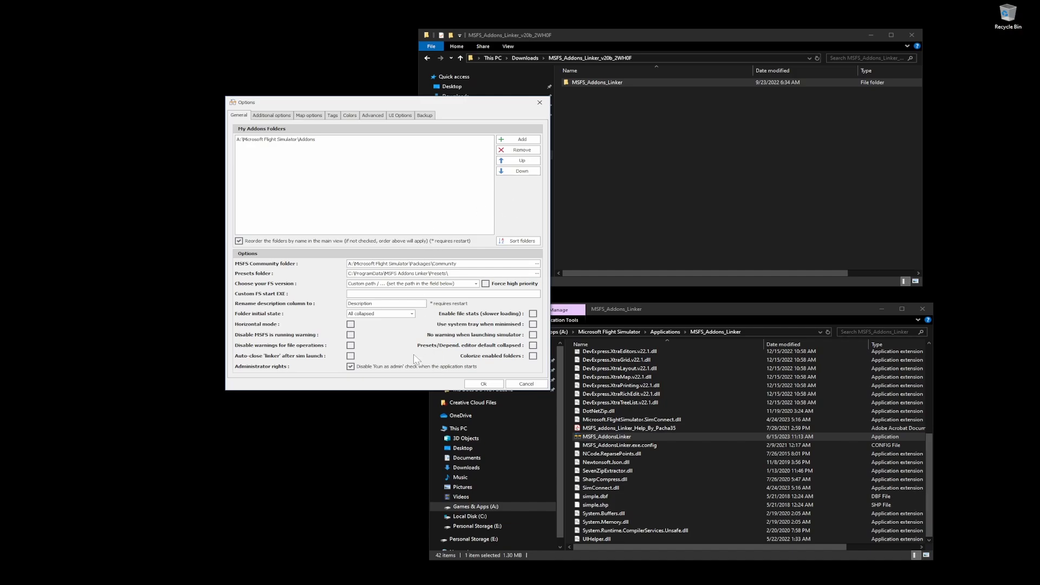
{"action": "mouse_move", "coordinate": [395, 354]}
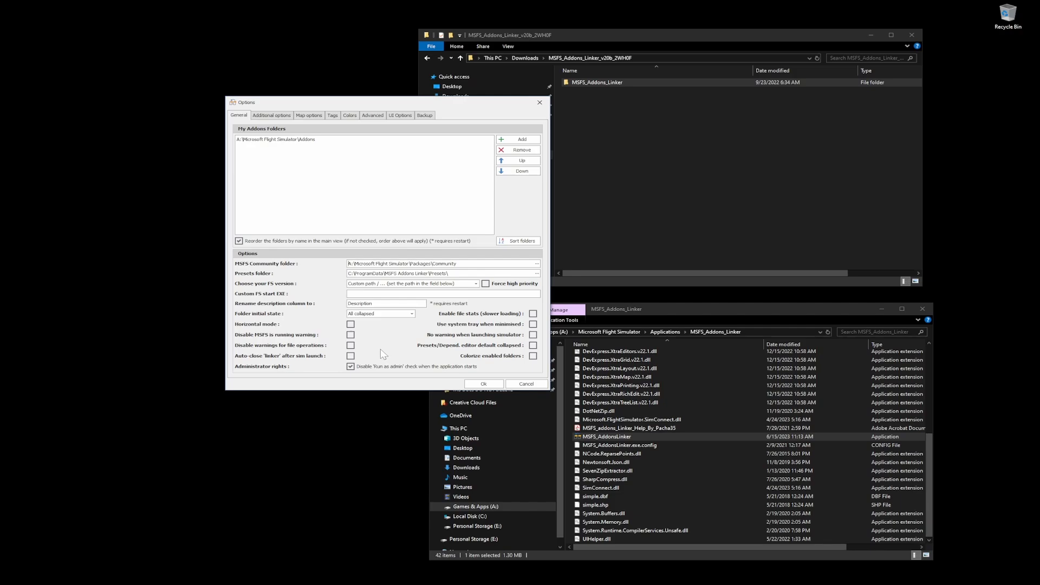
{"action": "mouse_move", "coordinate": [417, 180]}
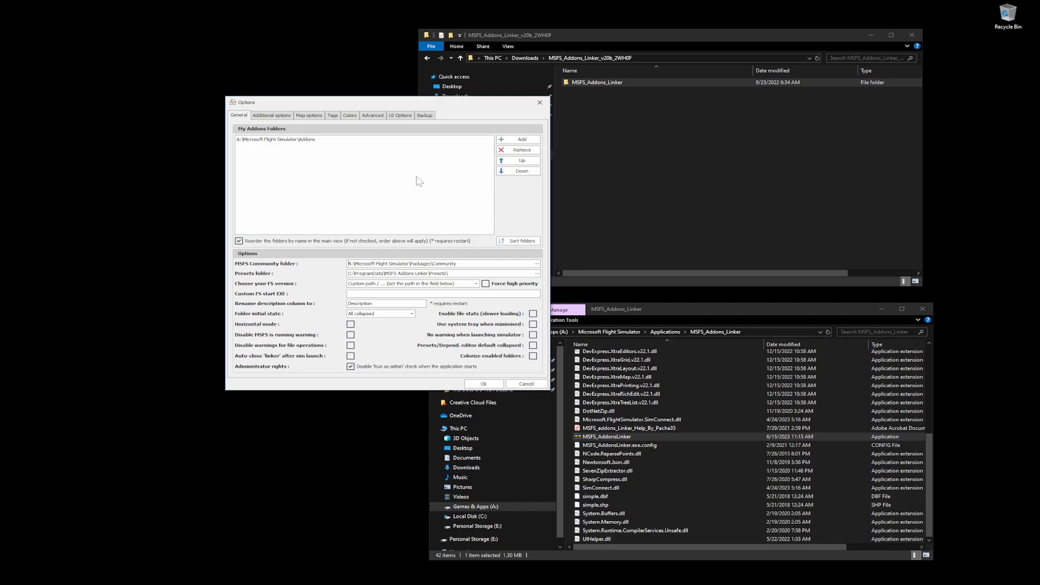
{"action": "mouse_move", "coordinate": [308, 116]}
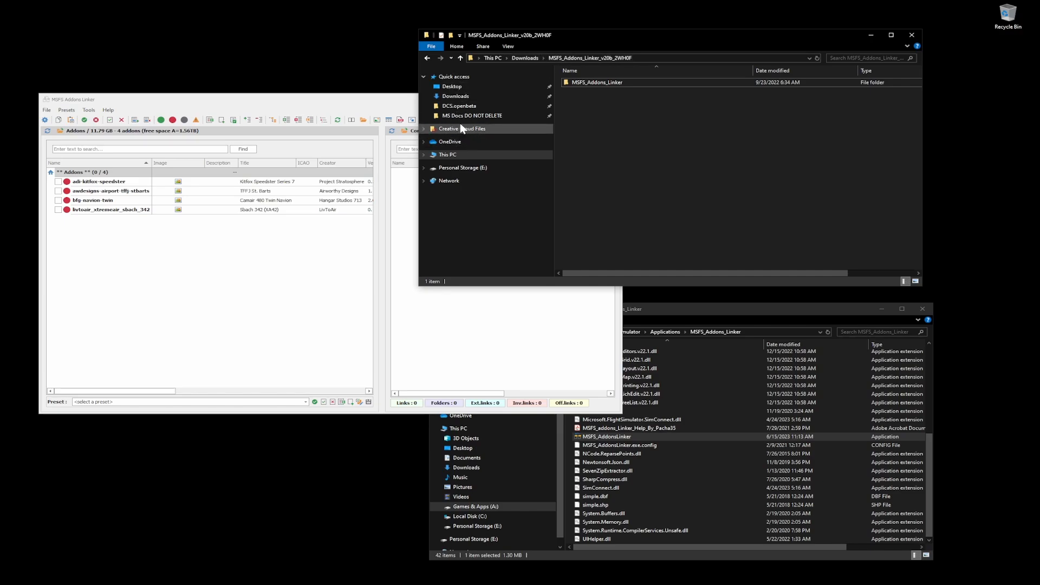
Show This PC in the upper File Explorer window
{"action": "left_click", "coordinate": [447, 155]}
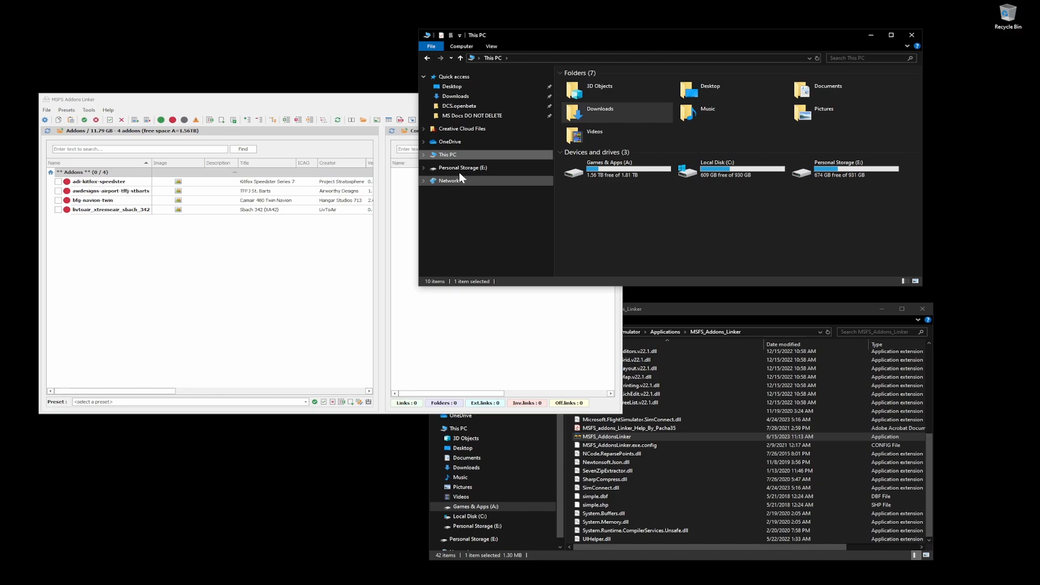
Create Aircraft, Scenery and Tools folders inside A:\Microsoft Flight Simulator\Addons
{"action": "double_click", "coordinate": [609, 168]}
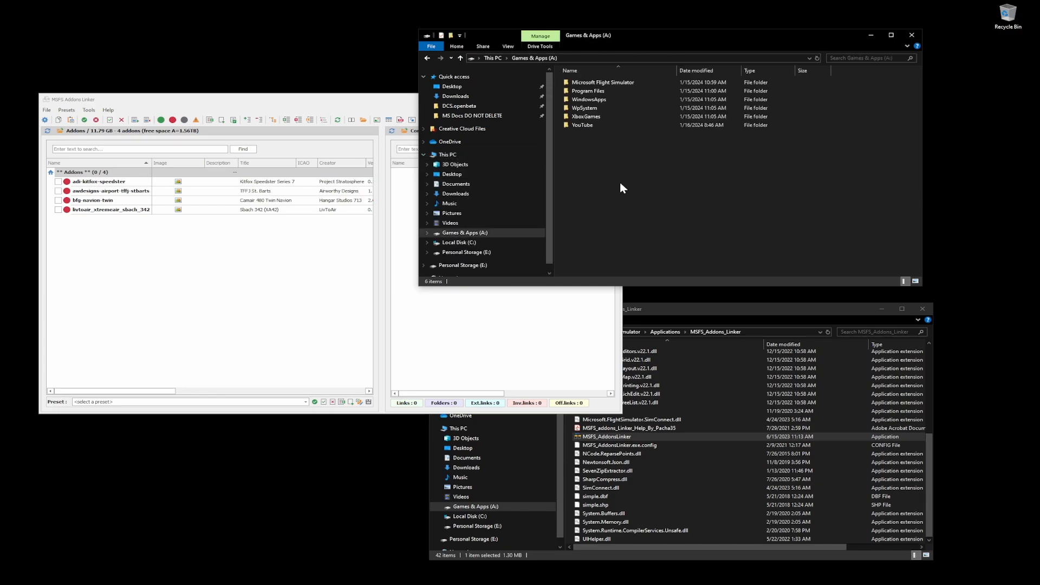
{"action": "double_click", "coordinate": [602, 82]}
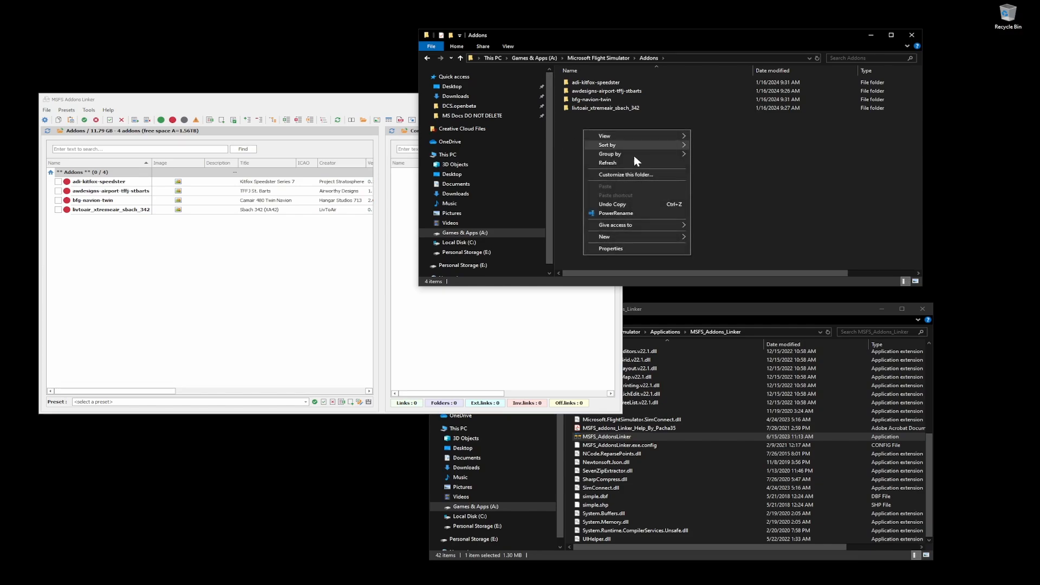
{"action": "left_click", "coordinate": [603, 237]}
{"action": "type", "text": "Aircraft"}
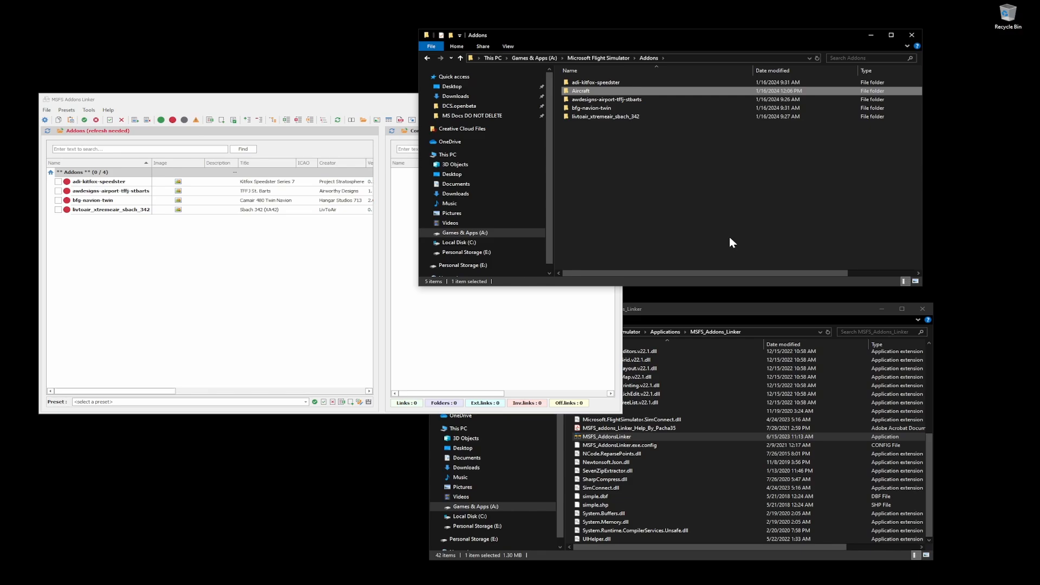
{"action": "mouse_move", "coordinate": [593, 91]}
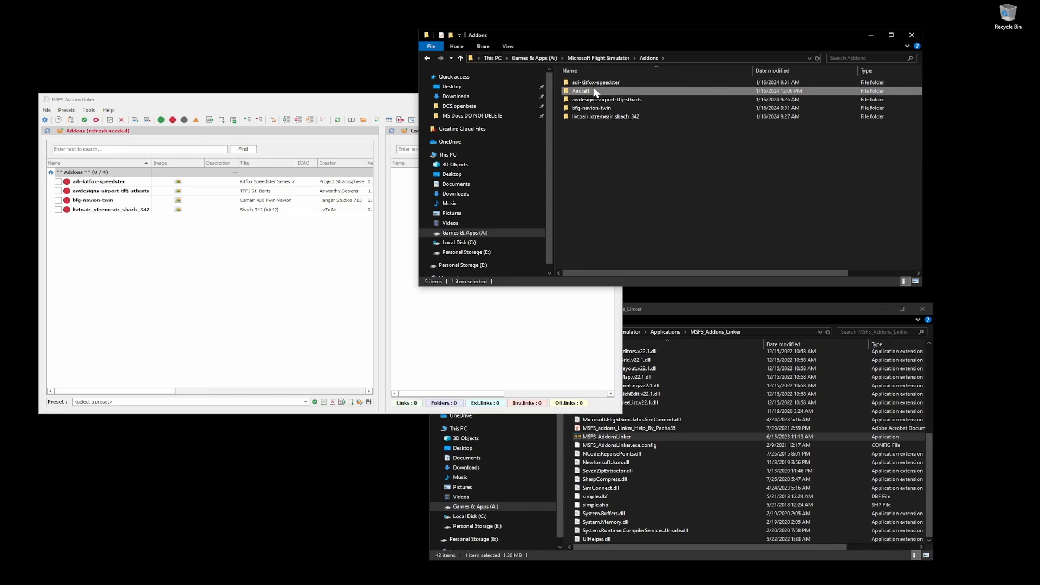
{"action": "mouse_move", "coordinate": [591, 196]}
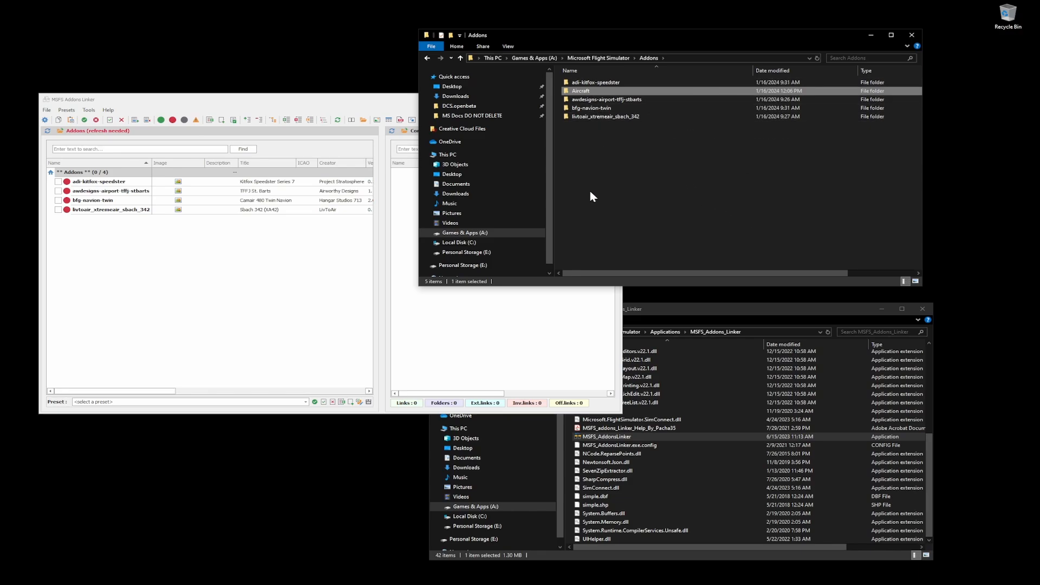
{"action": "right_click", "coordinate": [592, 196]}
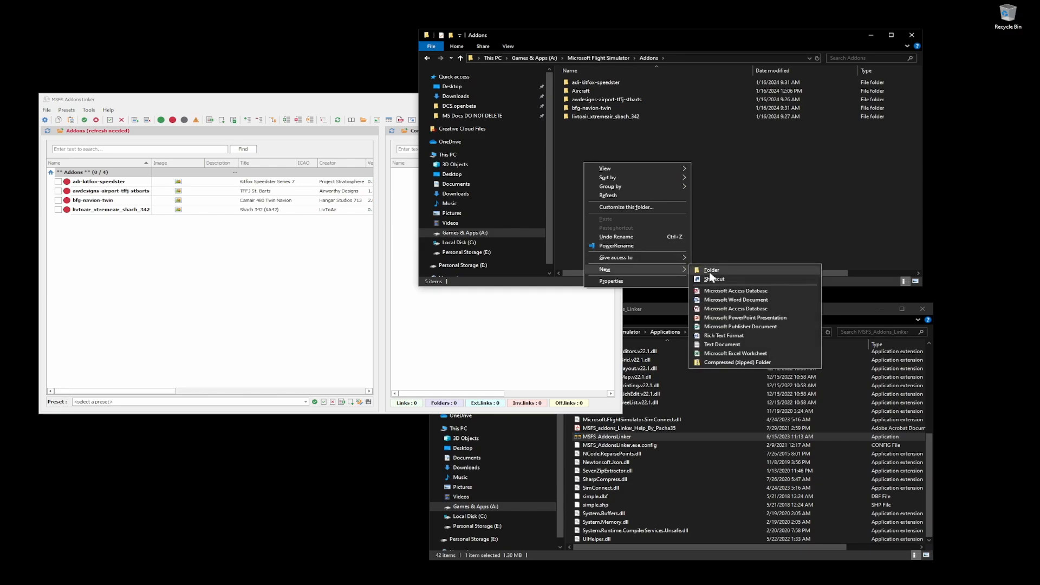
{"action": "left_click", "coordinate": [711, 269]}
{"action": "type", "text": "Scenery"}
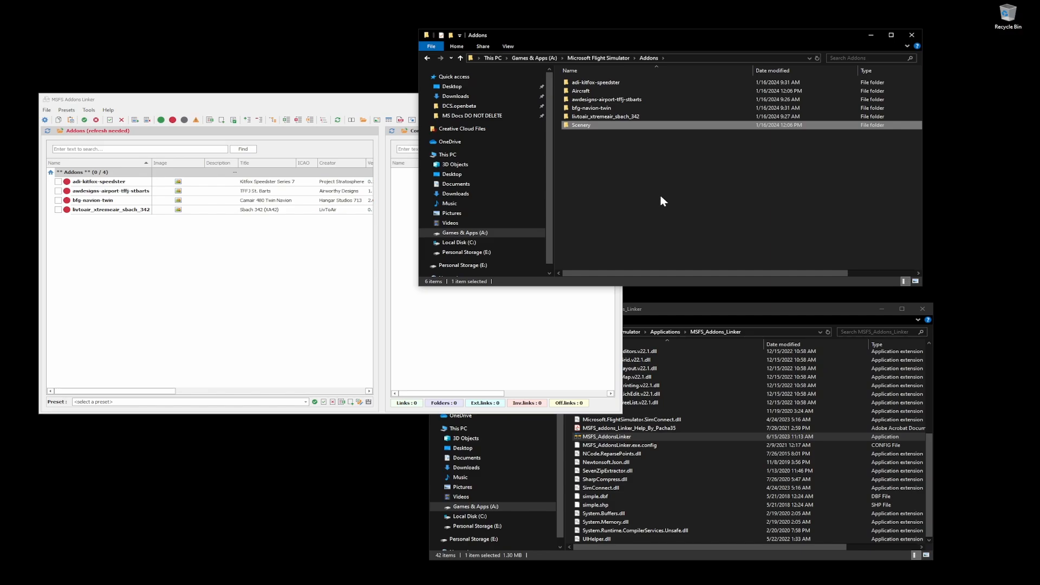
{"action": "mouse_move", "coordinate": [580, 171]}
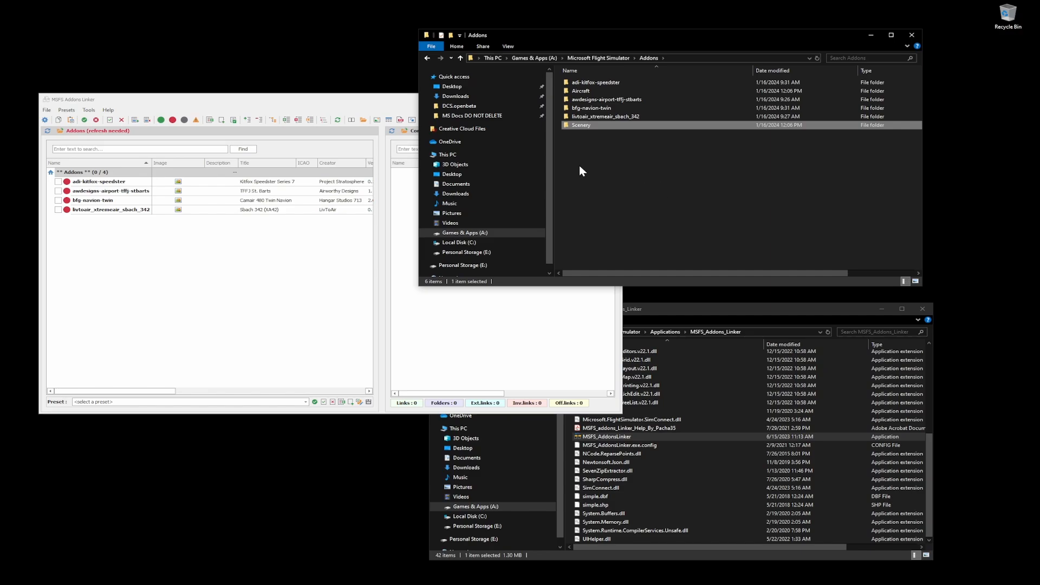
{"action": "mouse_move", "coordinate": [668, 186]}
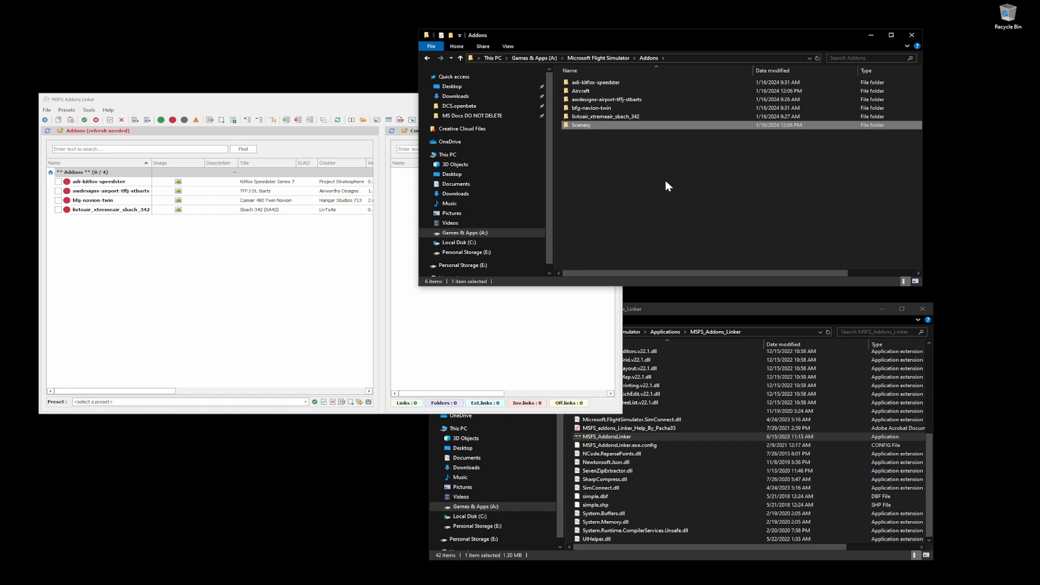
{"action": "mouse_move", "coordinate": [626, 171]}
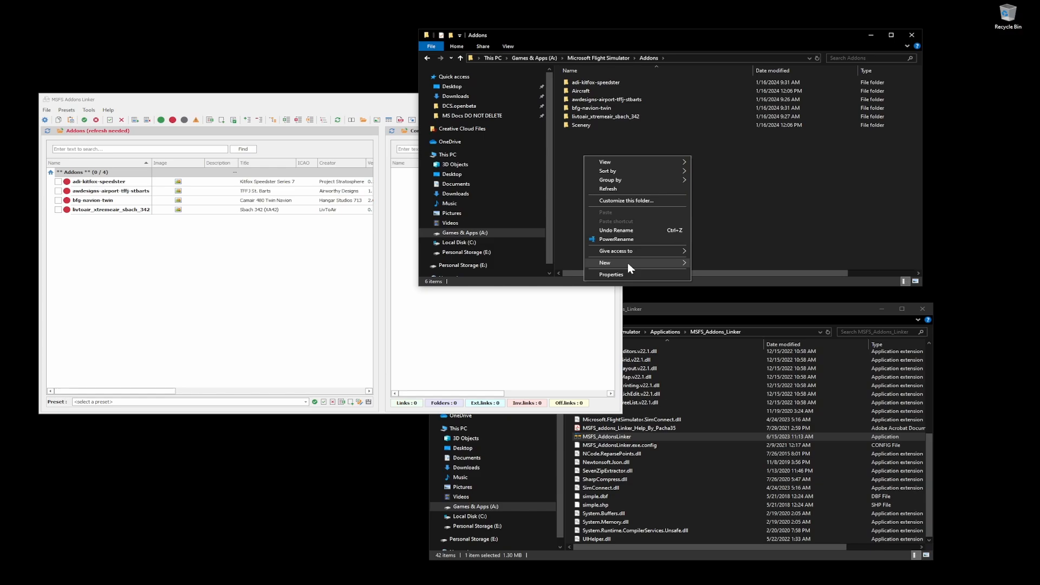
{"action": "left_click", "coordinate": [604, 262]}
{"action": "type", "text": "Tool"}
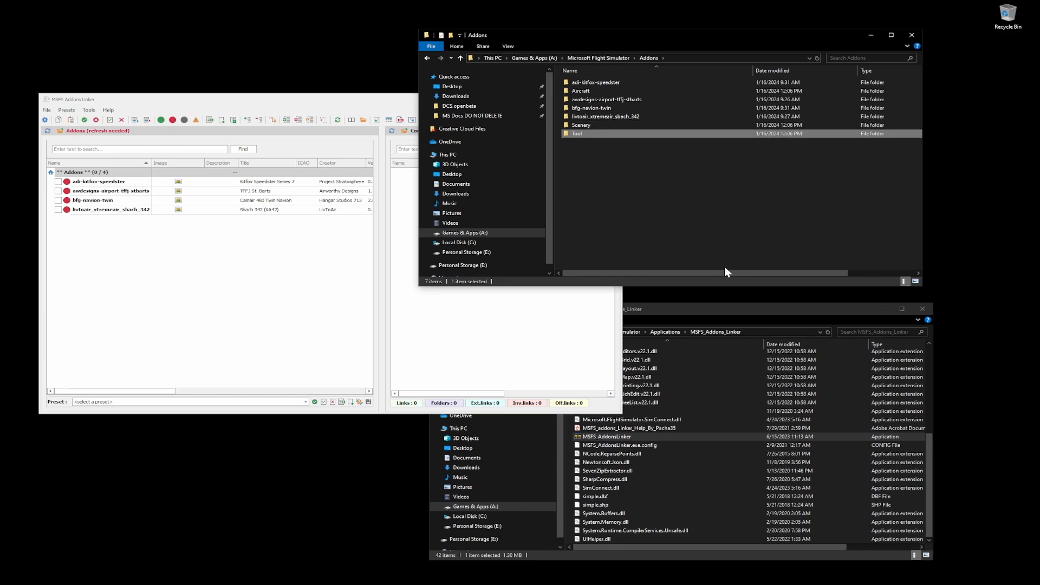
{"action": "mouse_move", "coordinate": [597, 139]}
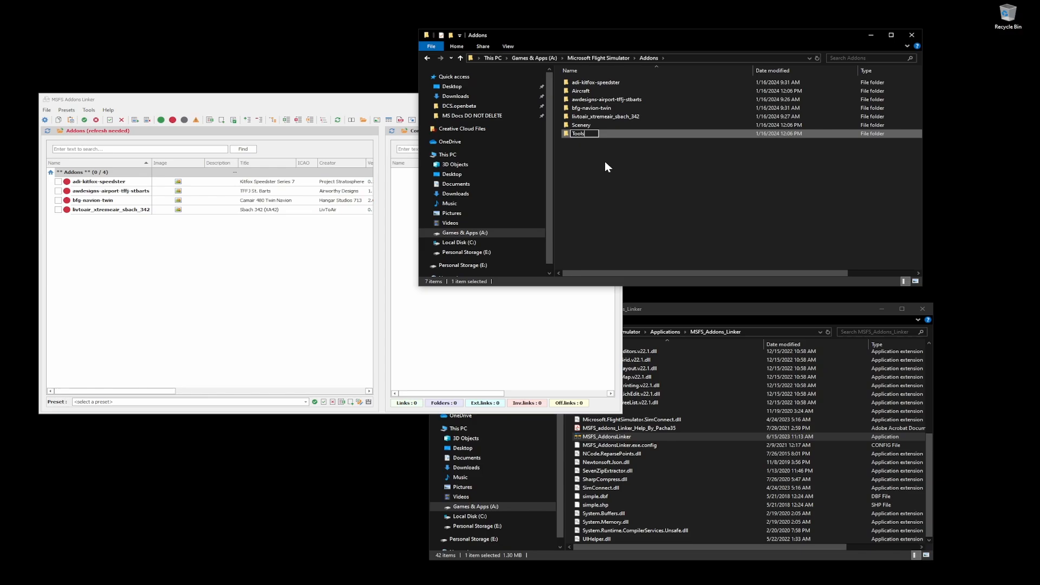
{"action": "left_click", "coordinate": [622, 227]}
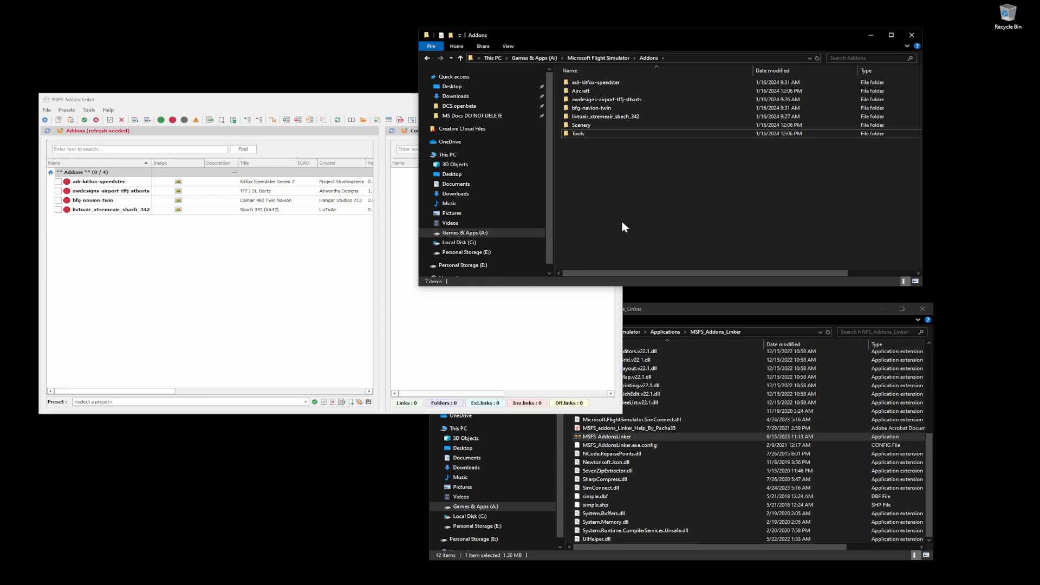
{"action": "mouse_move", "coordinate": [599, 240]}
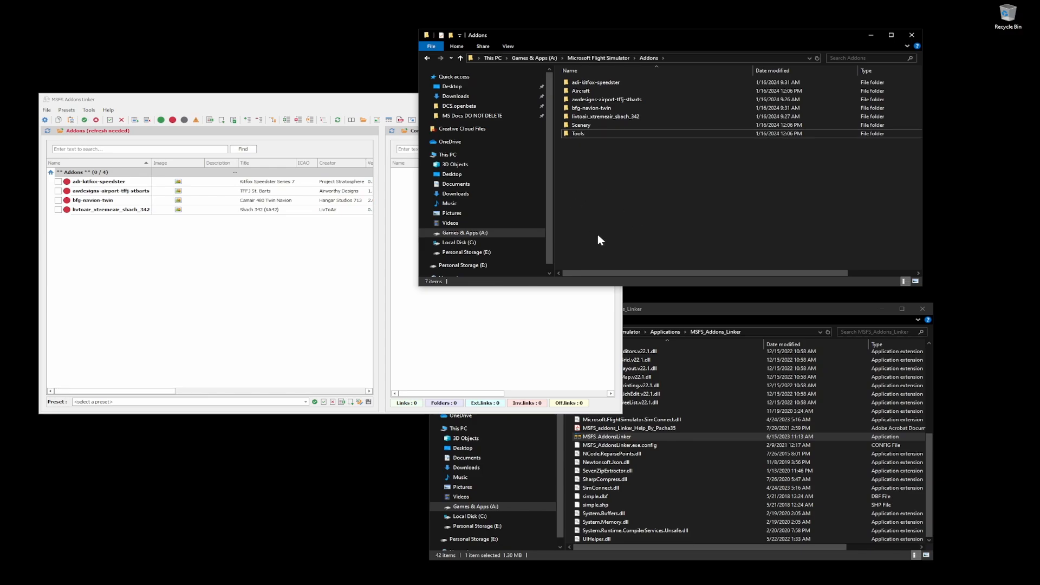
{"action": "mouse_move", "coordinate": [603, 178]}
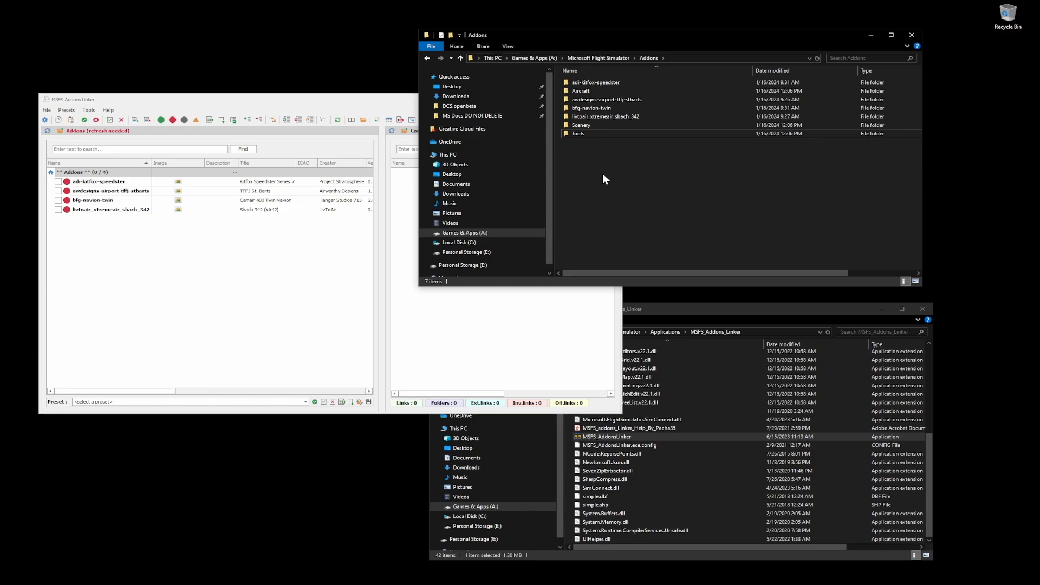
{"action": "mouse_move", "coordinate": [639, 154]}
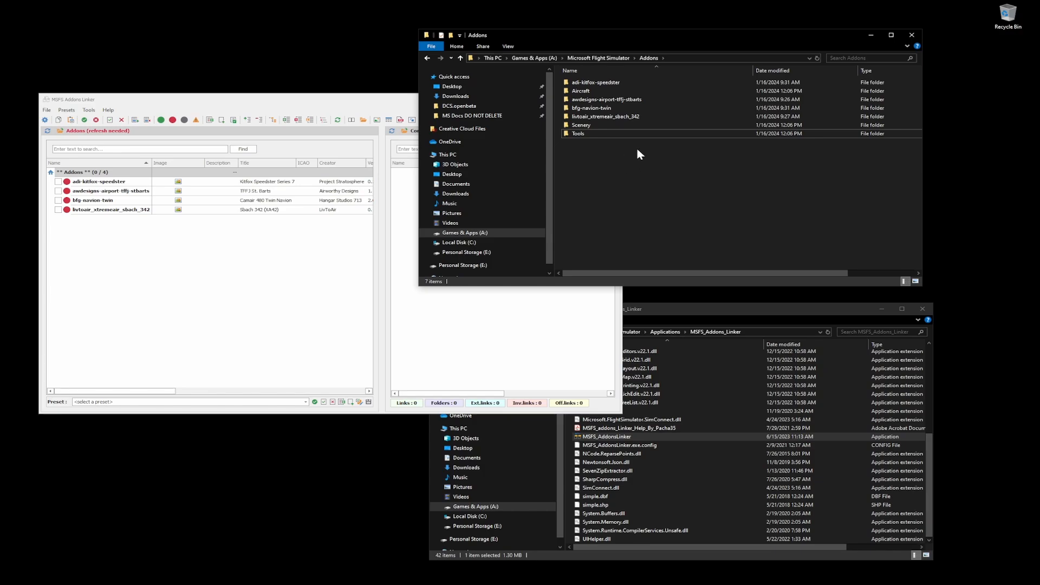
Open the awdesigns-airport-tffj-stbarts addon folder to view its ContentInfo, Scenery and SimObjects
{"action": "left_click", "coordinate": [604, 116]}
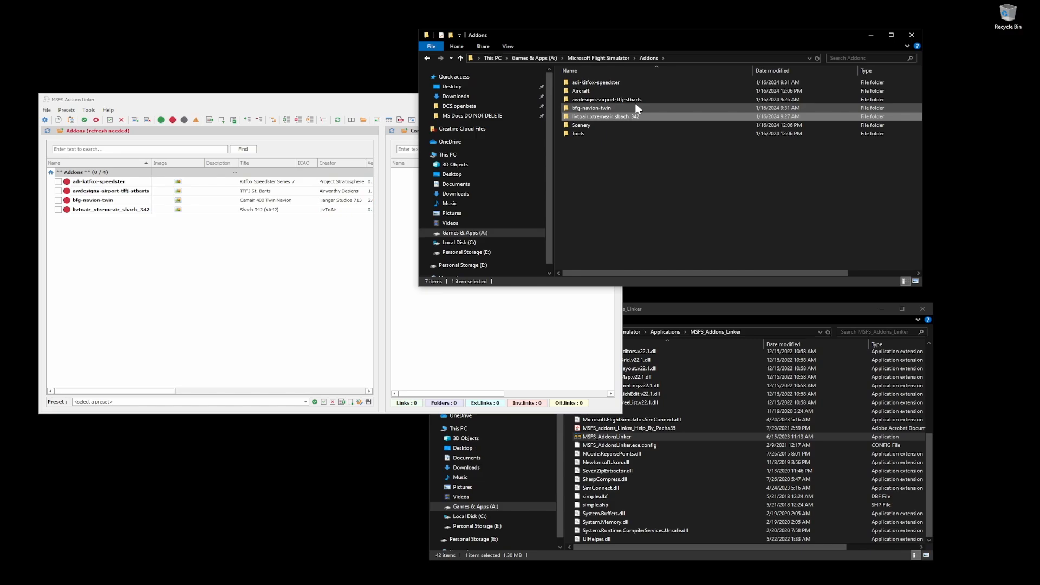
{"action": "left_click", "coordinate": [604, 99]}
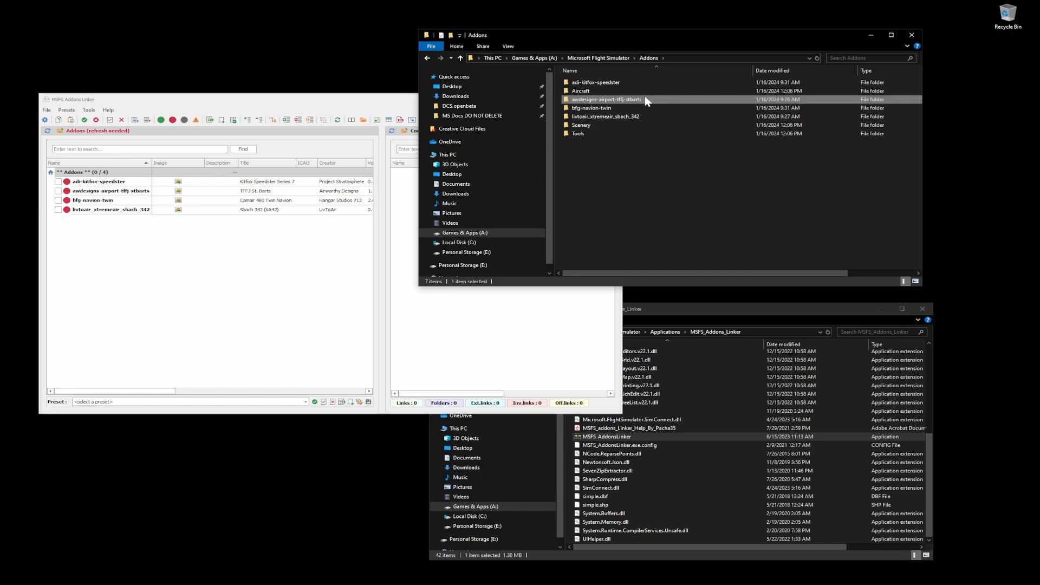
{"action": "double_click", "coordinate": [605, 100]}
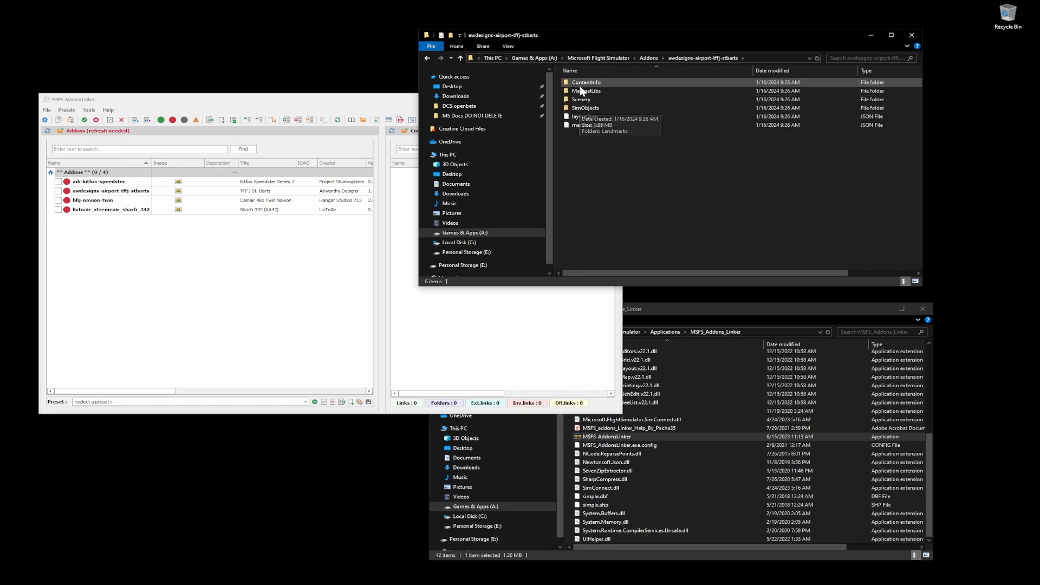
{"action": "mouse_move", "coordinate": [585, 82]}
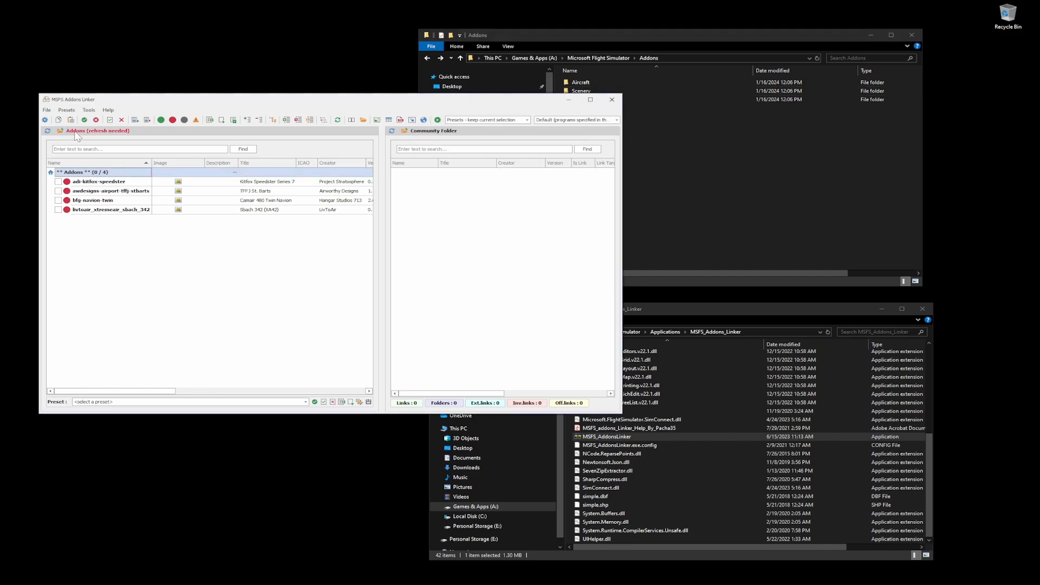
{"action": "mouse_move", "coordinate": [103, 136]}
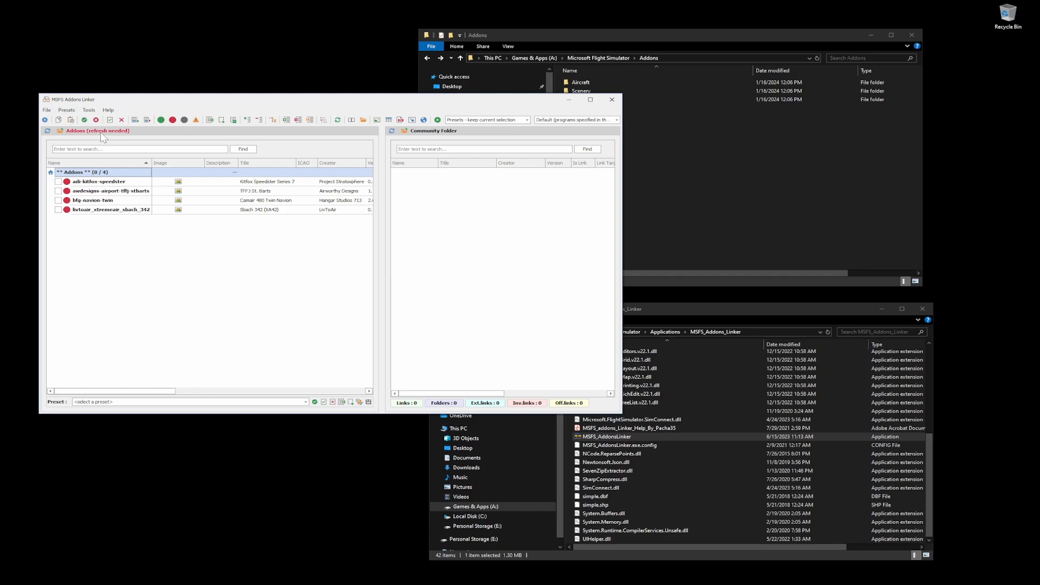
{"action": "mouse_move", "coordinate": [35, 128]}
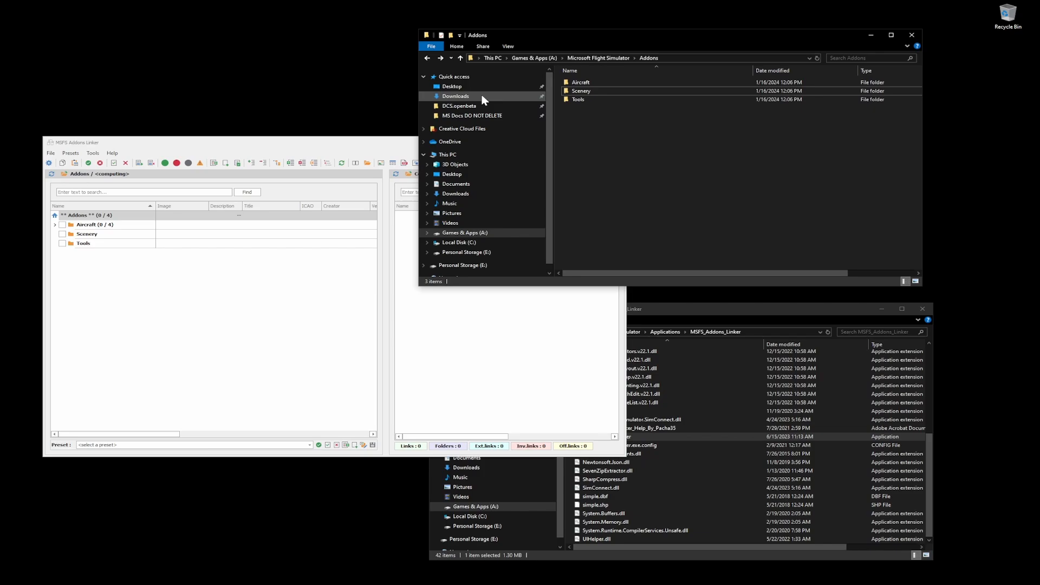
{"action": "mouse_move", "coordinate": [693, 304]}
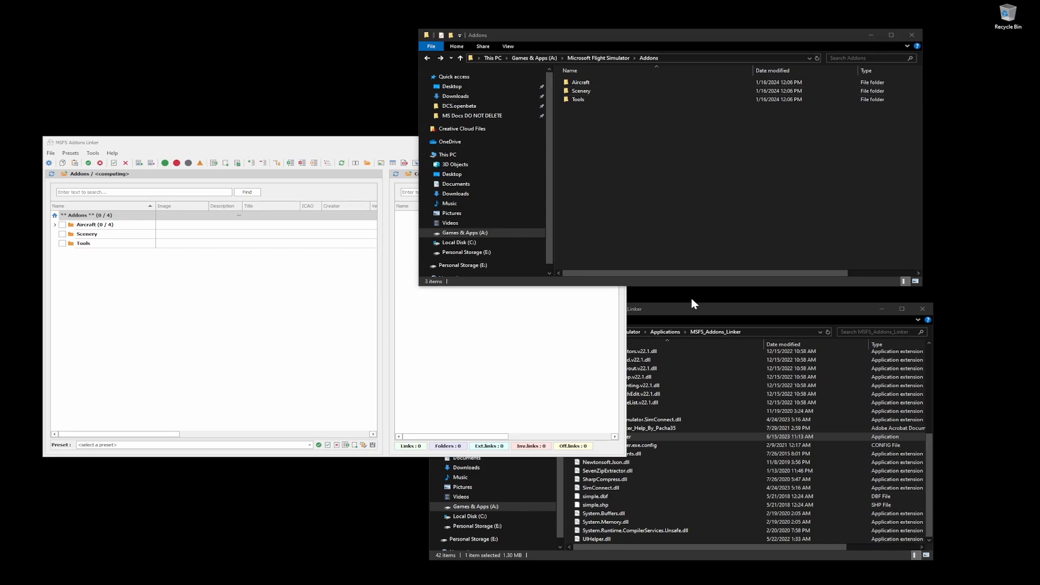
{"action": "mouse_move", "coordinate": [681, 319]}
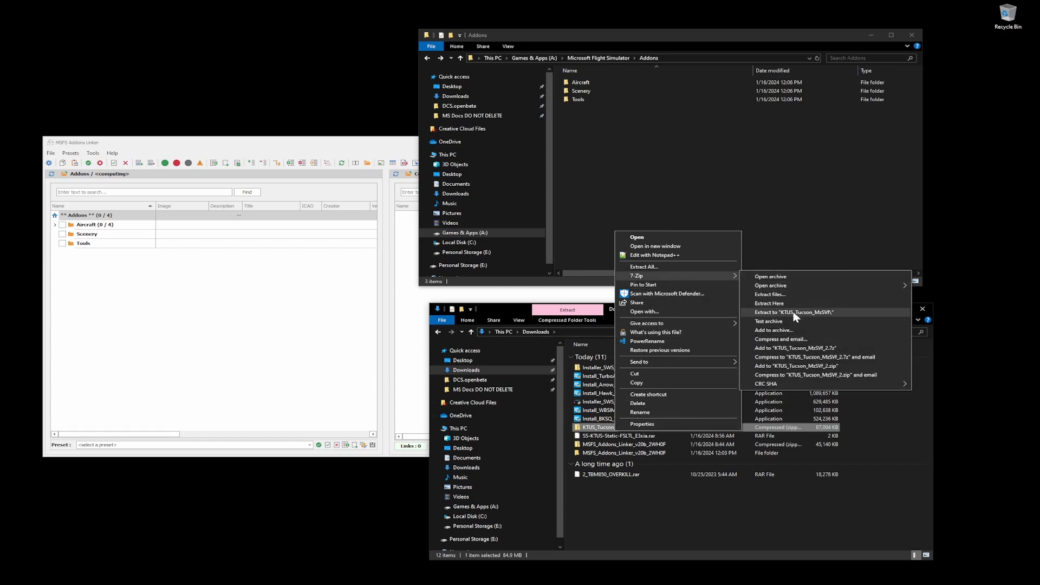
Extract the KTUS Tucson archive and create an Arizona folder inside Scenery
{"action": "left_click", "coordinate": [795, 313]}
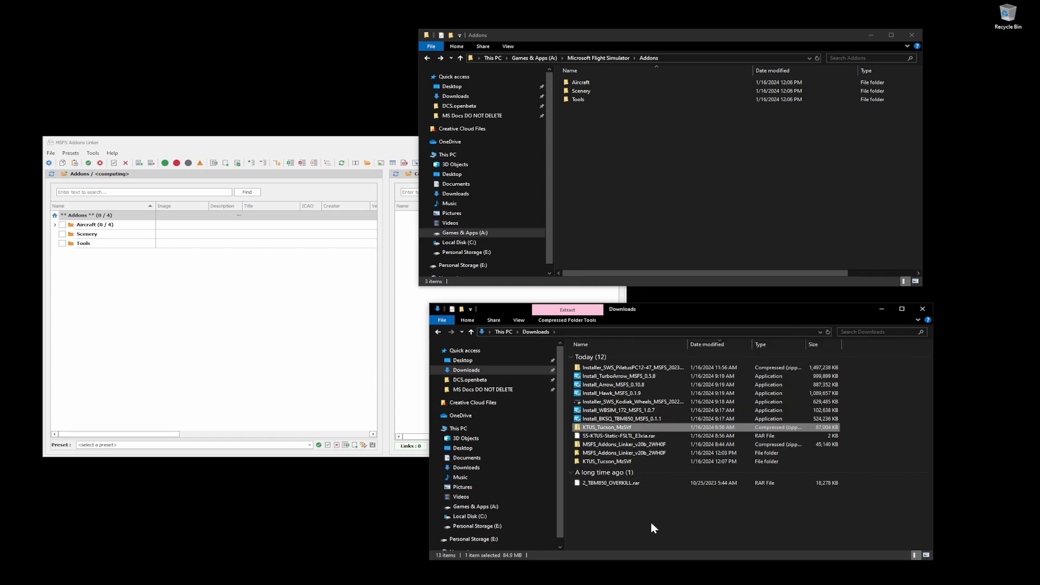
{"action": "double_click", "coordinate": [605, 461]}
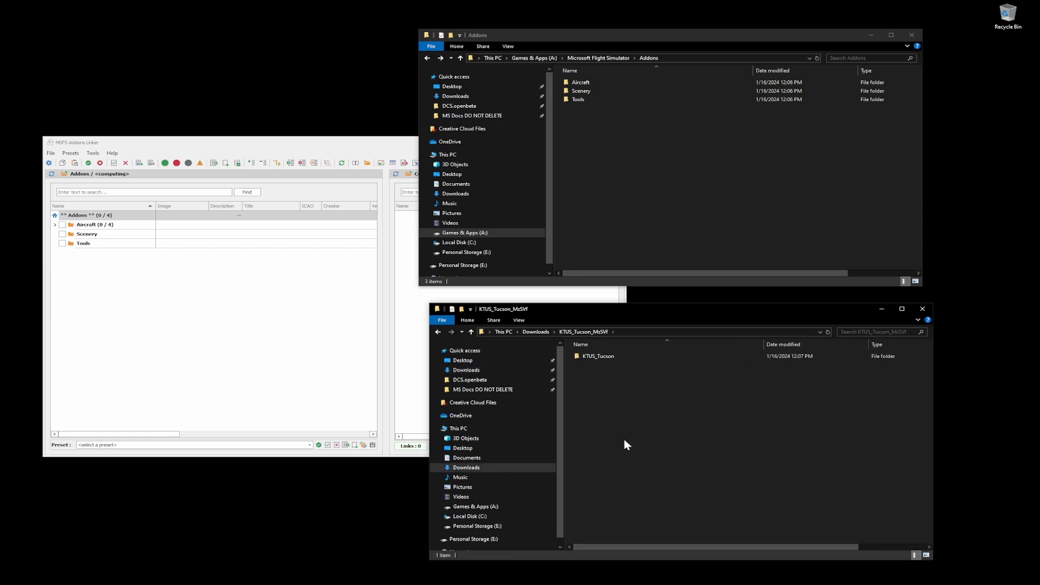
{"action": "double_click", "coordinate": [596, 356]}
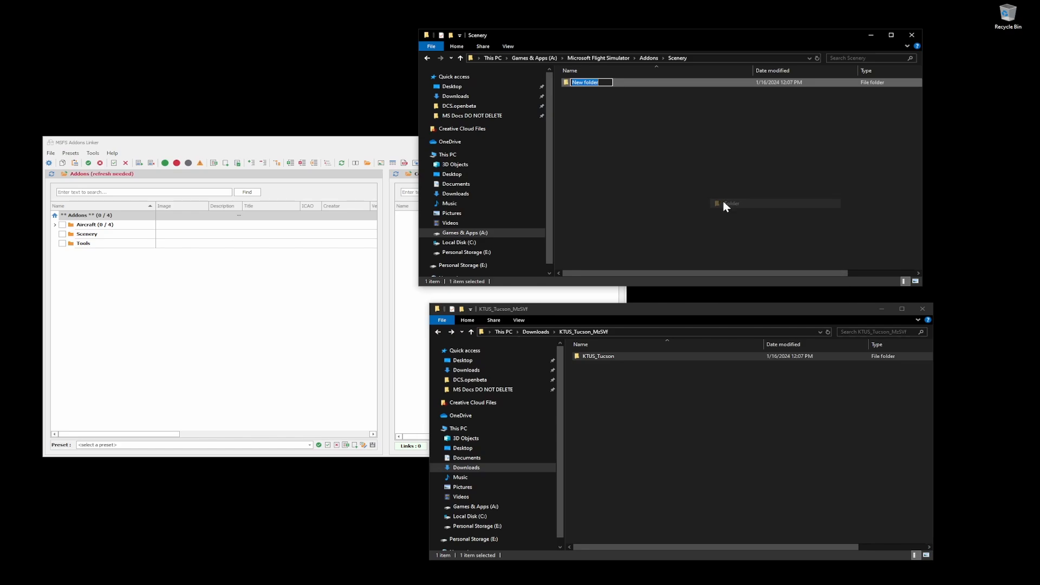
{"action": "type", "text": "Arizona"}
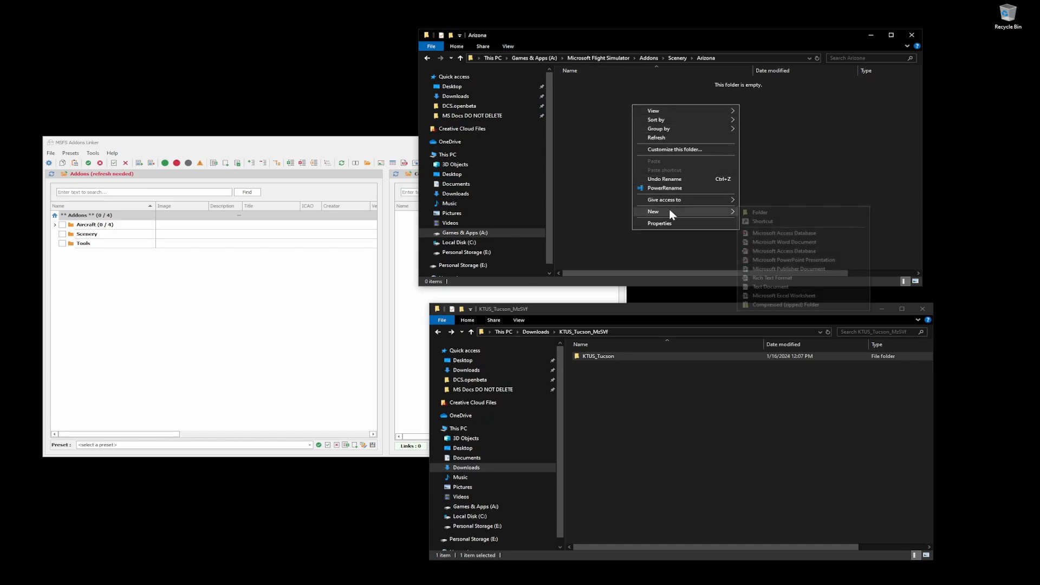
Create Tucson inside Arizona, move KTUS_Tucson into it, and delete the Downloads leftovers
{"action": "left_click", "coordinate": [760, 213]}
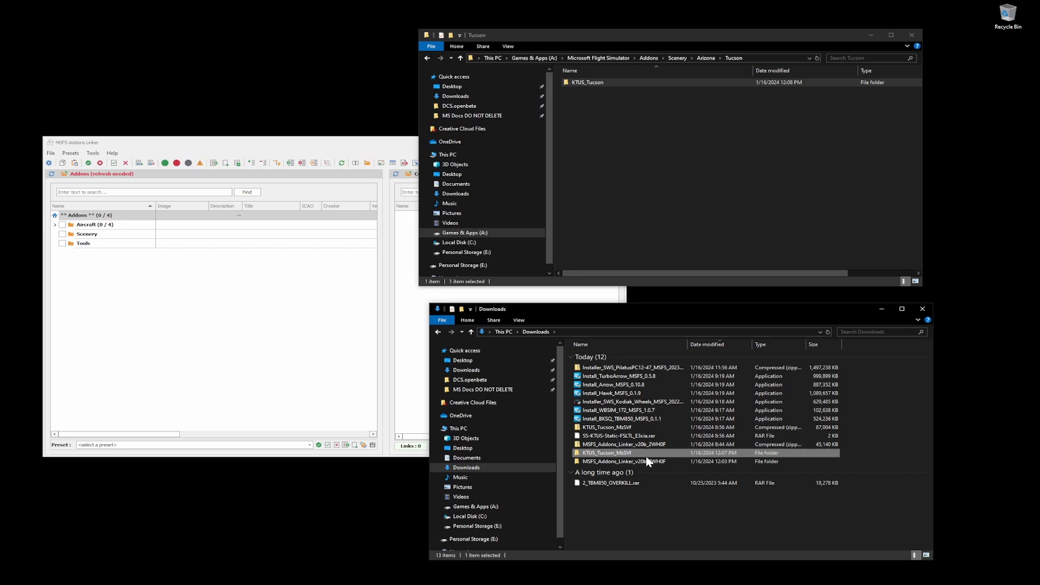
{"action": "left_click", "coordinate": [624, 461]}
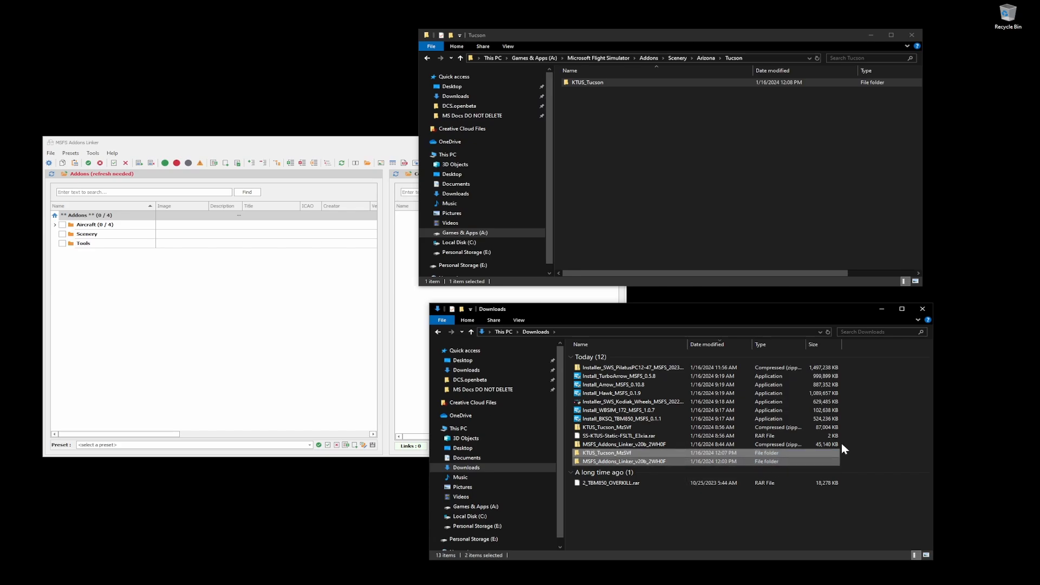
{"action": "mouse_move", "coordinate": [800, 455]}
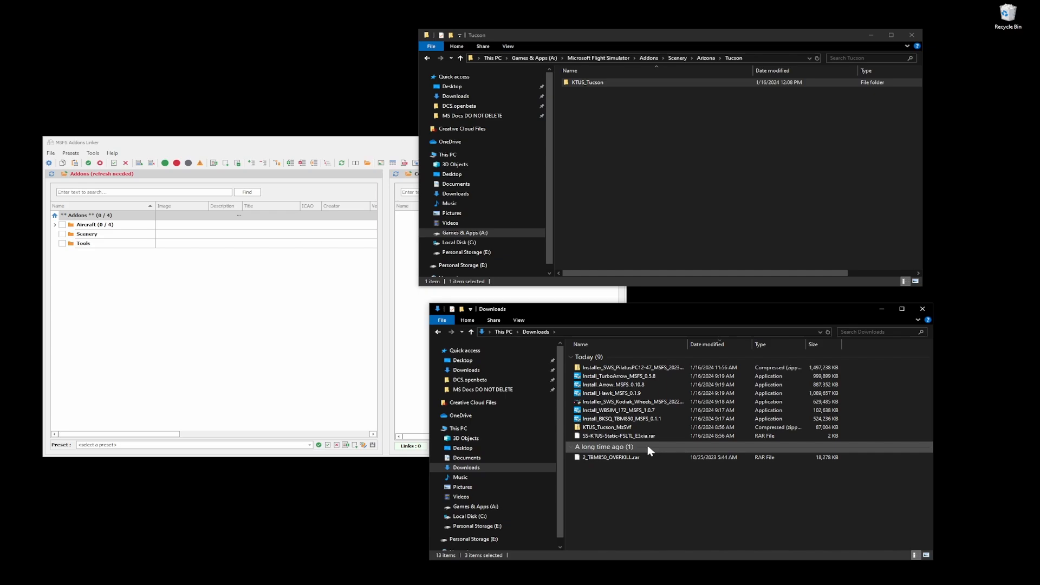
{"action": "mouse_move", "coordinate": [607, 427]}
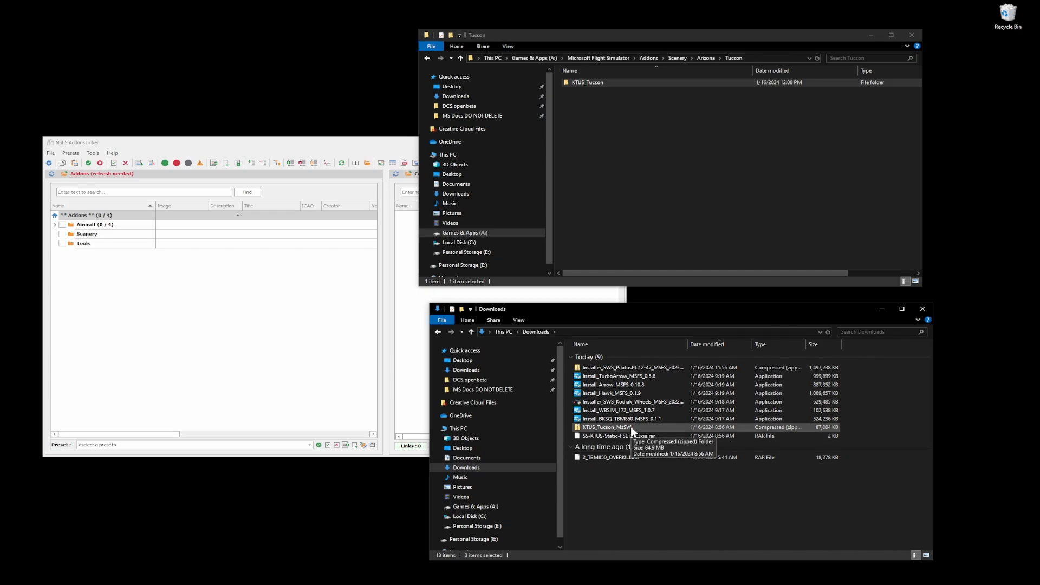
{"action": "left_click", "coordinate": [606, 427]}
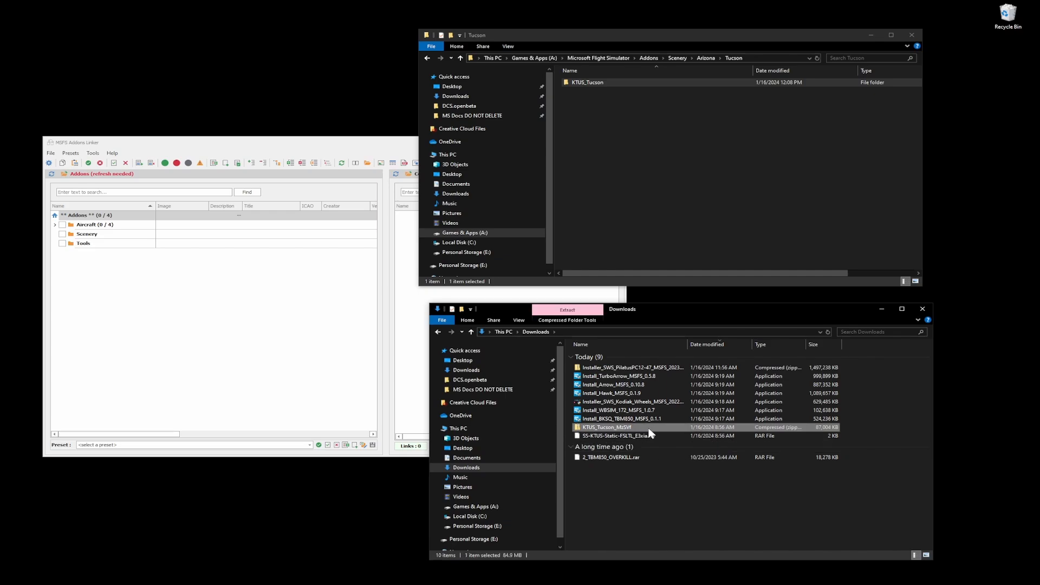
{"action": "mouse_move", "coordinate": [680, 432]}
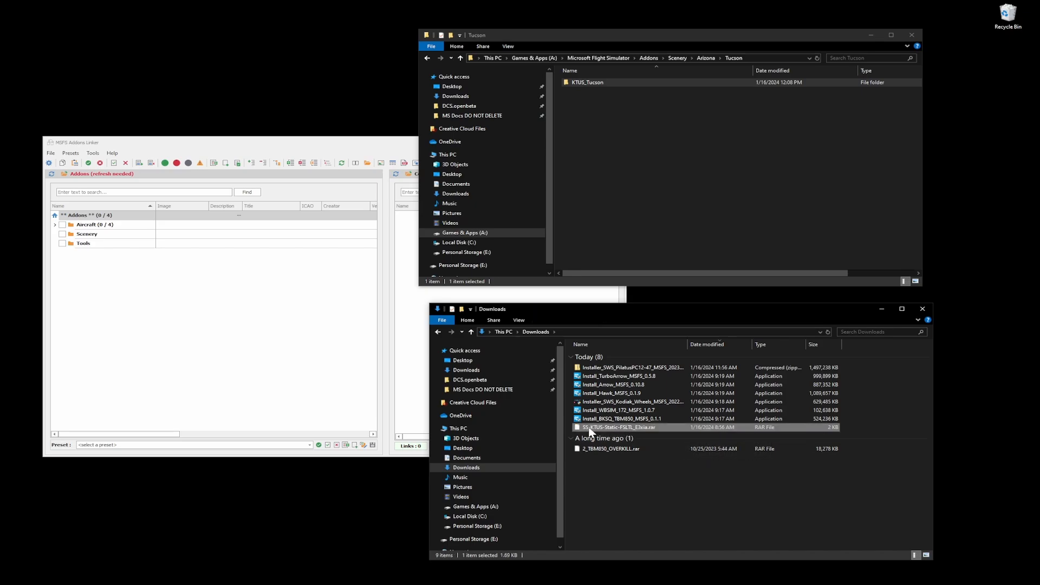
Extract the SS-KTUS-Static archive and move SS-KTUS-Static-FSLTL into the Tucson folder
{"action": "right_click", "coordinate": [620, 427]}
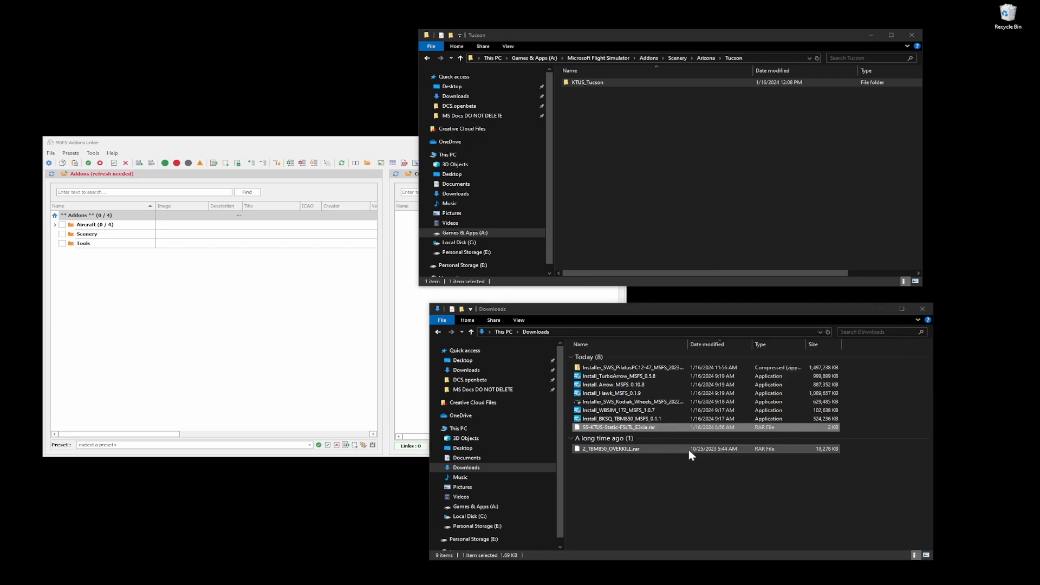
{"action": "double_click", "coordinate": [618, 426]}
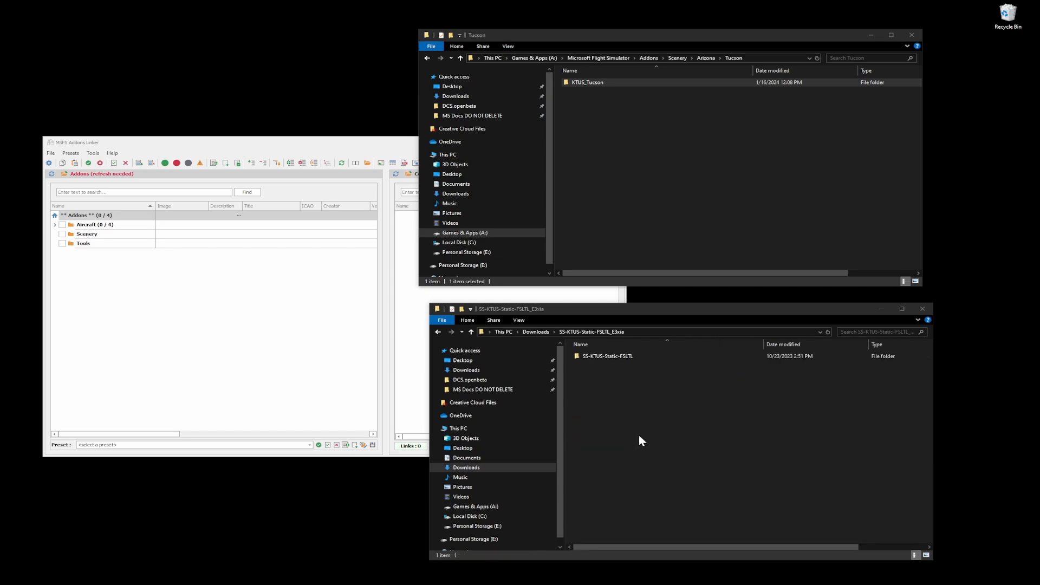
{"action": "double_click", "coordinate": [606, 355]}
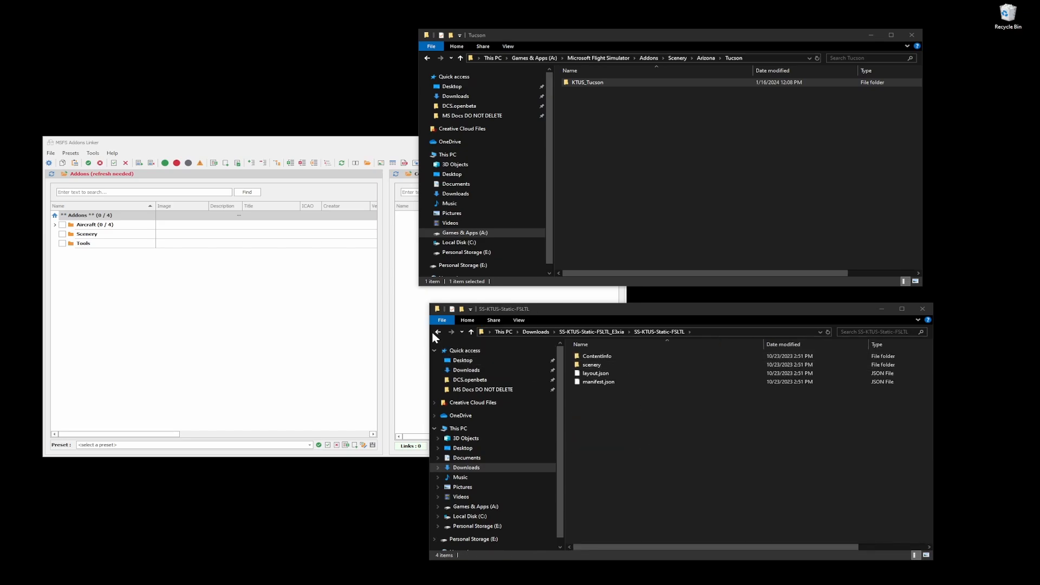
{"action": "left_click", "coordinate": [436, 331]}
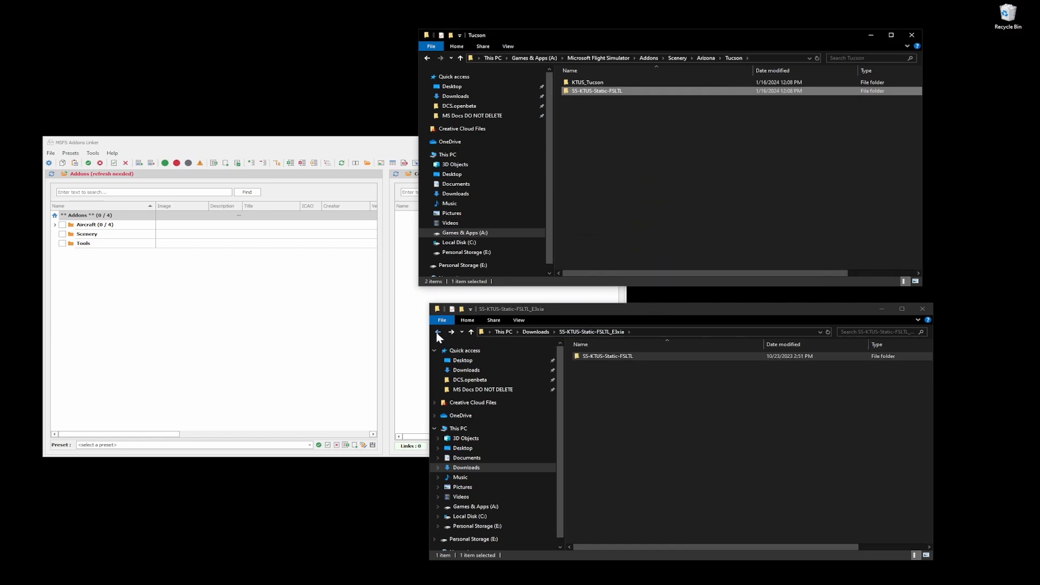
{"action": "left_click", "coordinate": [437, 332]}
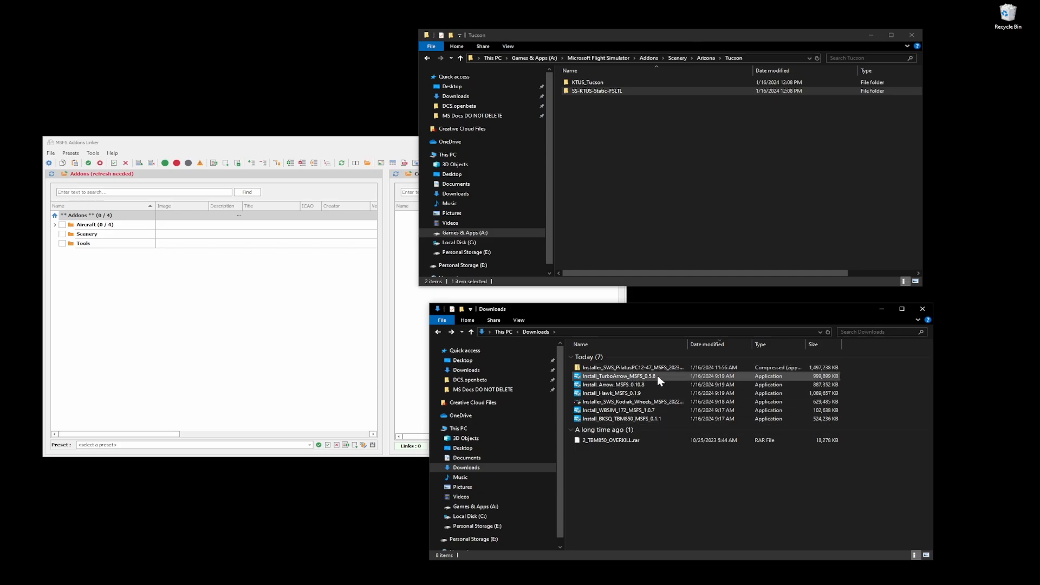
{"action": "mouse_move", "coordinate": [618, 383]}
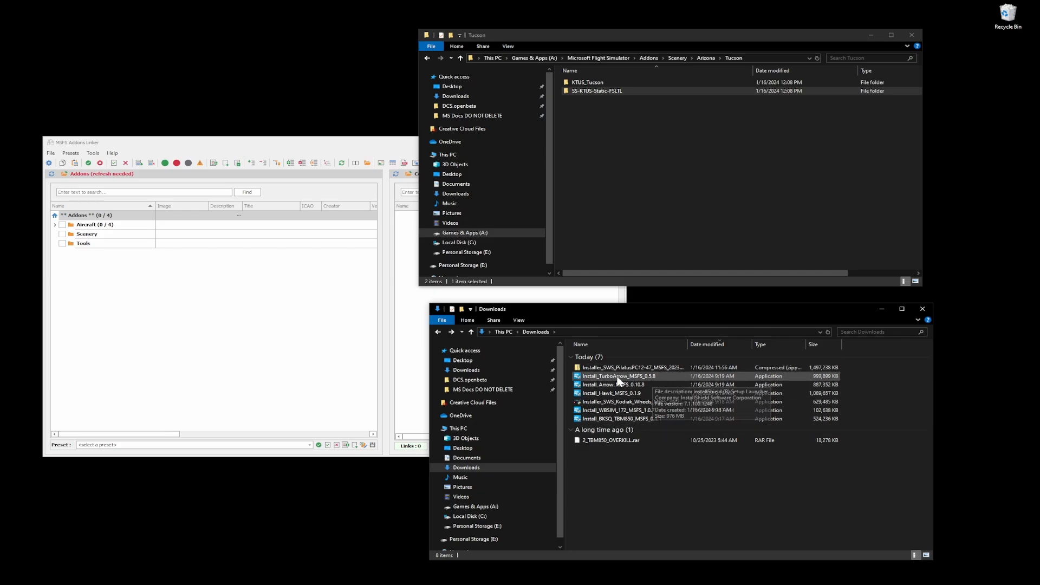
{"action": "mouse_move", "coordinate": [615, 381]}
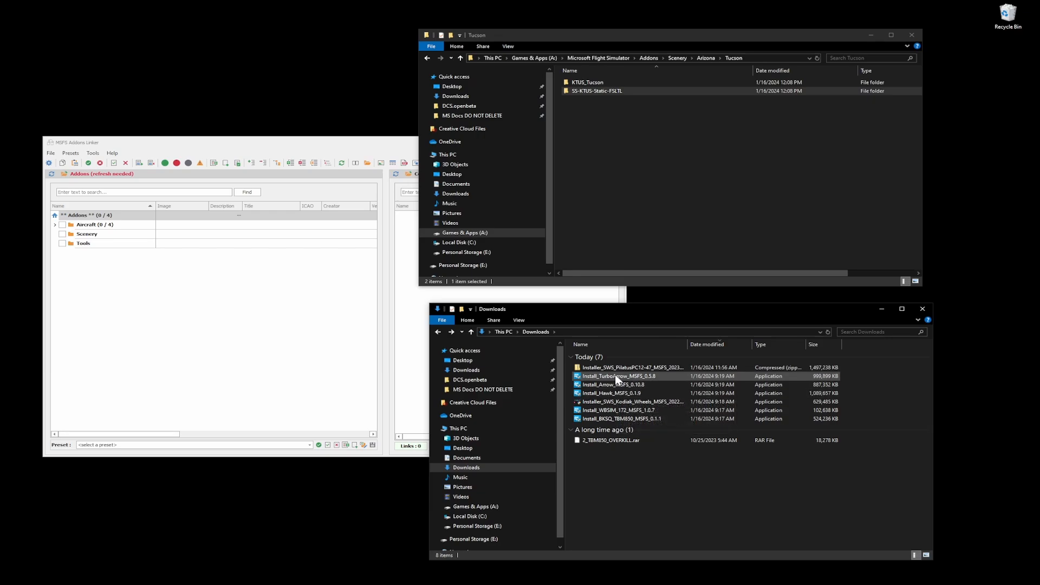
{"action": "mouse_move", "coordinate": [628, 379]}
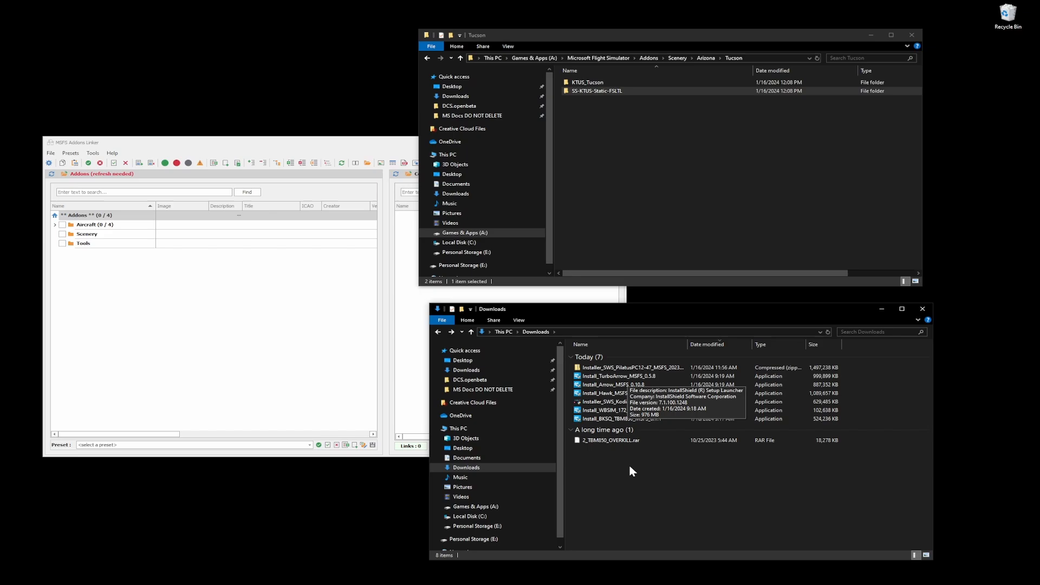
Run the Install_BKSQ_TBM850_MSFS_0.1.1 installer from Downloads
{"action": "left_click", "coordinate": [622, 418]}
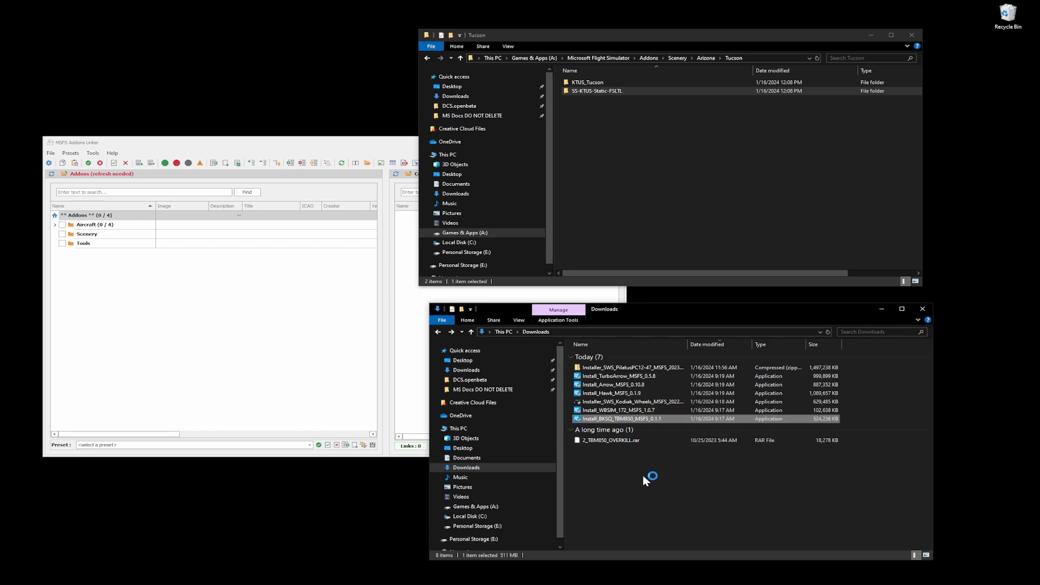
{"action": "mouse_move", "coordinate": [634, 464]}
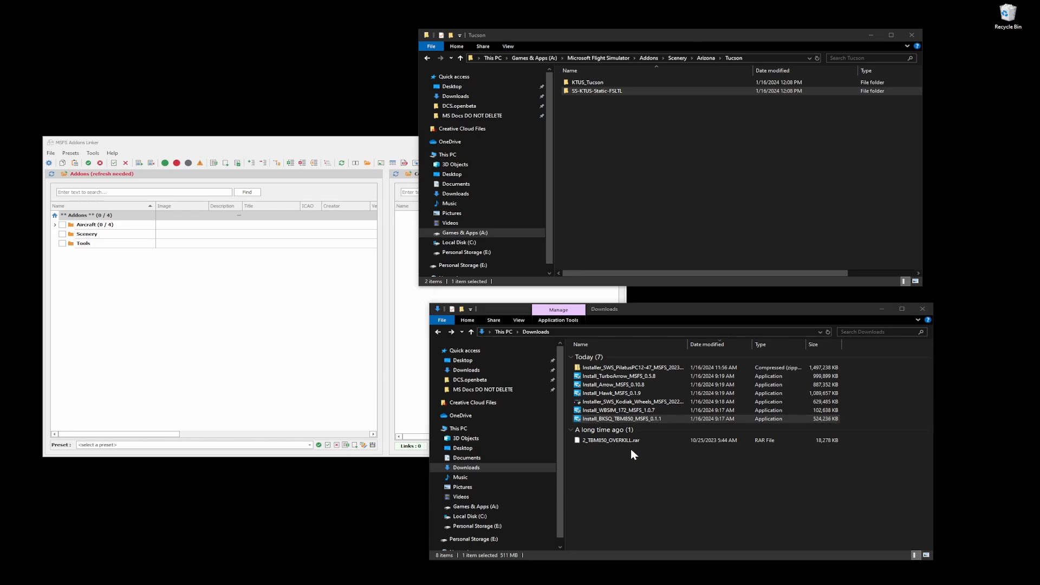
{"action": "mouse_move", "coordinate": [624, 456]}
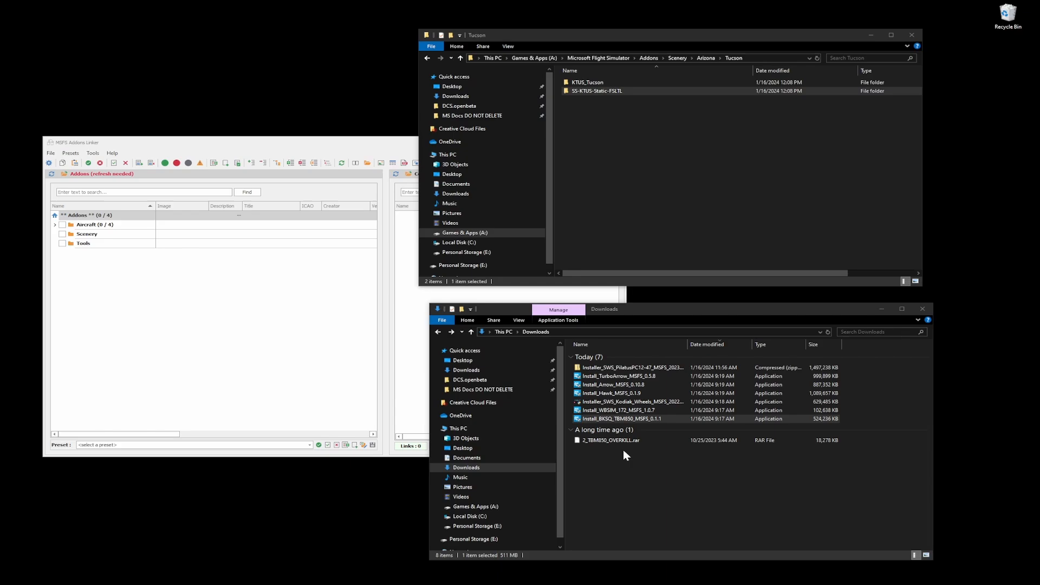
{"action": "mouse_move", "coordinate": [620, 455]}
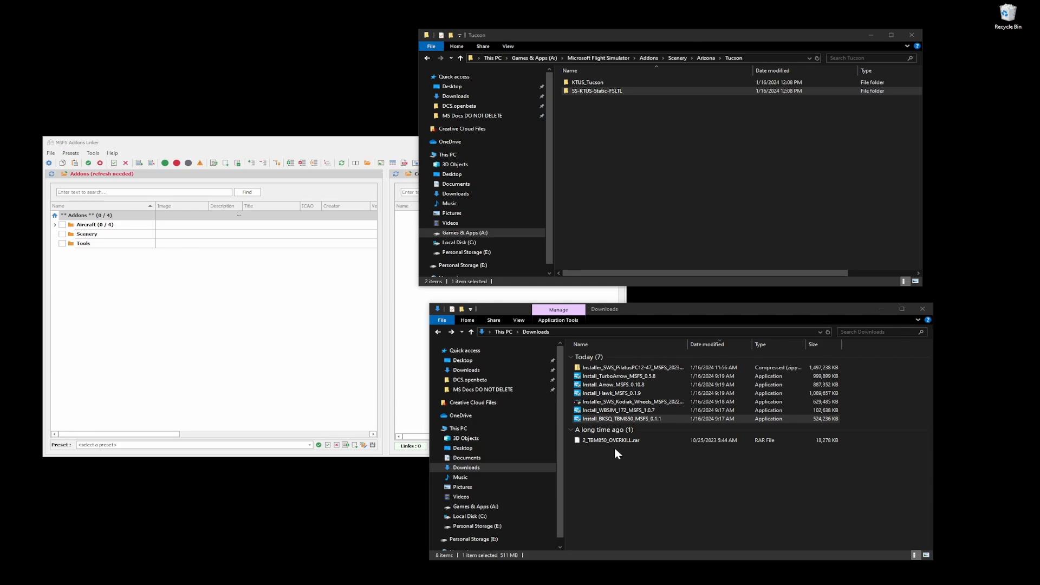
{"action": "mouse_move", "coordinate": [627, 472]}
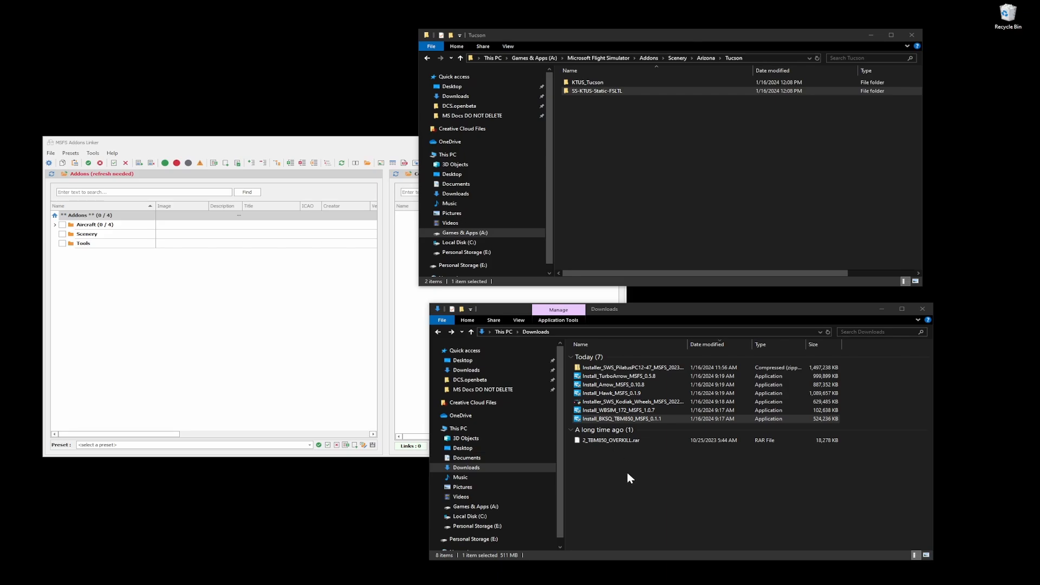
{"action": "mouse_move", "coordinate": [621, 260]}
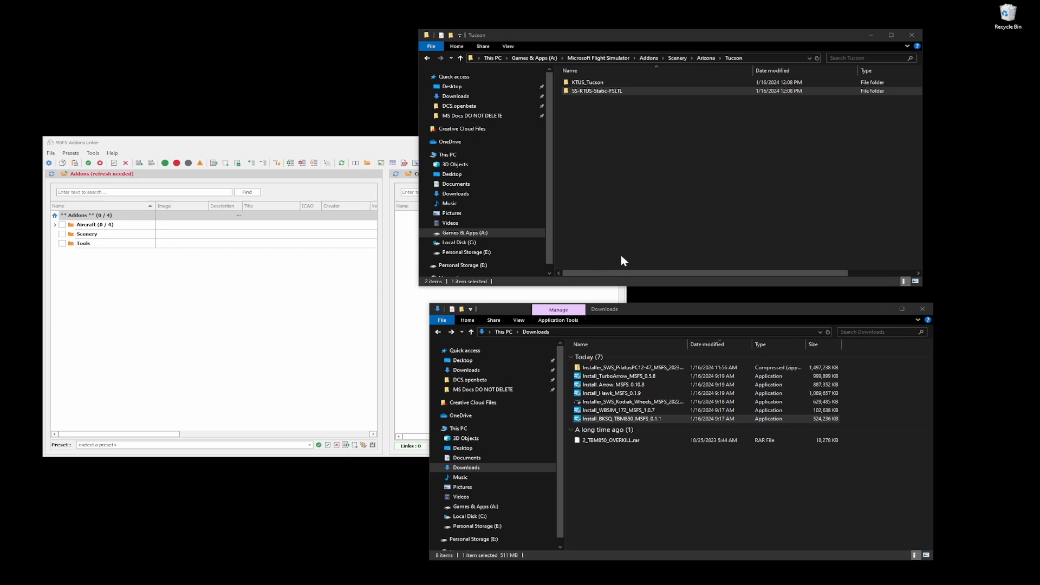
{"action": "mouse_move", "coordinate": [582, 305]}
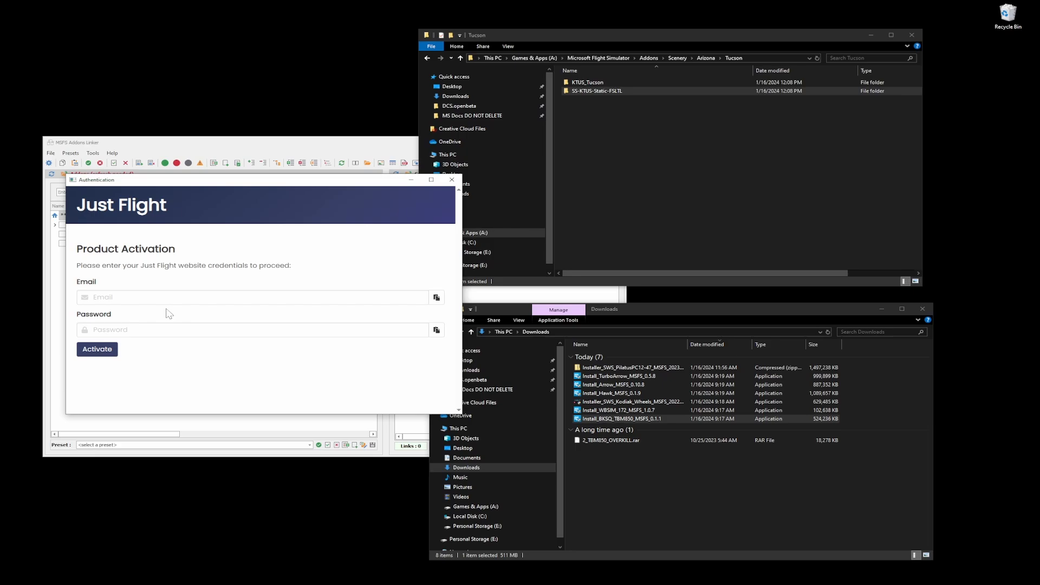
Enter the Just Flight email and password and activate the TBM 850 product
{"action": "left_click", "coordinate": [451, 180]}
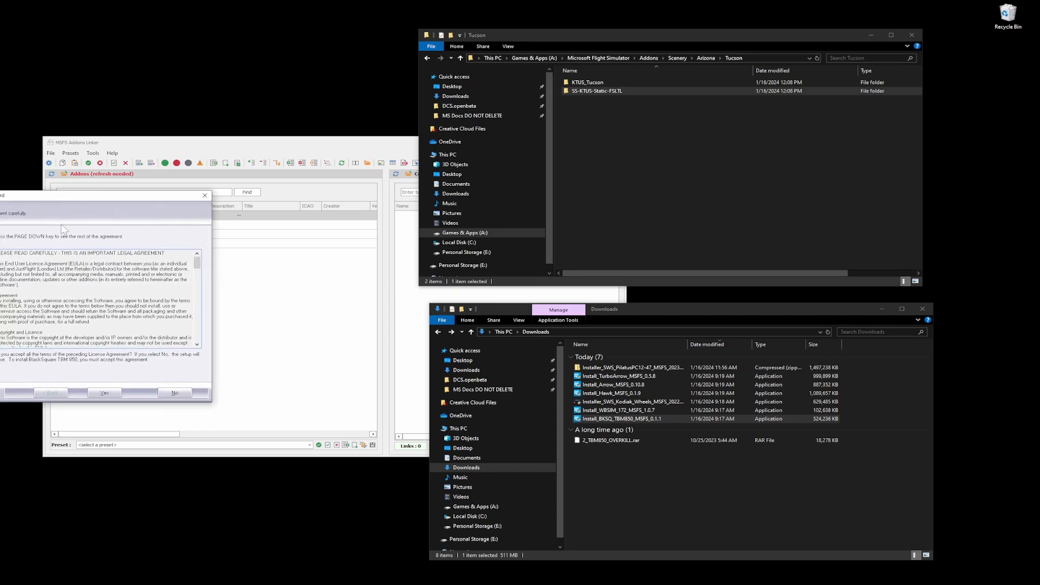
Accept the BlackSquare TBM 850 licence agreement so installation begins
{"action": "left_click", "coordinate": [103, 392]}
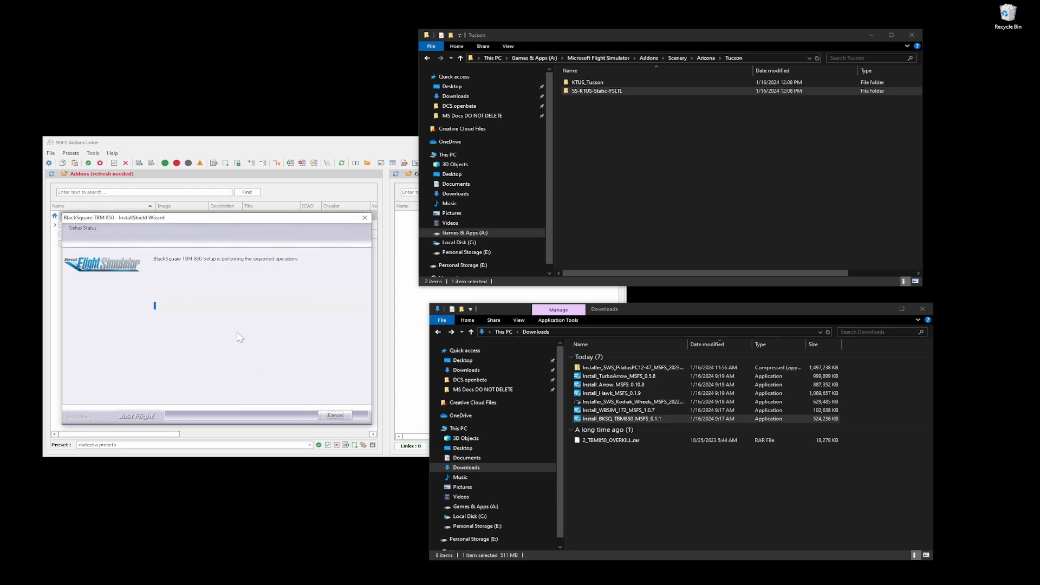
{"action": "mouse_move", "coordinate": [210, 281]}
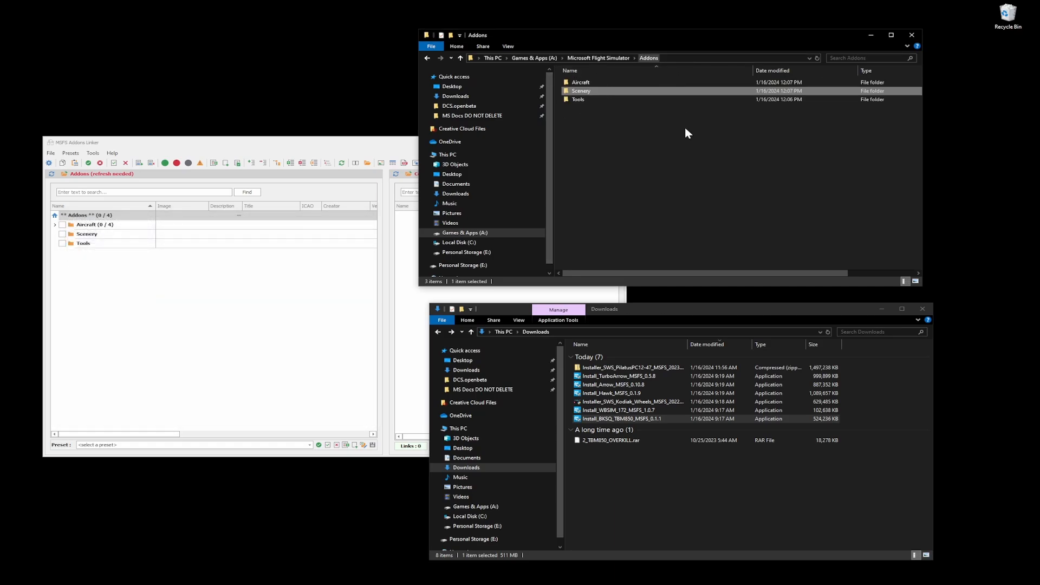
{"action": "mouse_move", "coordinate": [312, 318]}
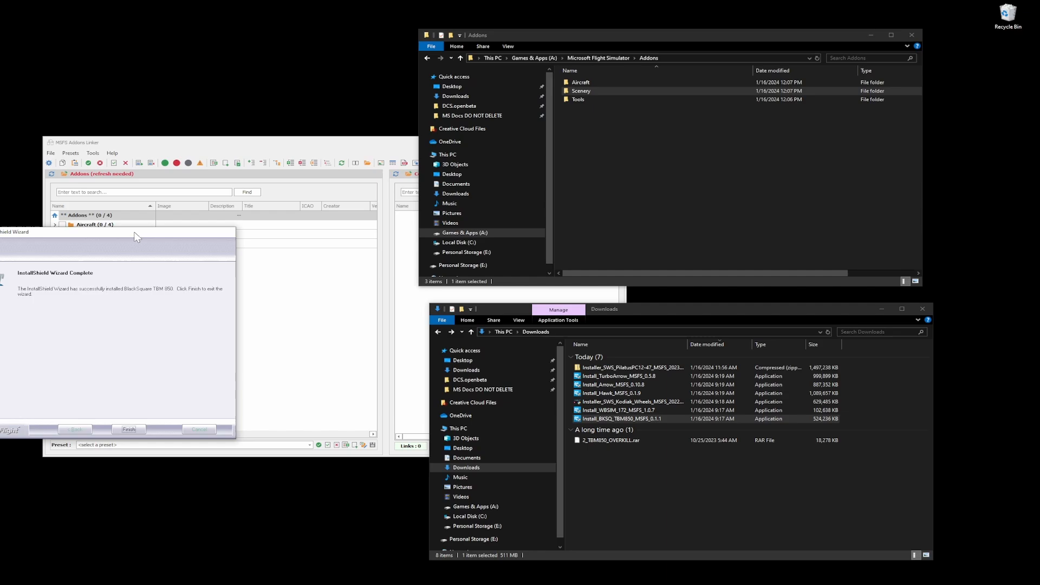
Finish the TBM 850 installer and open the Packages folder in File Explorer
{"action": "left_click", "coordinate": [129, 429]}
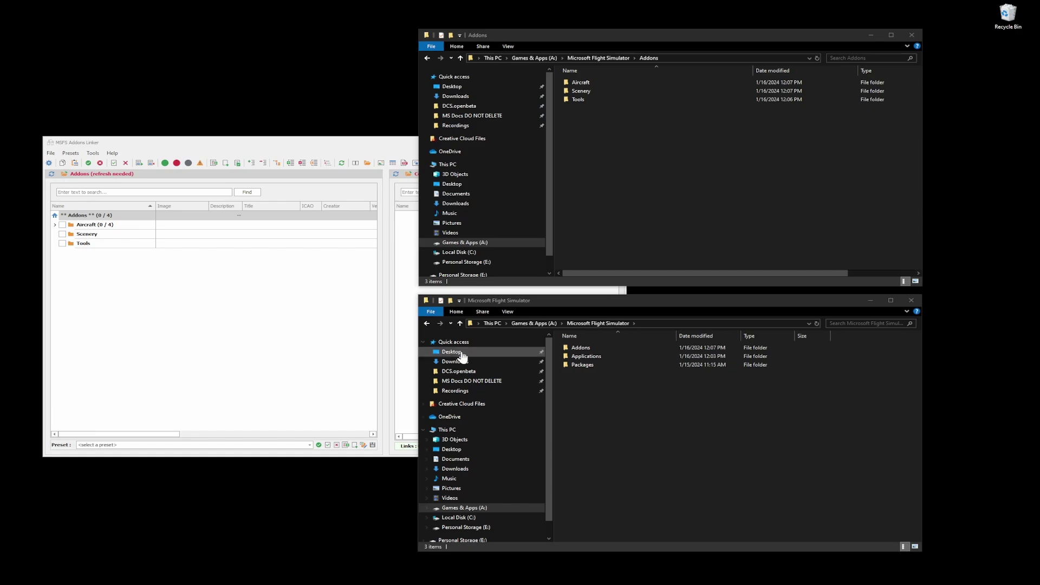
{"action": "mouse_move", "coordinate": [616, 375]}
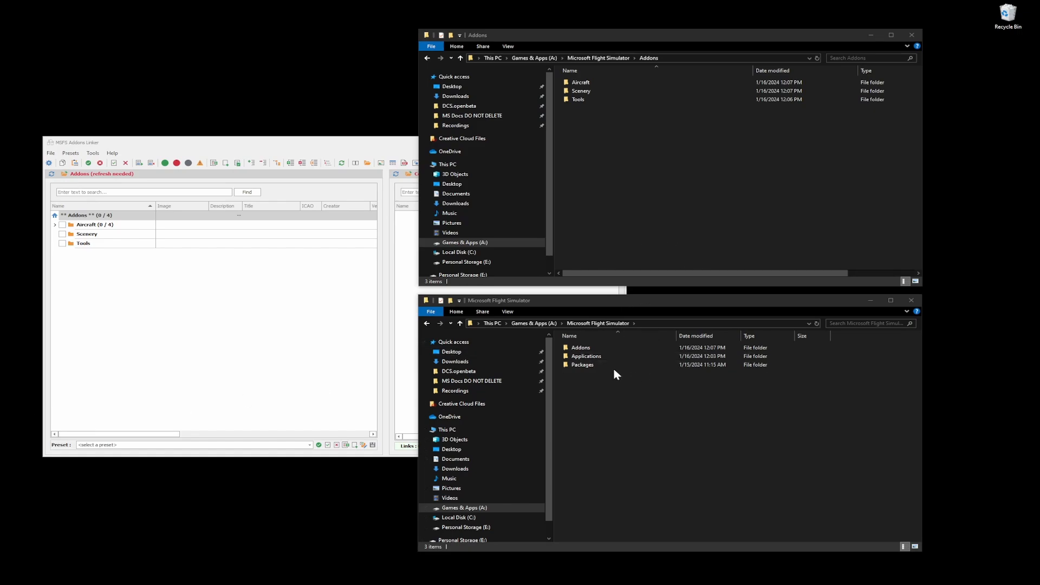
{"action": "left_click", "coordinate": [582, 364]}
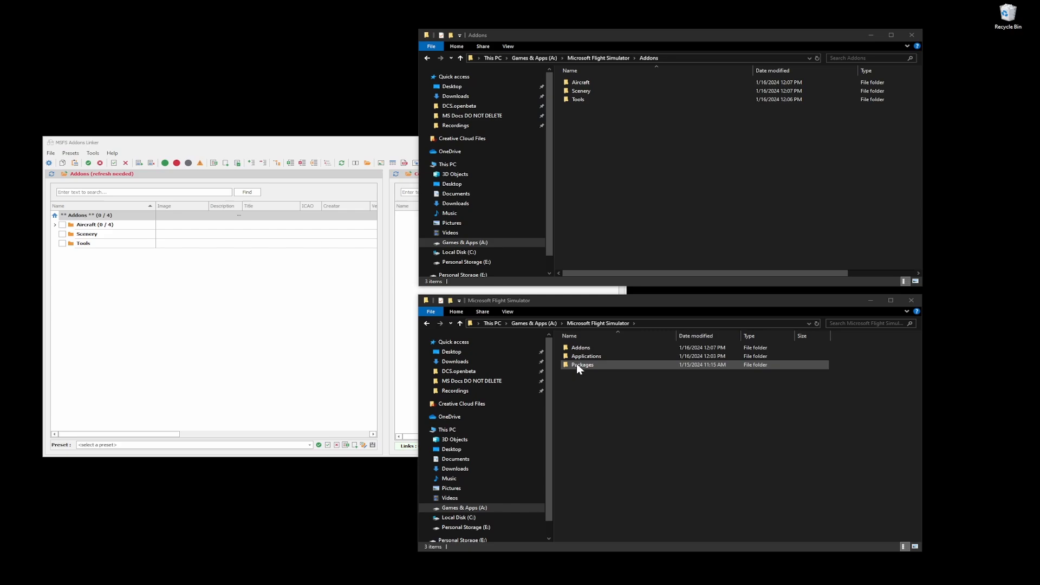
{"action": "double_click", "coordinate": [581, 364]}
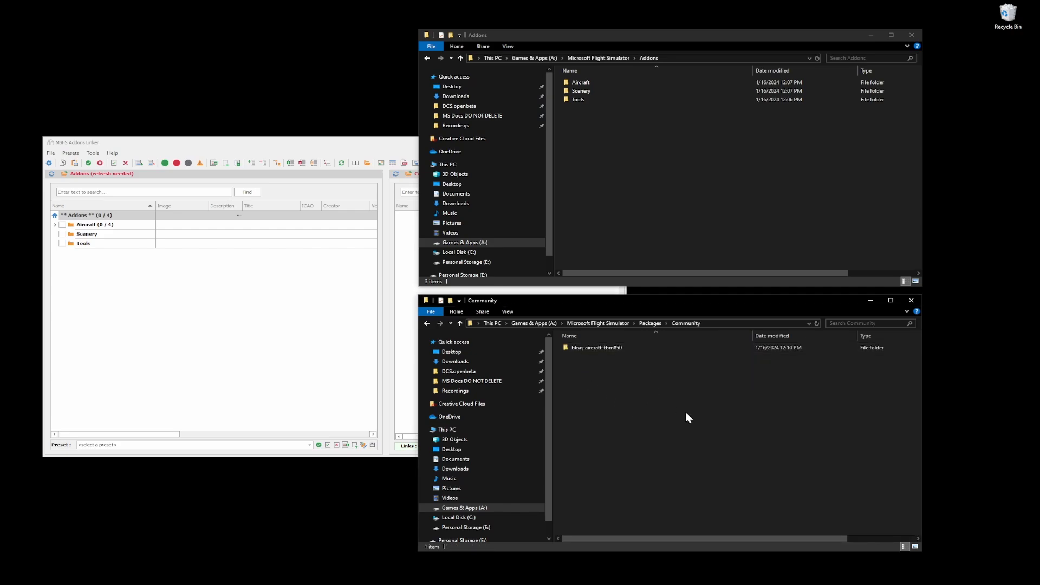
{"action": "mouse_move", "coordinate": [596, 361]}
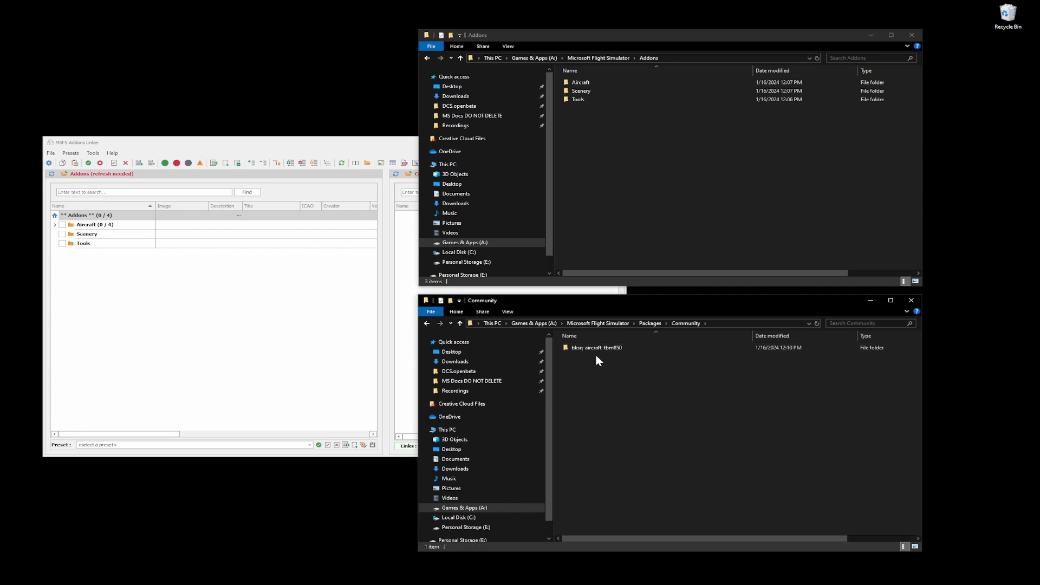
{"action": "mouse_move", "coordinate": [596, 347]}
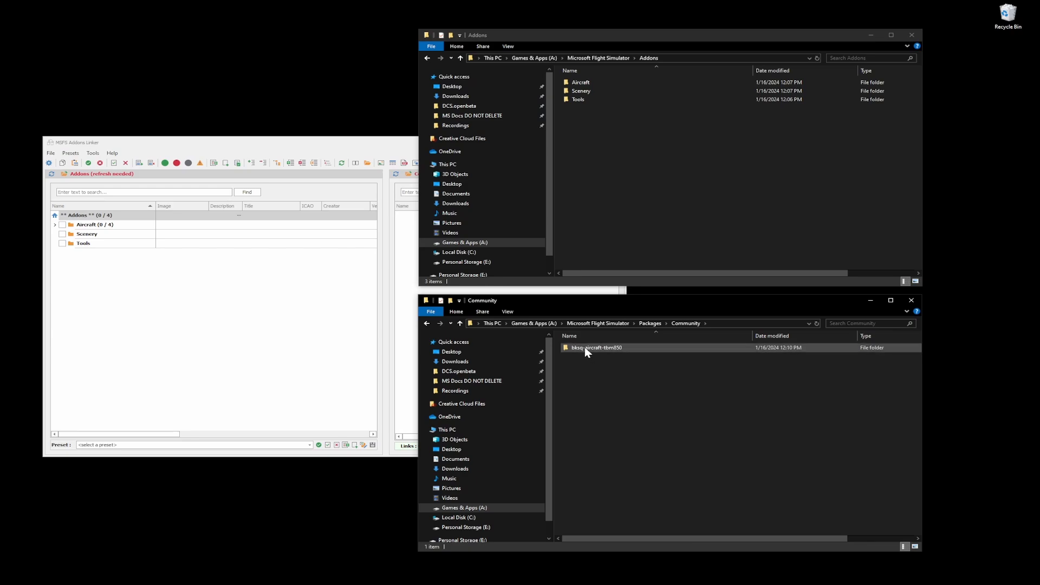
Move bksq-aircraft-tbm850 from Community into Addons\Aircraft and confirm it arrived
{"action": "left_click", "coordinate": [594, 347]}
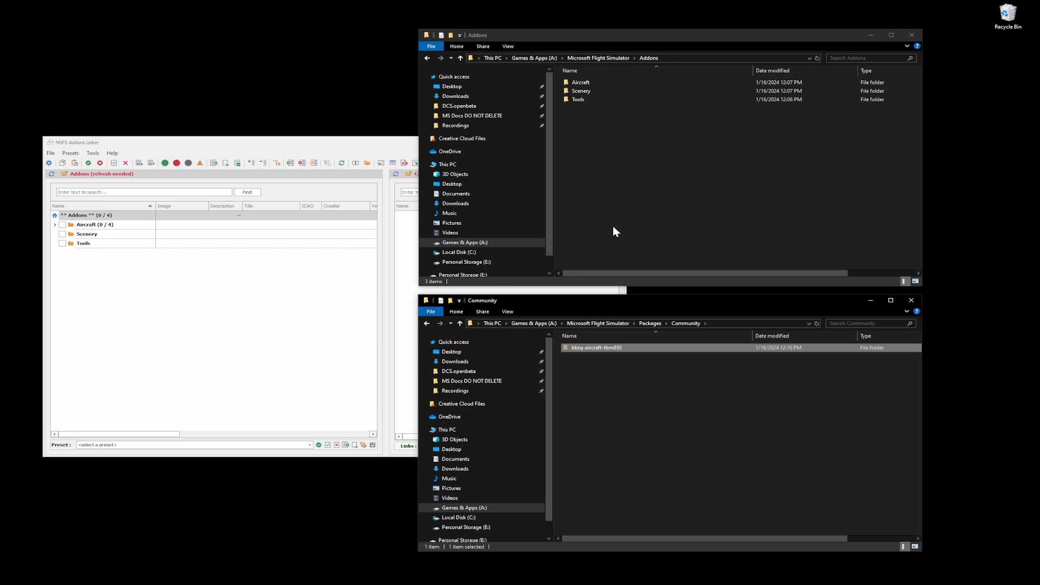
{"action": "left_click", "coordinate": [580, 82]}
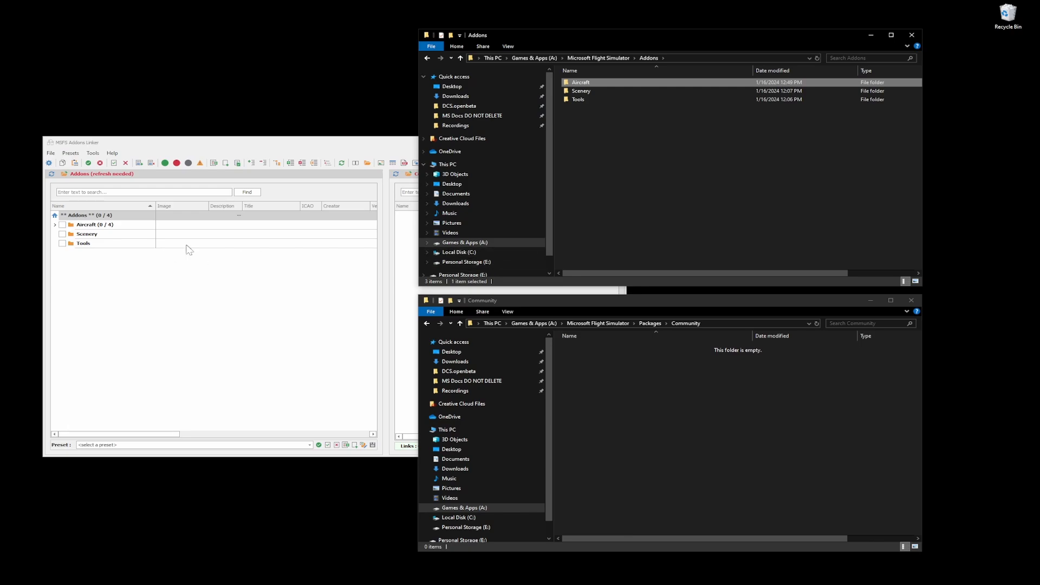
{"action": "double_click", "coordinate": [579, 82]}
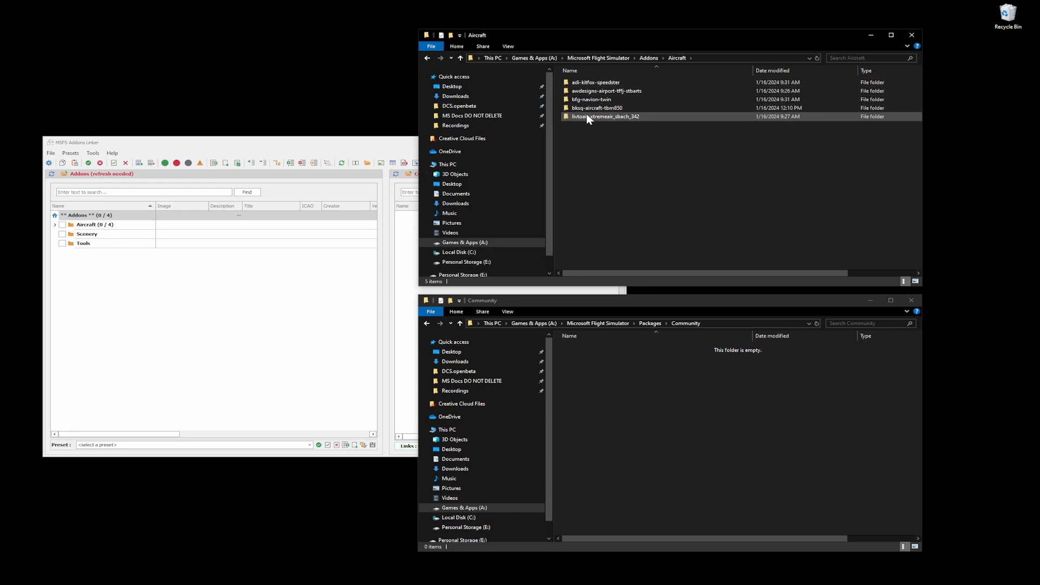
{"action": "left_click", "coordinate": [595, 107]}
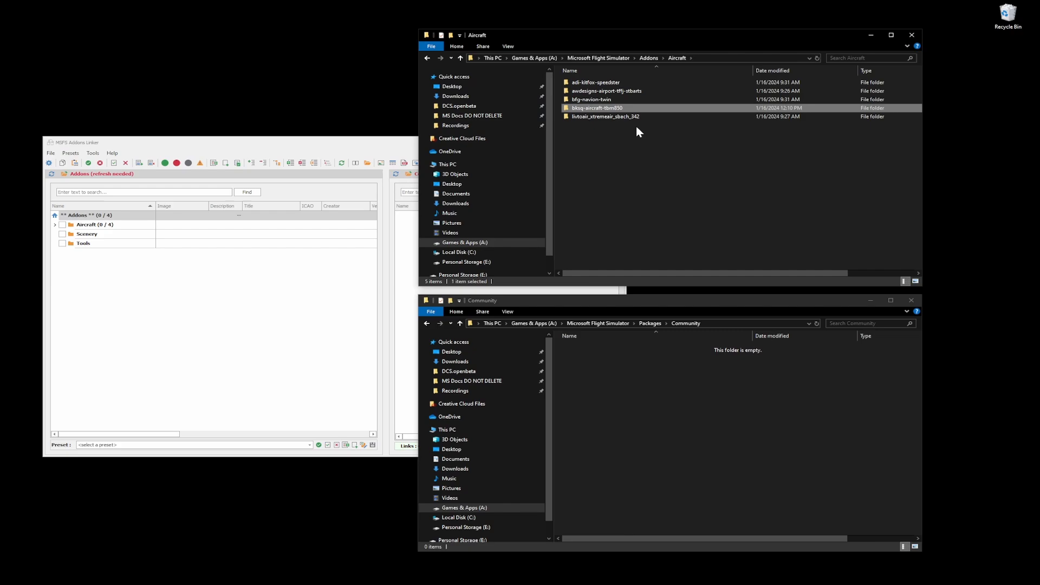
{"action": "left_click", "coordinate": [459, 57]}
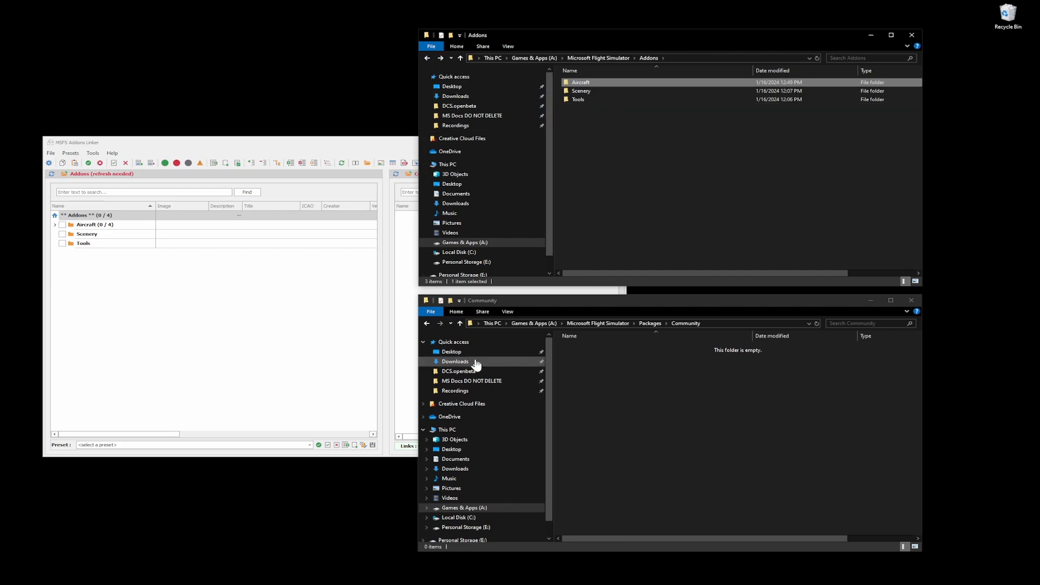
Add a new subfolder named TBM-850 under Addons\Aircraft Liveries
{"action": "left_click", "coordinate": [455, 360]}
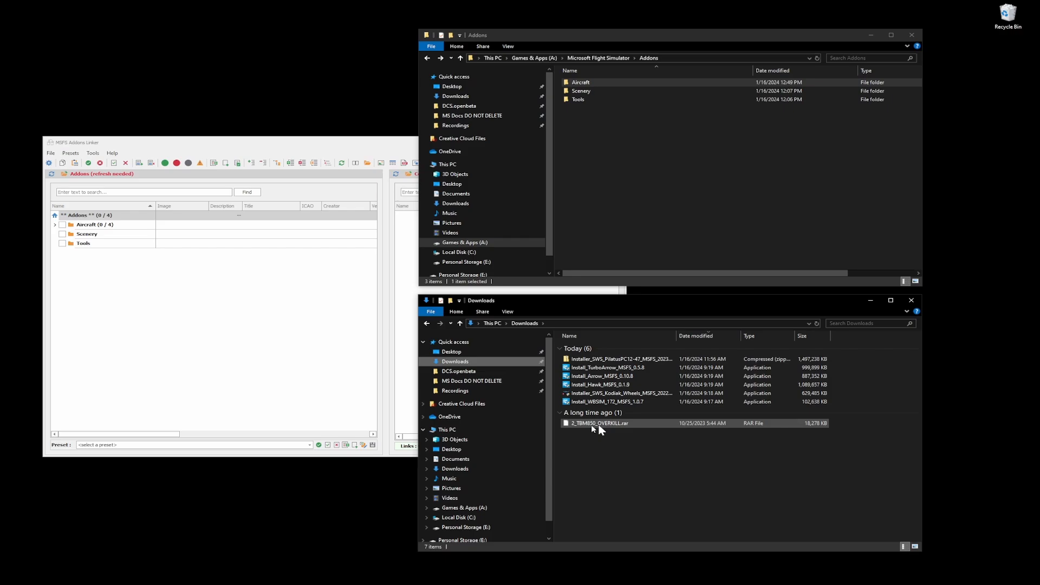
{"action": "left_click", "coordinate": [627, 119]}
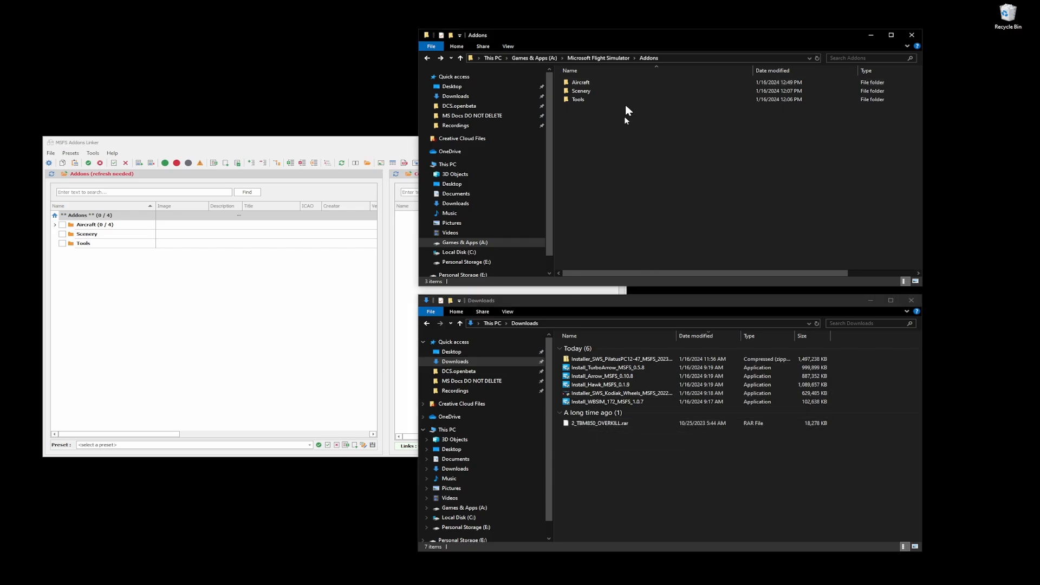
{"action": "right_click", "coordinate": [626, 119]}
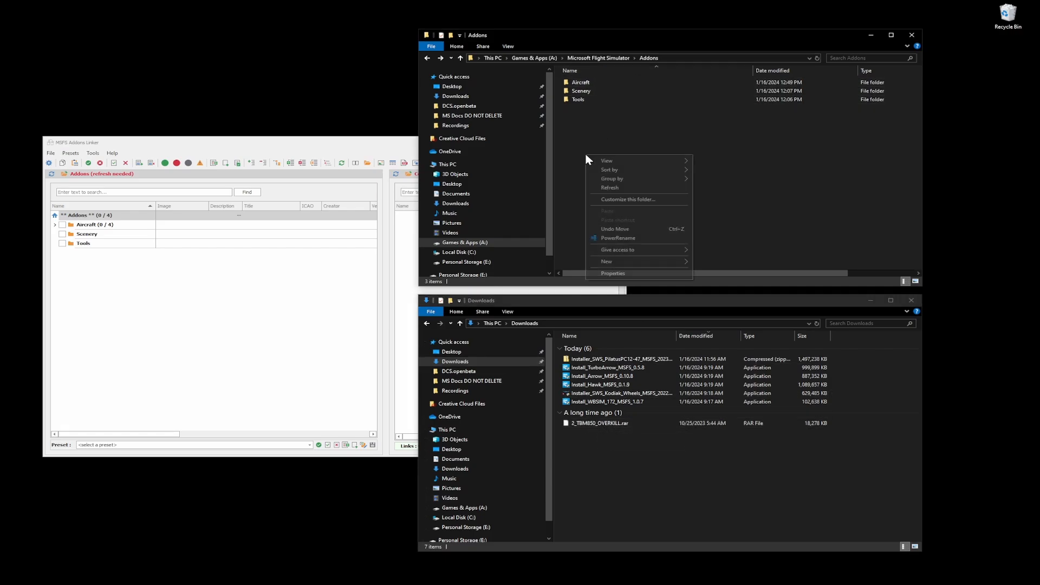
{"action": "left_click", "coordinate": [606, 261]}
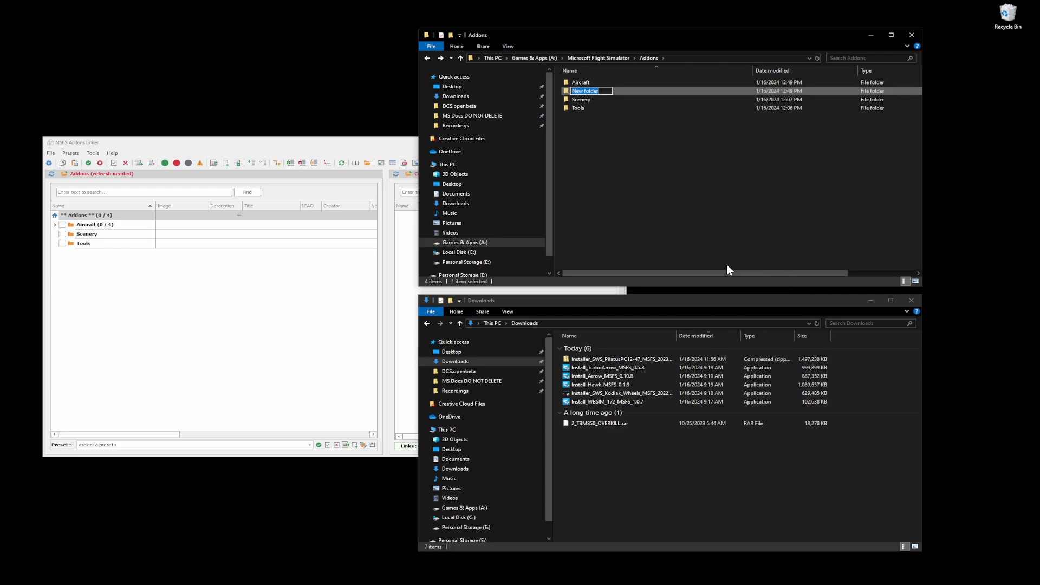
{"action": "type", "text": "Aircraft Liveries"}
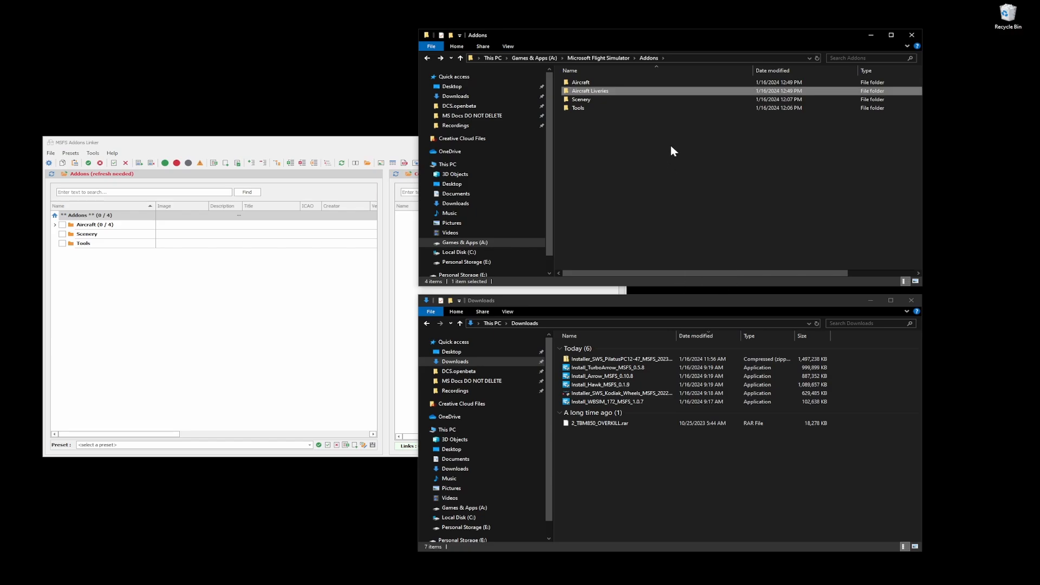
{"action": "double_click", "coordinate": [588, 90]}
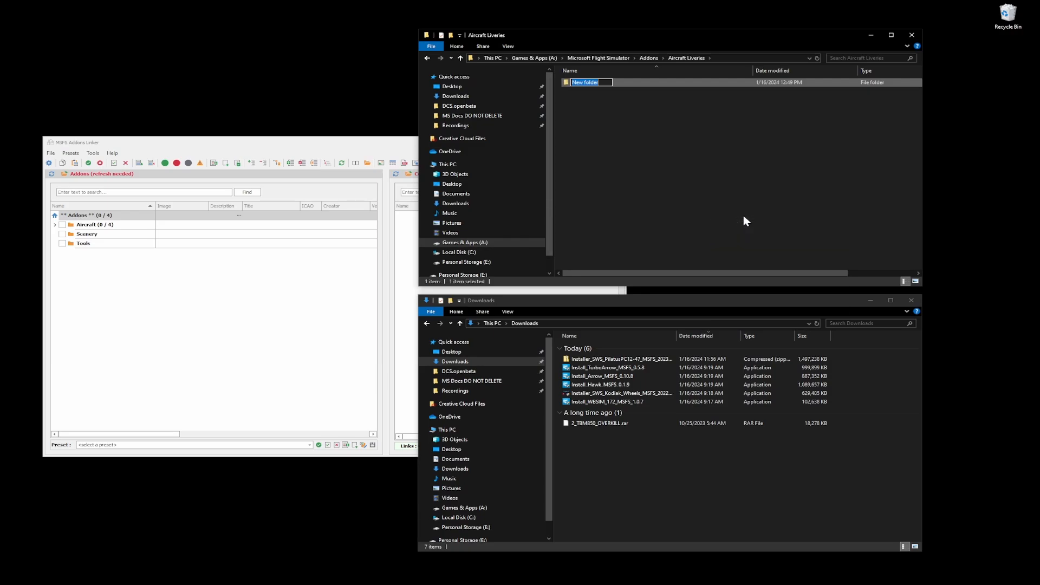
{"action": "type", "text": "TBM-850"}
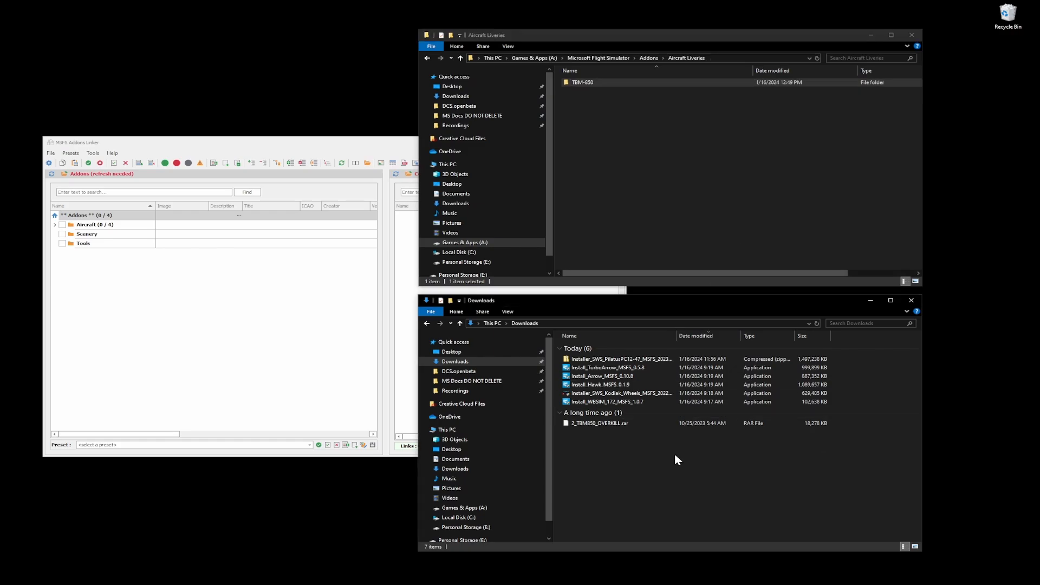
Extract 2_TBM850_OVERKILL.rar with 7-Zip to its own folder and open it
{"action": "right_click", "coordinate": [597, 423]}
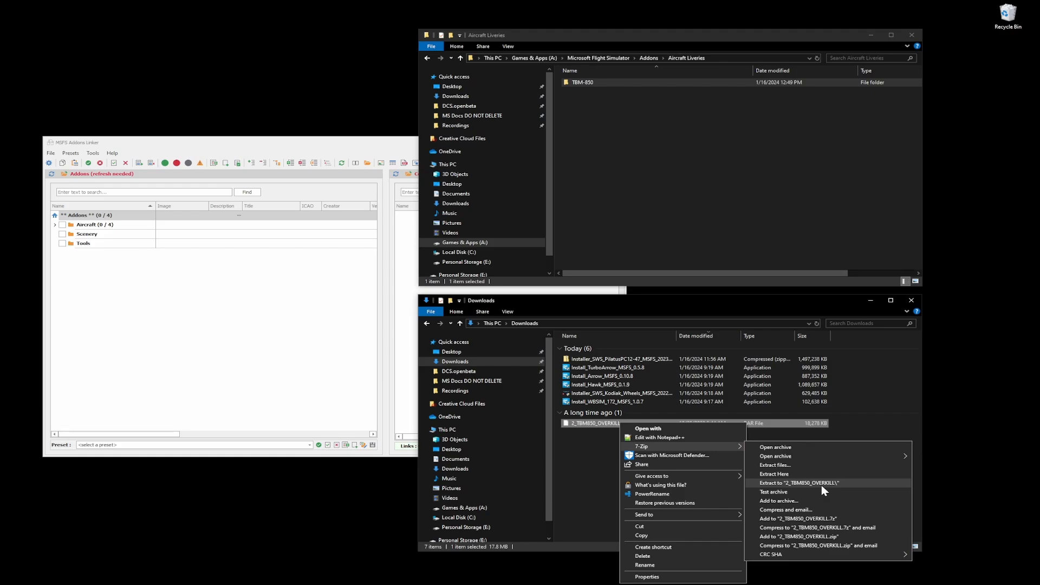
{"action": "left_click", "coordinate": [799, 483]}
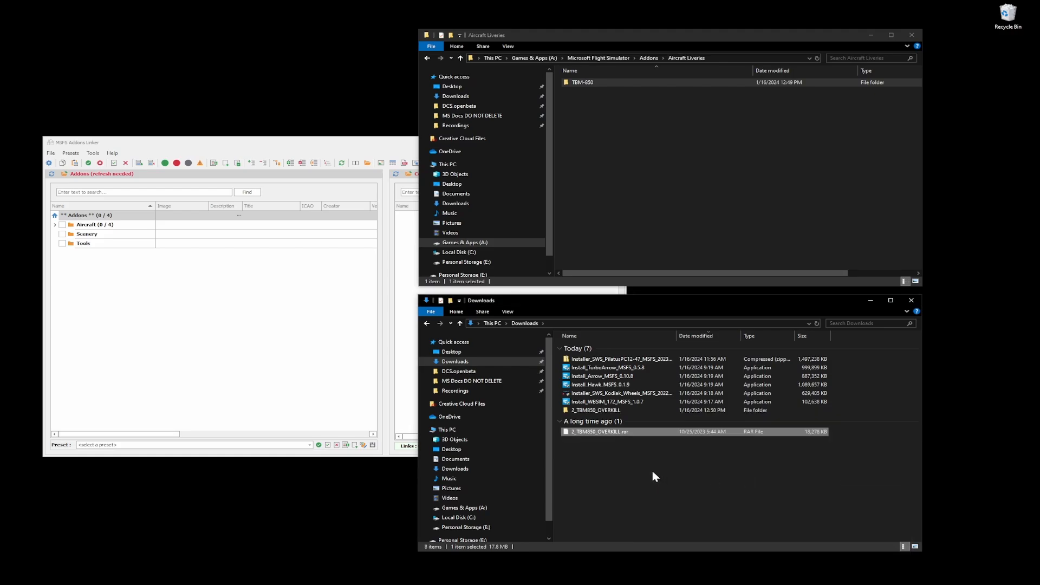
{"action": "double_click", "coordinate": [596, 410]}
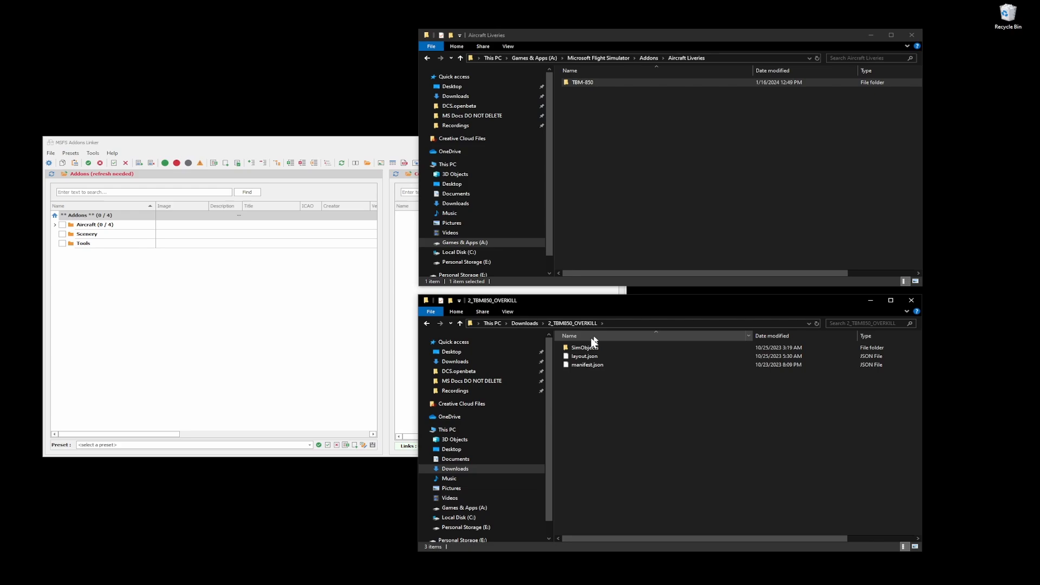
{"action": "left_click", "coordinate": [439, 323]}
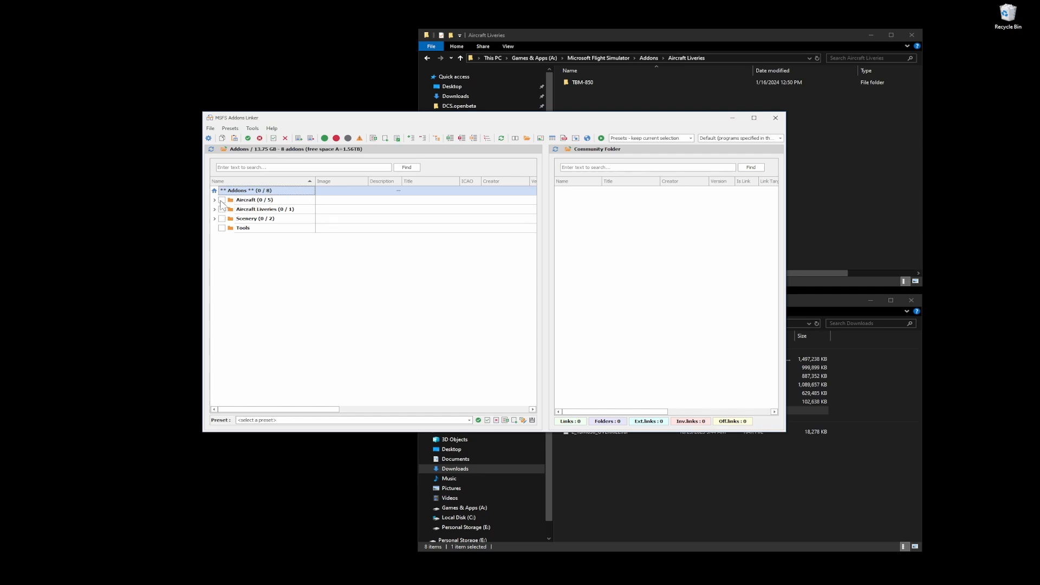
Tick the Aircraft group and KTUS_Tucson under Scenery > Arizona > Tucson
{"action": "left_click", "coordinate": [222, 199]}
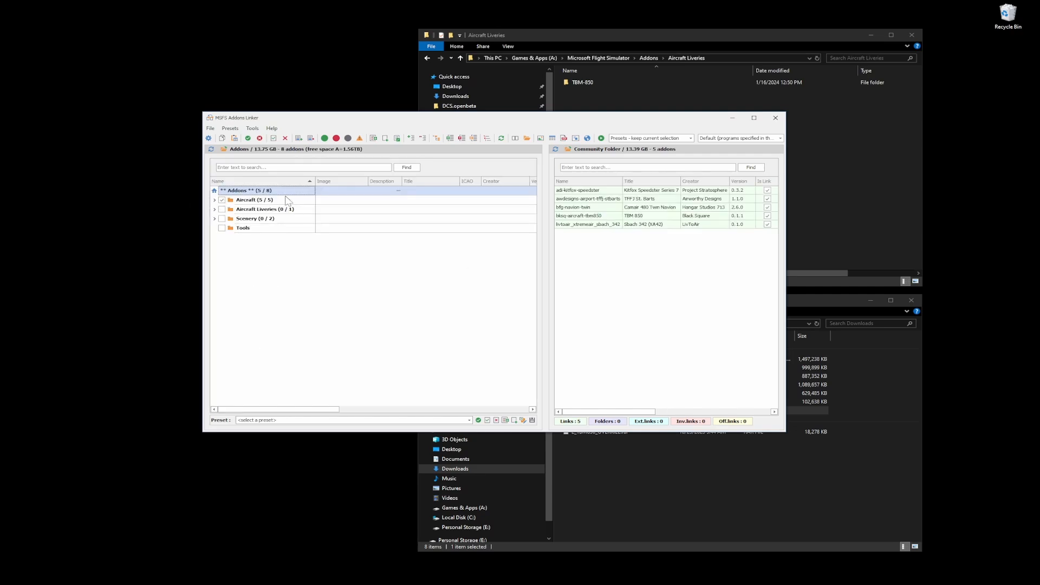
{"action": "left_click", "coordinate": [215, 218]}
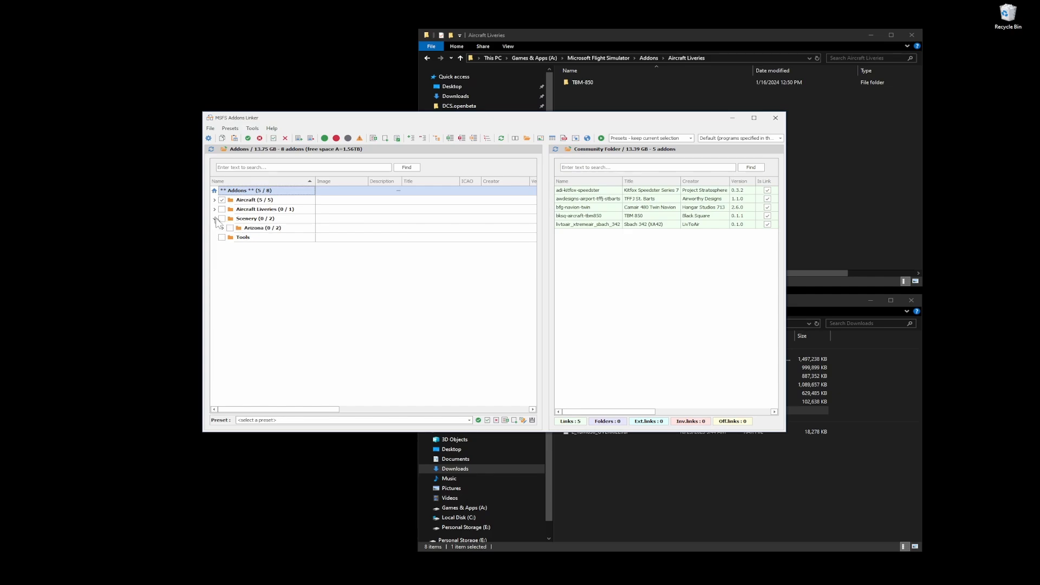
{"action": "left_click", "coordinate": [214, 219]}
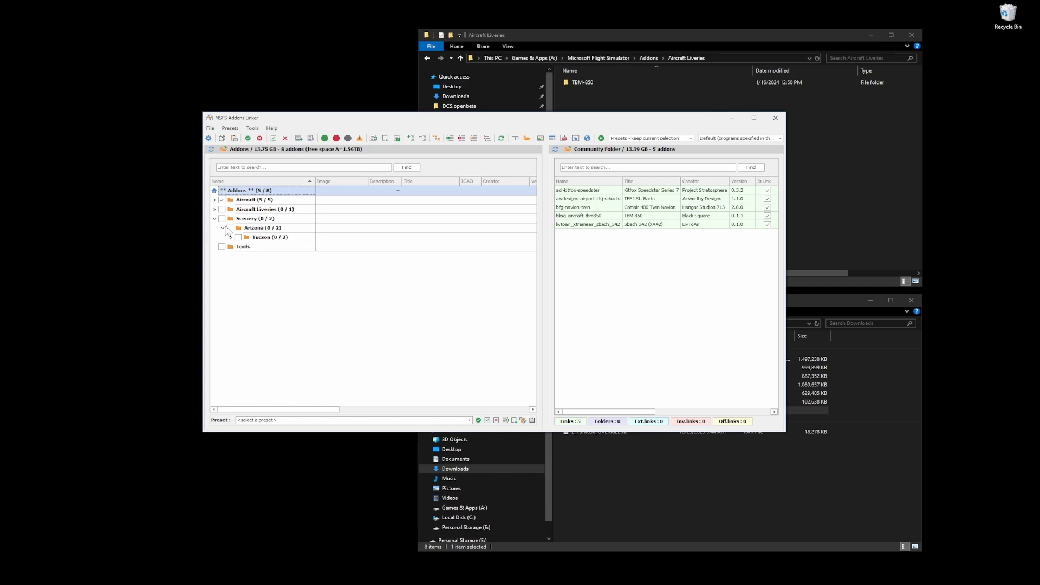
{"action": "left_click", "coordinate": [239, 236]}
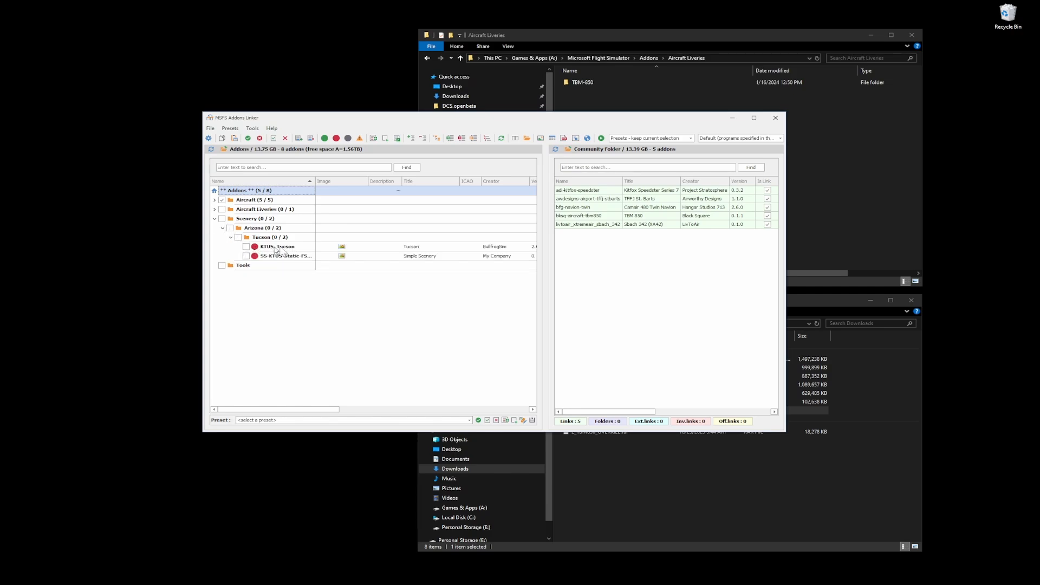
{"action": "left_click", "coordinate": [245, 246]}
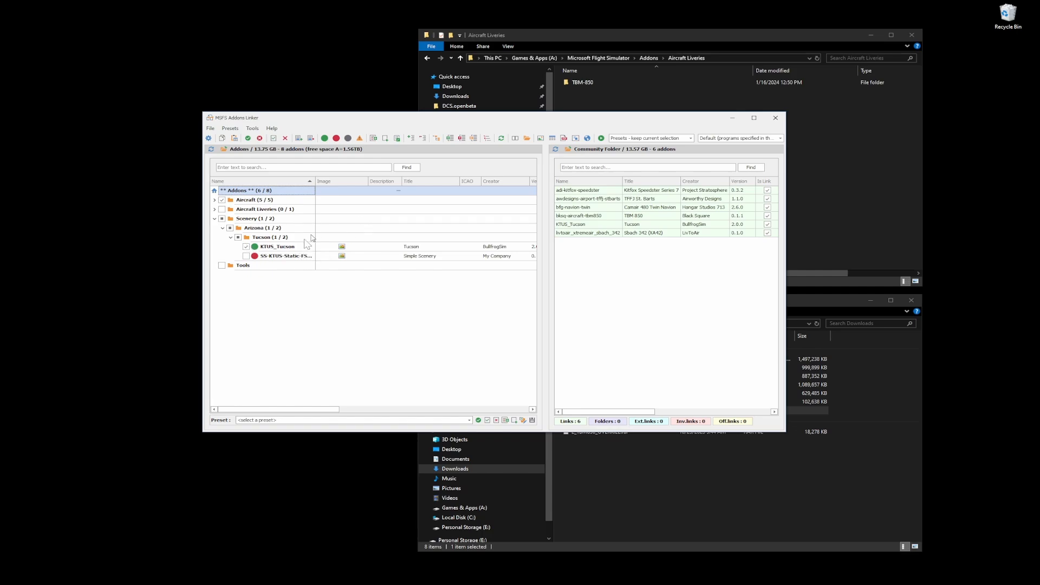
{"action": "mouse_move", "coordinate": [325, 266]}
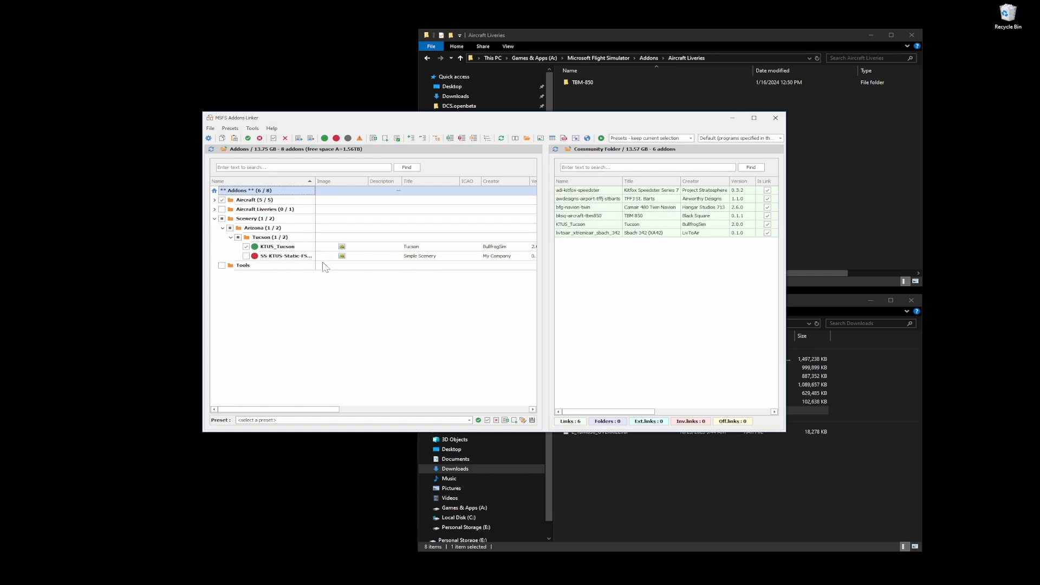
{"action": "mouse_move", "coordinate": [543, 275]}
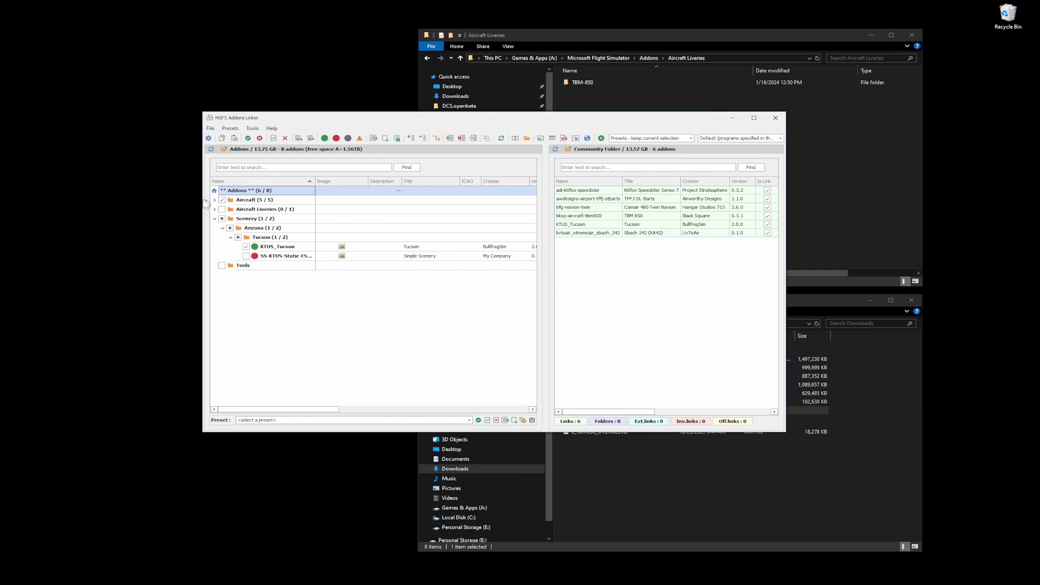
{"action": "mouse_move", "coordinate": [257, 208]}
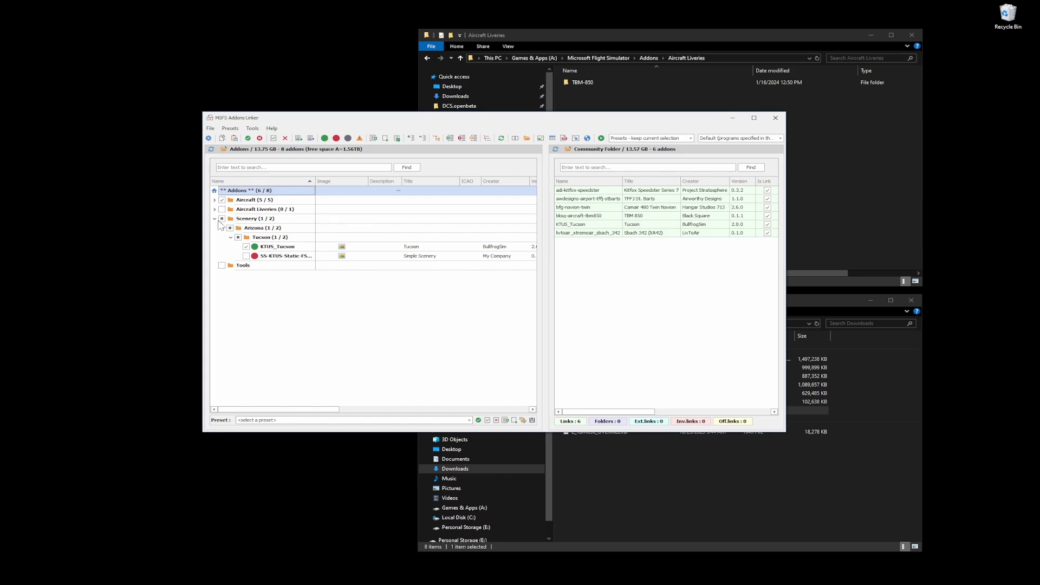
Tick TBM-850 under Aircraft Liveries, then collapse the Scenery branch
{"action": "left_click", "coordinate": [215, 209]}
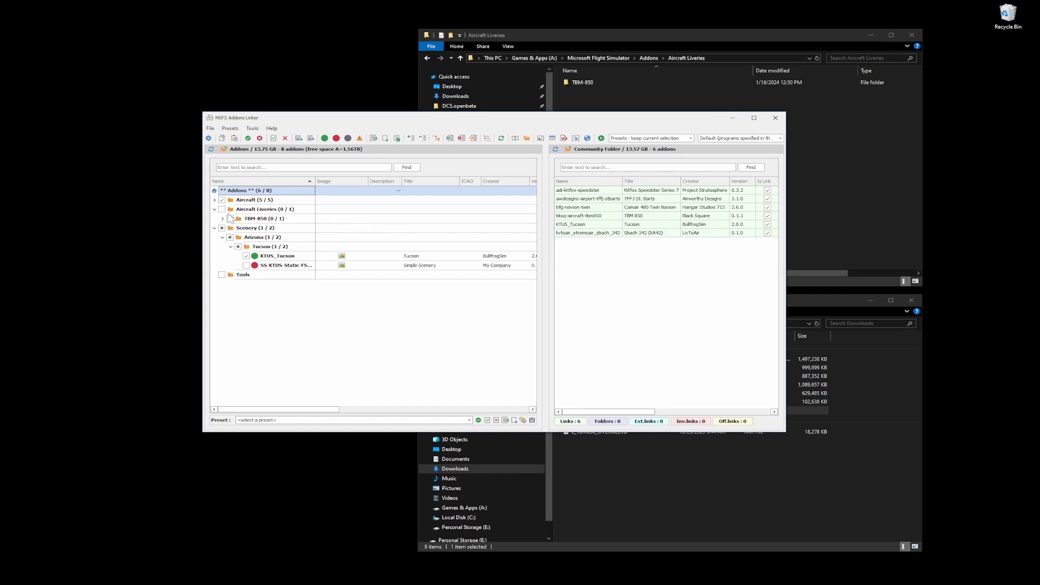
{"action": "left_click", "coordinate": [222, 209]}
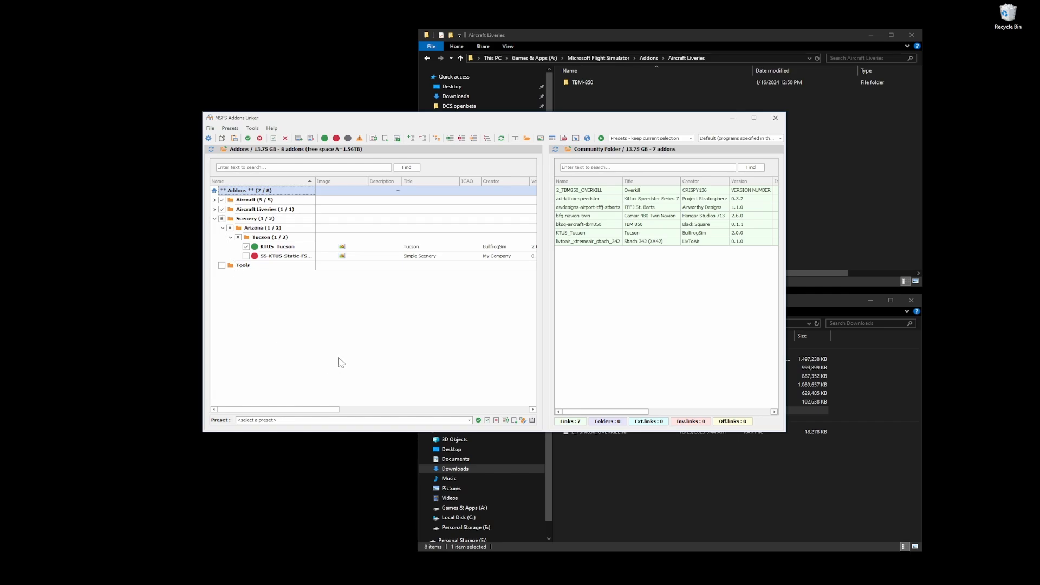
{"action": "mouse_move", "coordinate": [213, 214]}
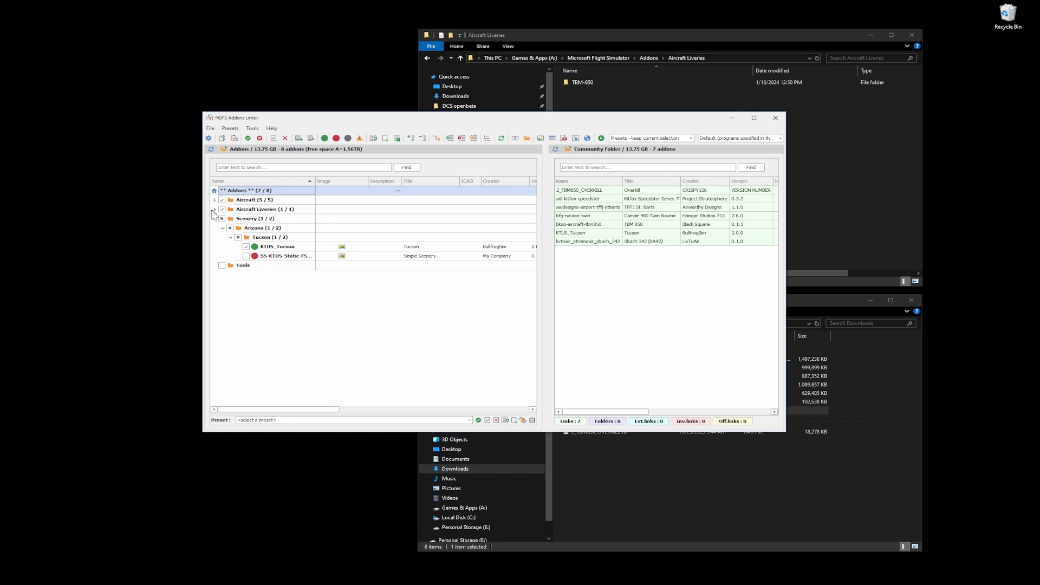
{"action": "left_click", "coordinate": [214, 218]}
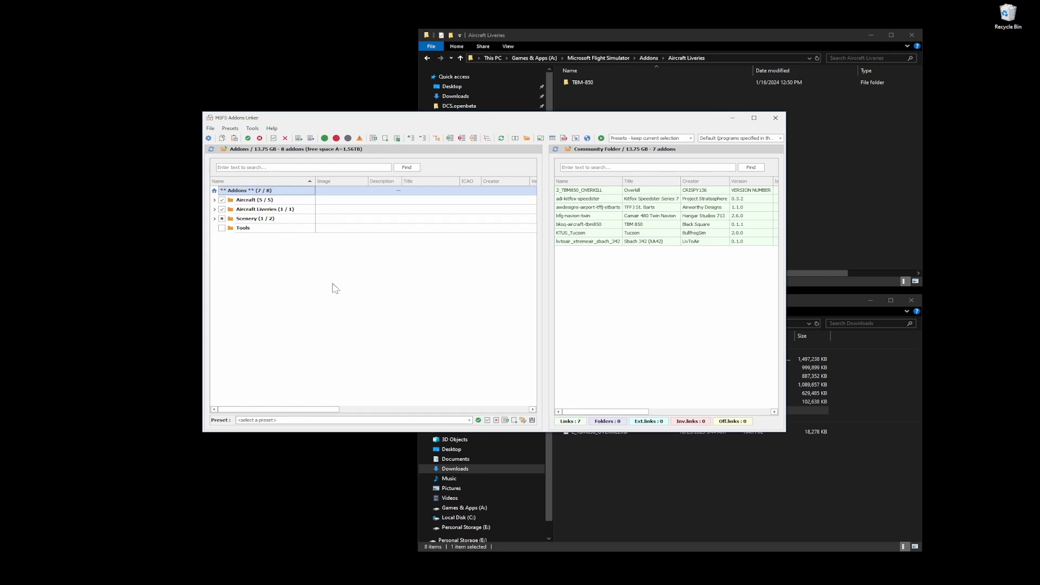
{"action": "mouse_move", "coordinate": [387, 258]}
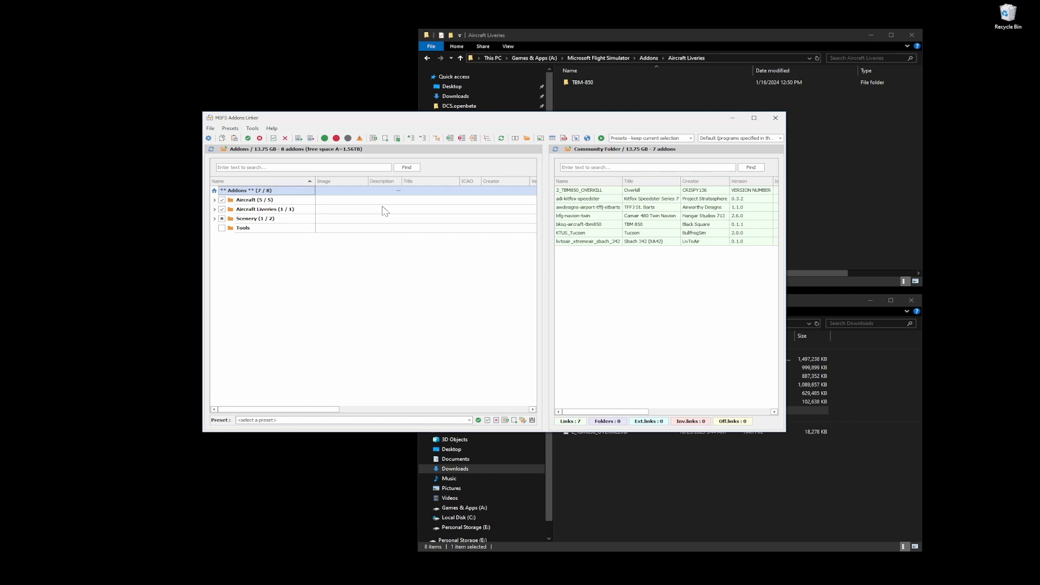
{"action": "mouse_move", "coordinate": [470, 312]}
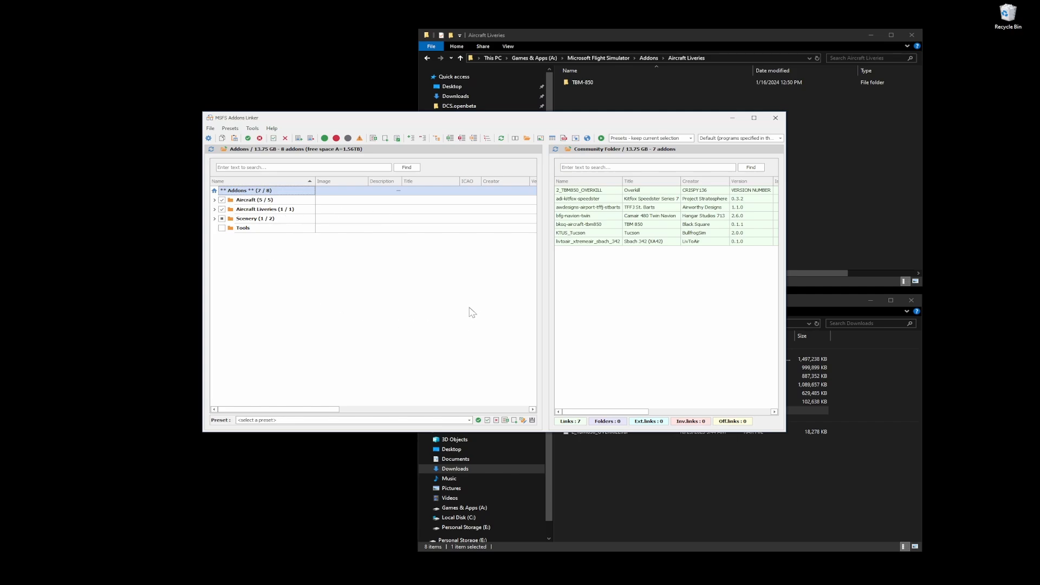
{"action": "mouse_move", "coordinate": [604, 118]}
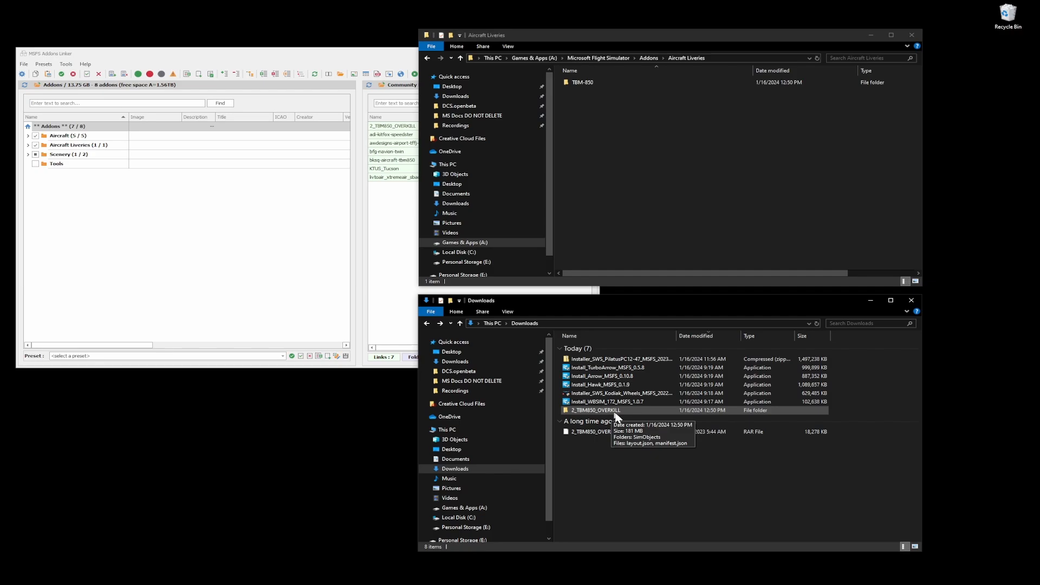
{"action": "mouse_move", "coordinate": [600, 83]}
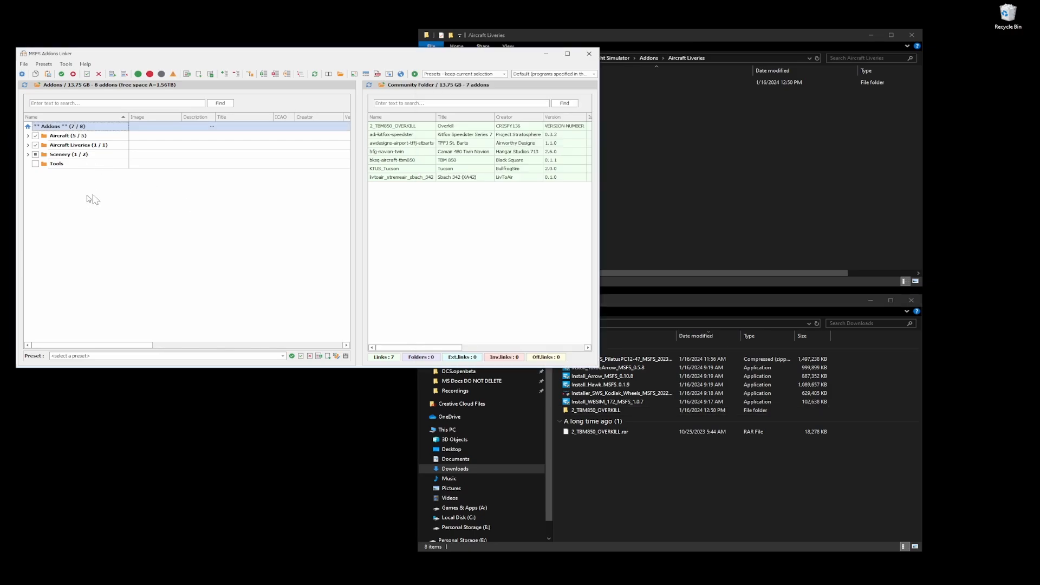
{"action": "mouse_move", "coordinate": [213, 263]}
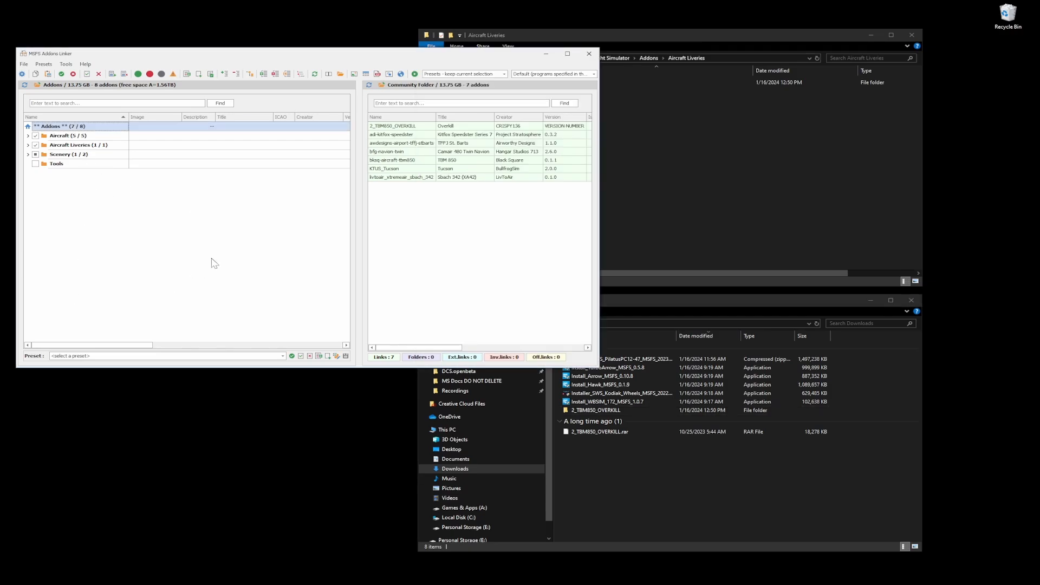
{"action": "mouse_move", "coordinate": [260, 230]}
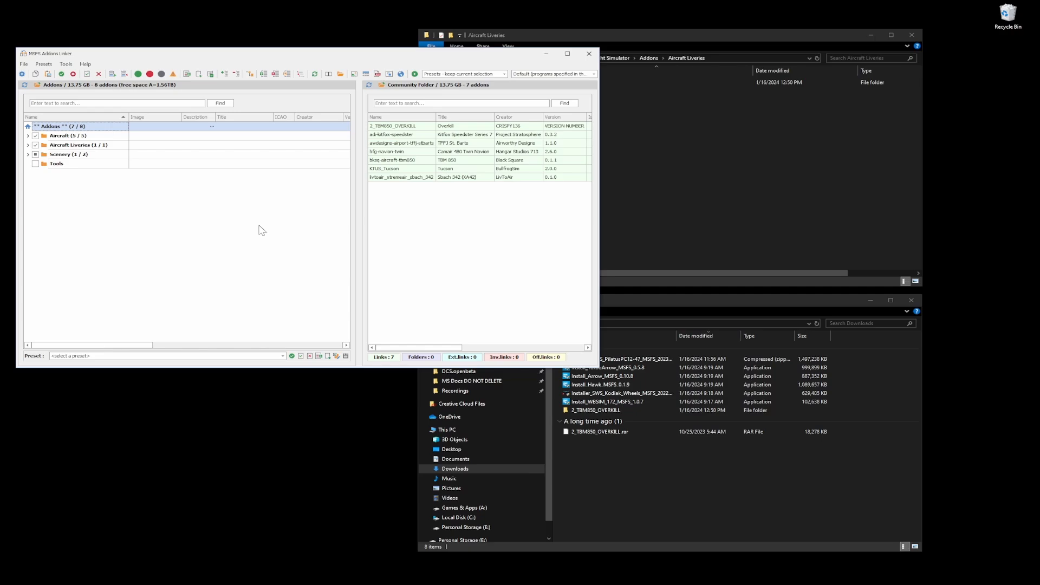